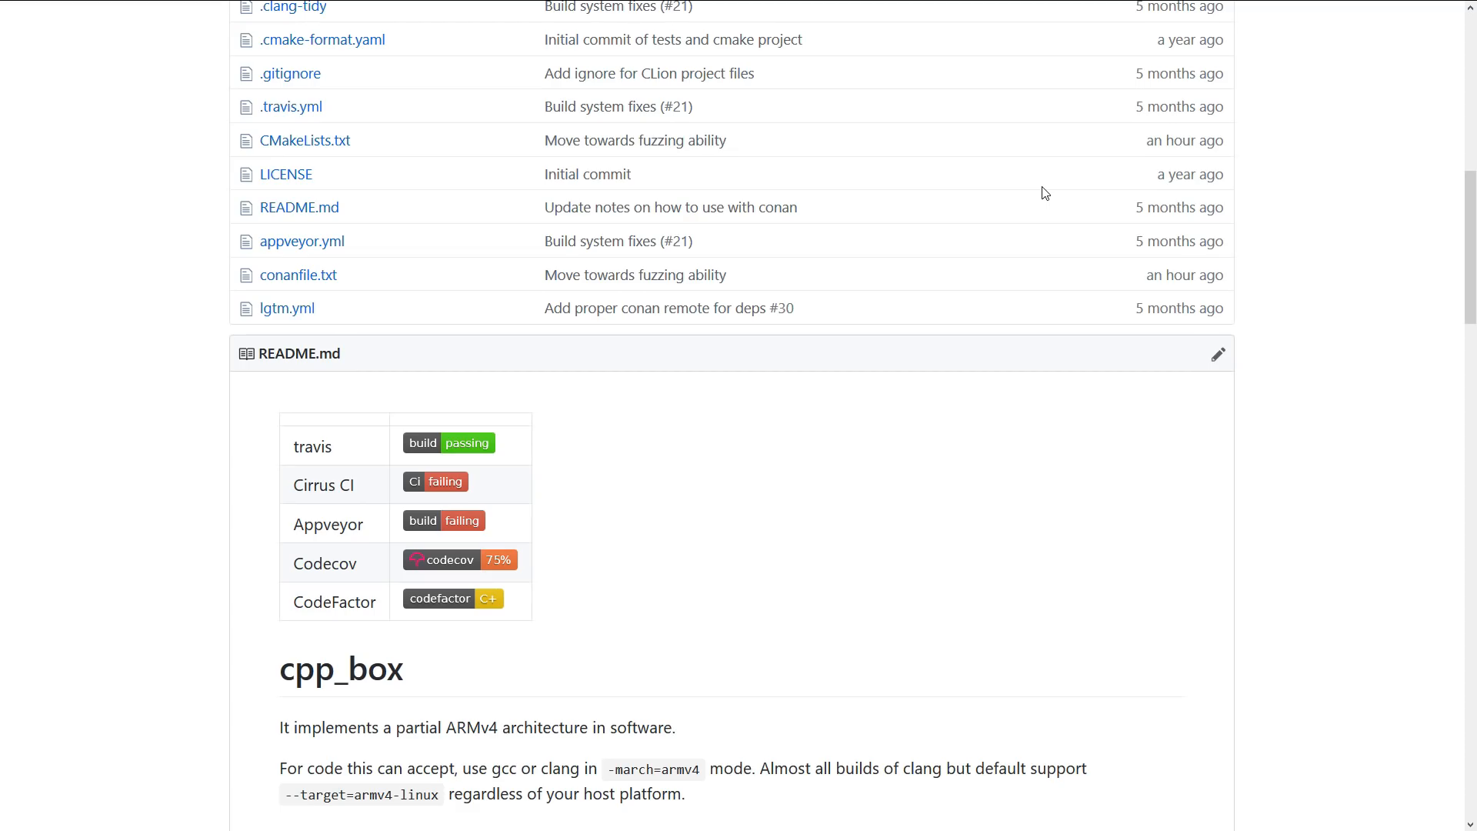
# Step: Position the emulated Screen view above the Controls so the single magenta pixel is visible
pyautogui.scroll(3)
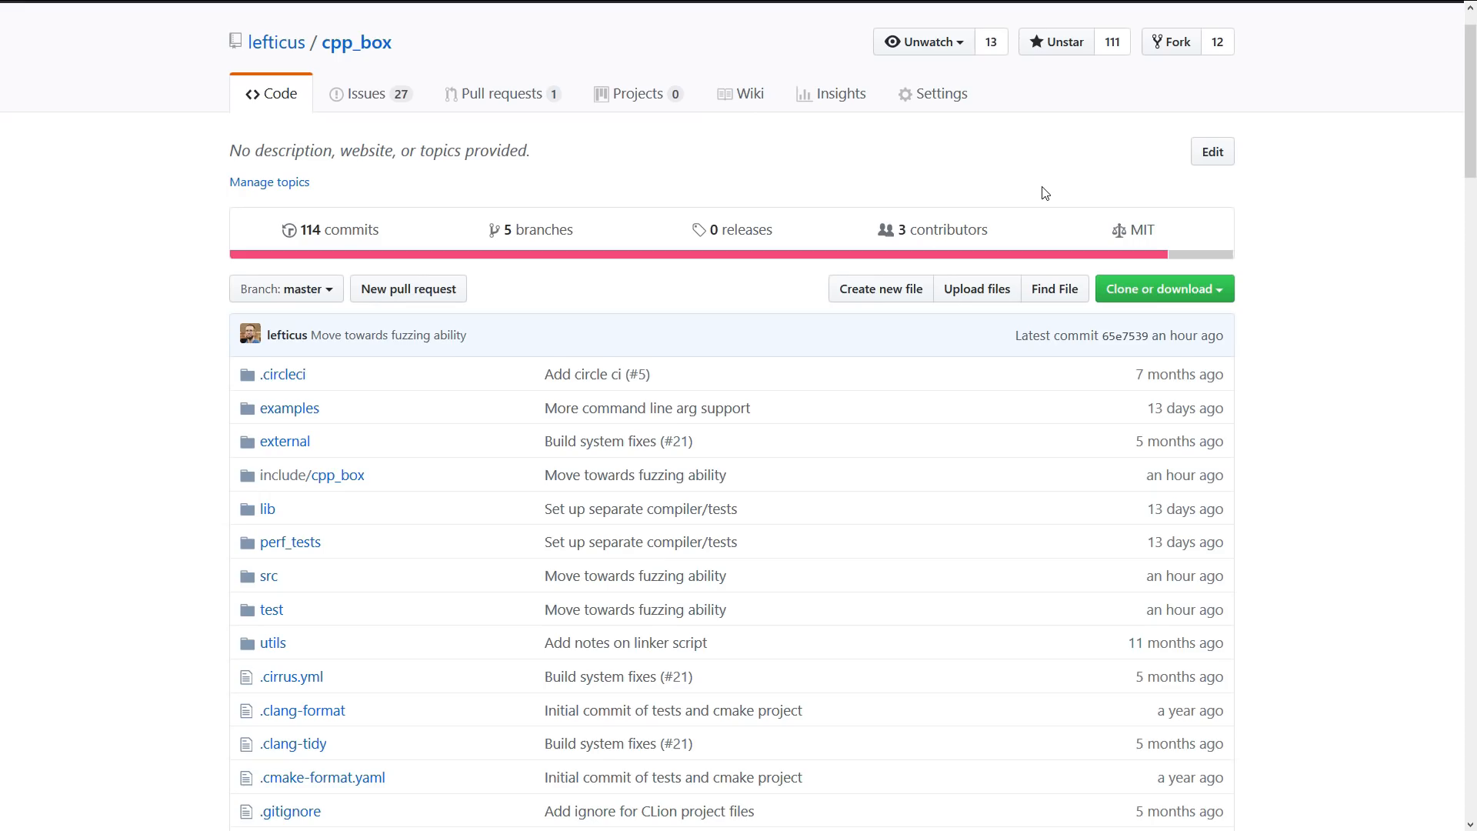
pyautogui.scroll(-3)
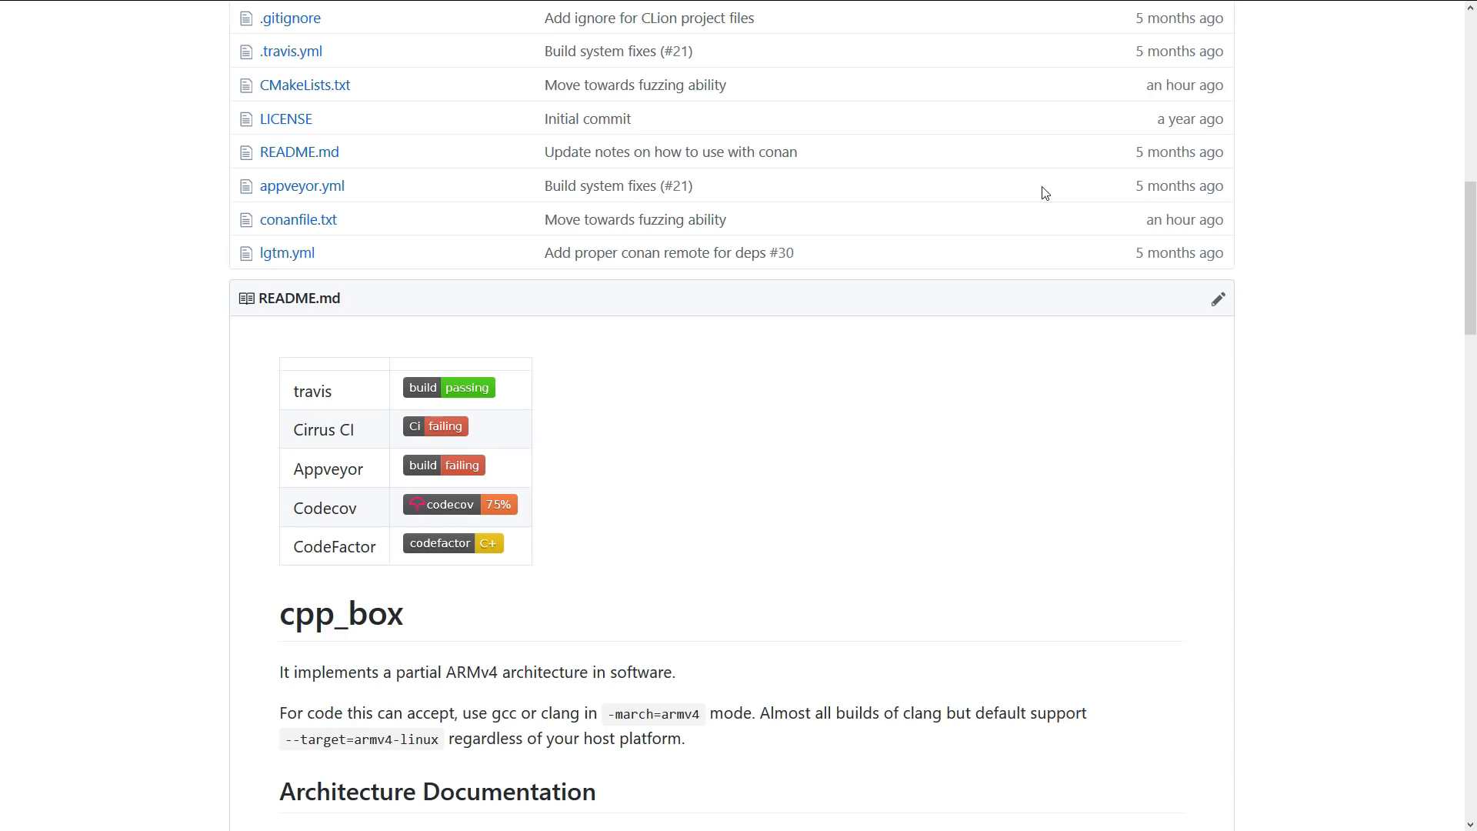
pyautogui.scroll(3)
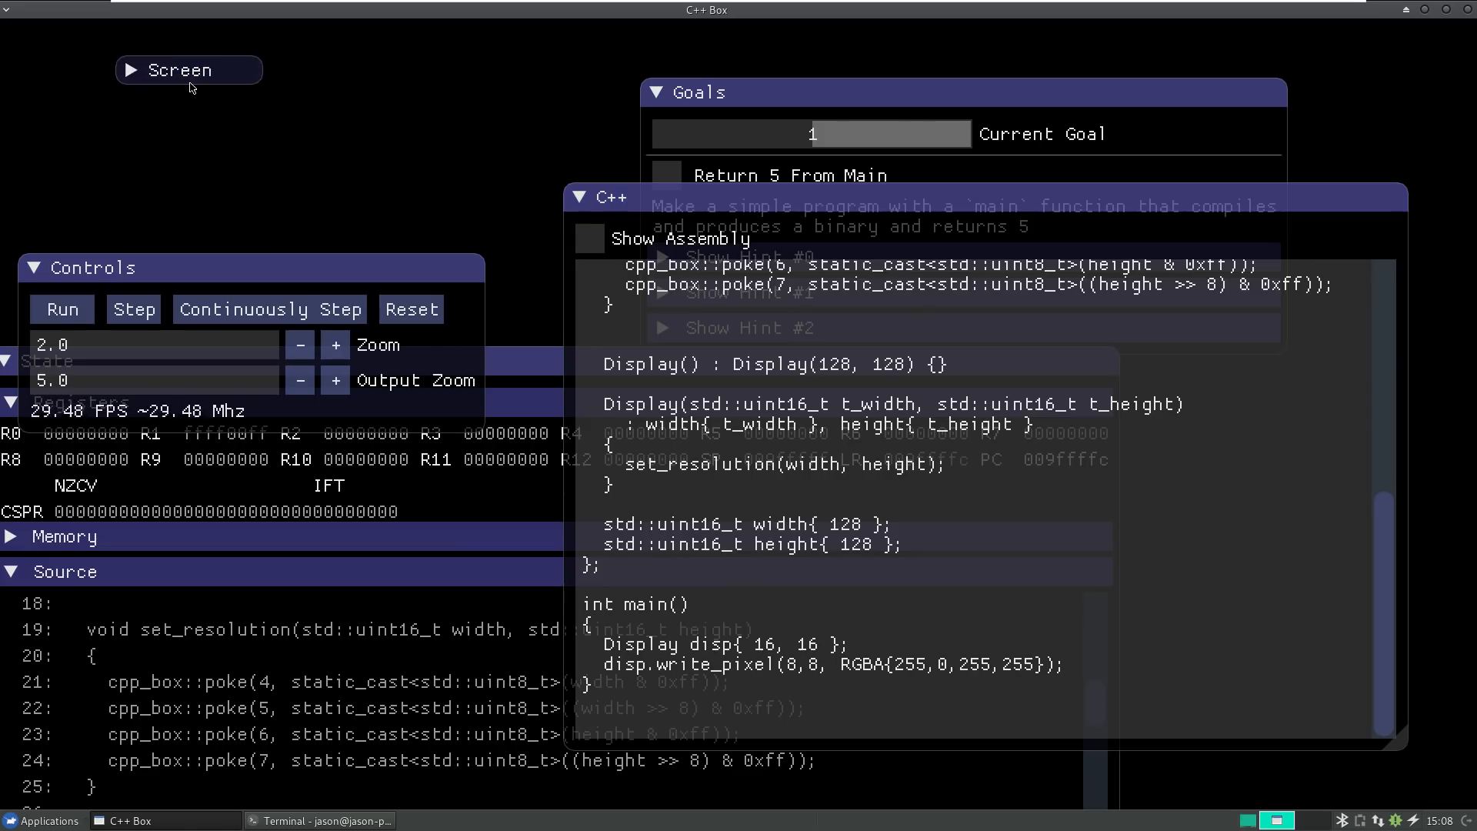
pyautogui.moveTo(127, 74)
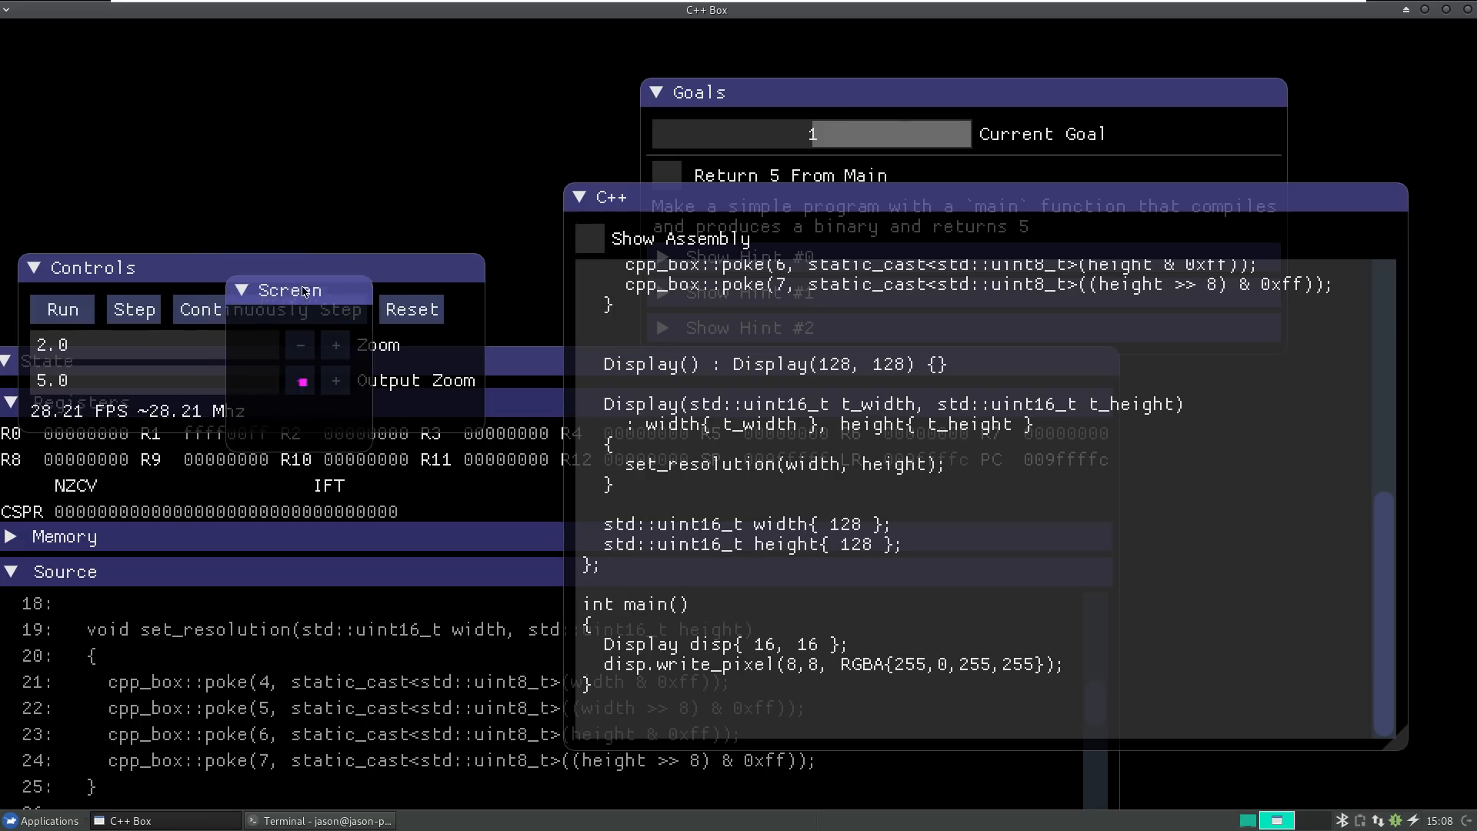
pyautogui.moveTo(297, 289); pyautogui.dragTo(368, 213)
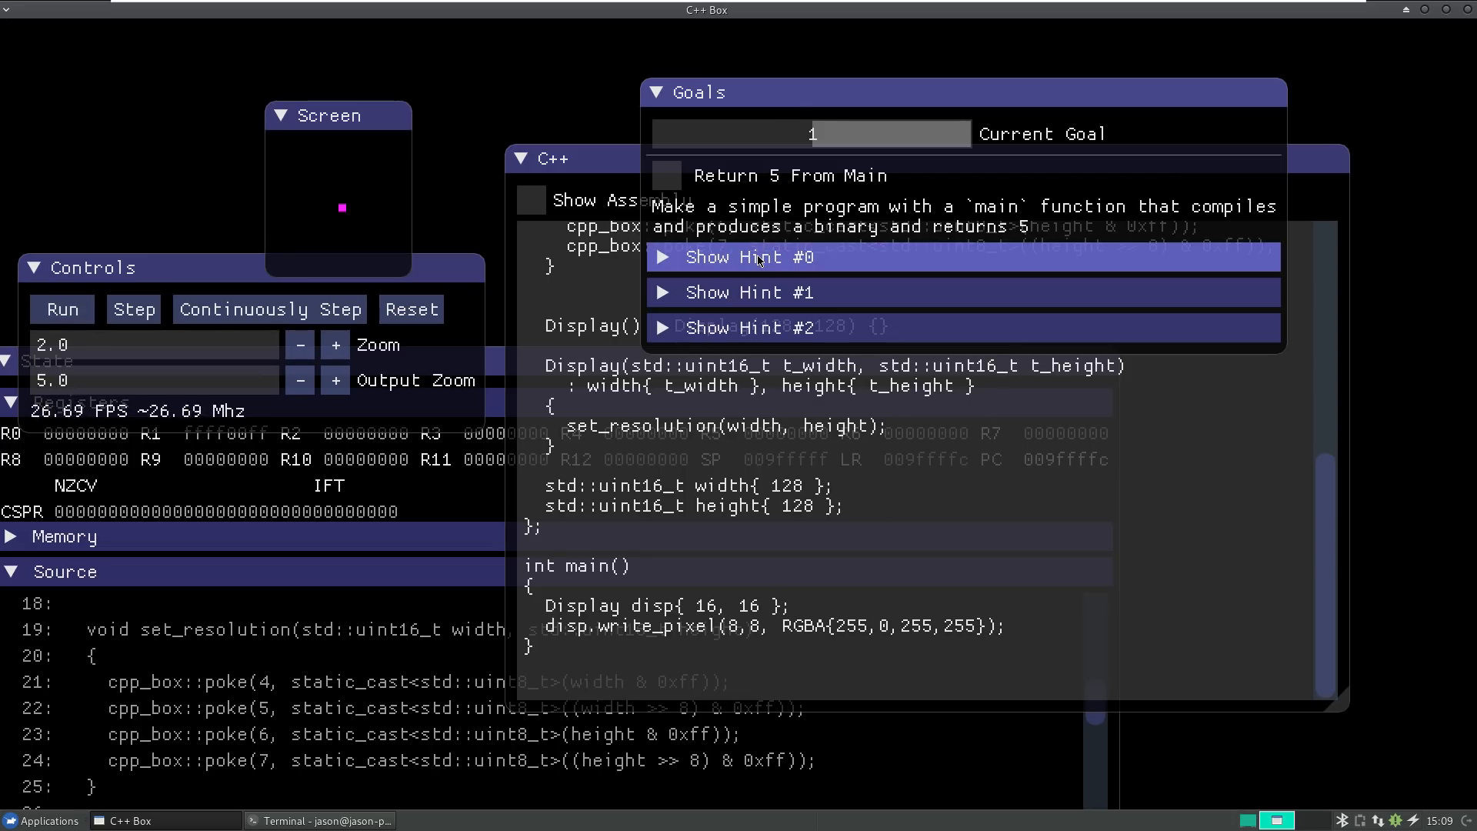
pyautogui.moveTo(666, 261)
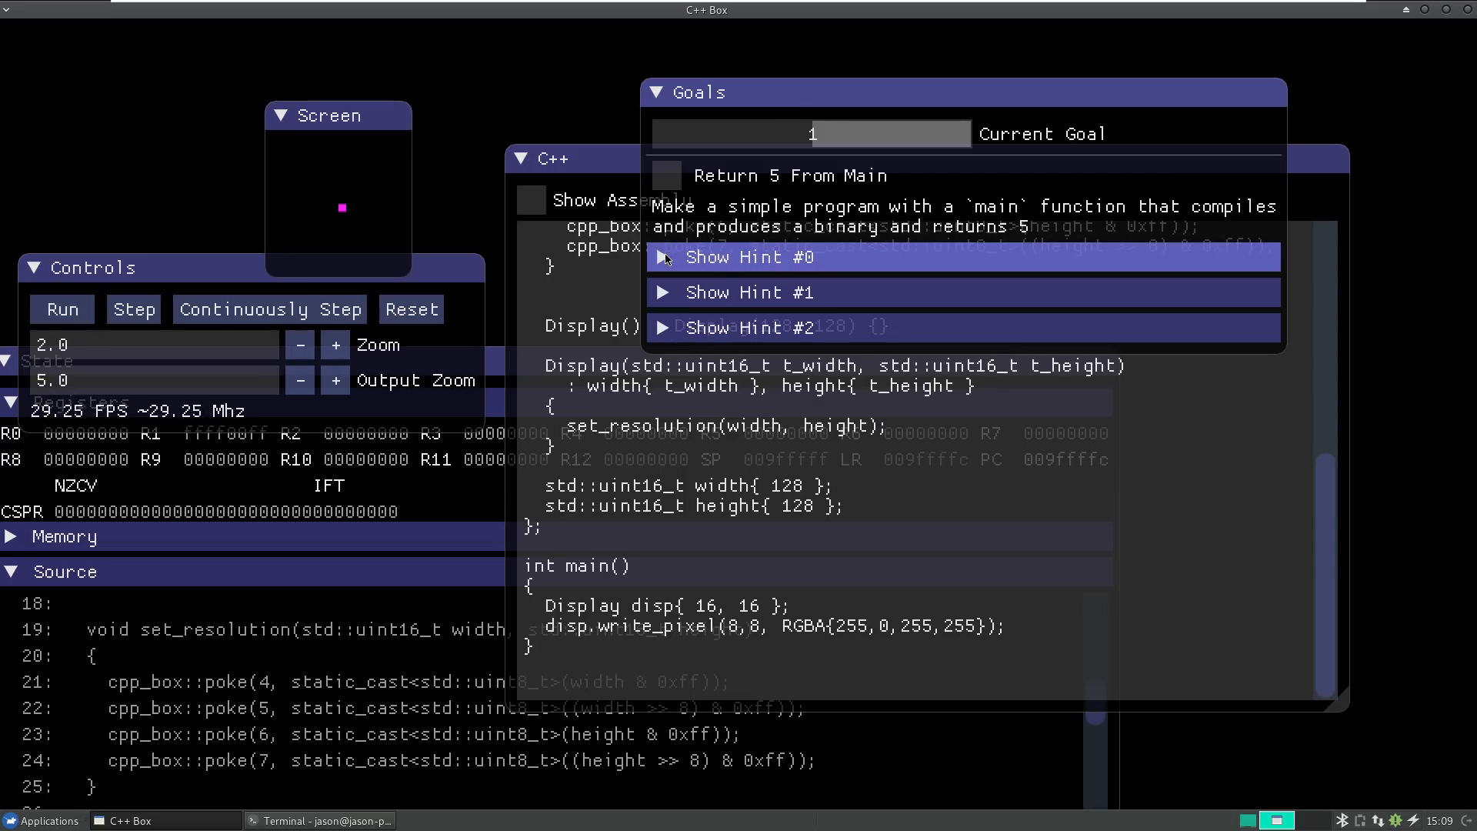
pyautogui.moveTo(763, 327)
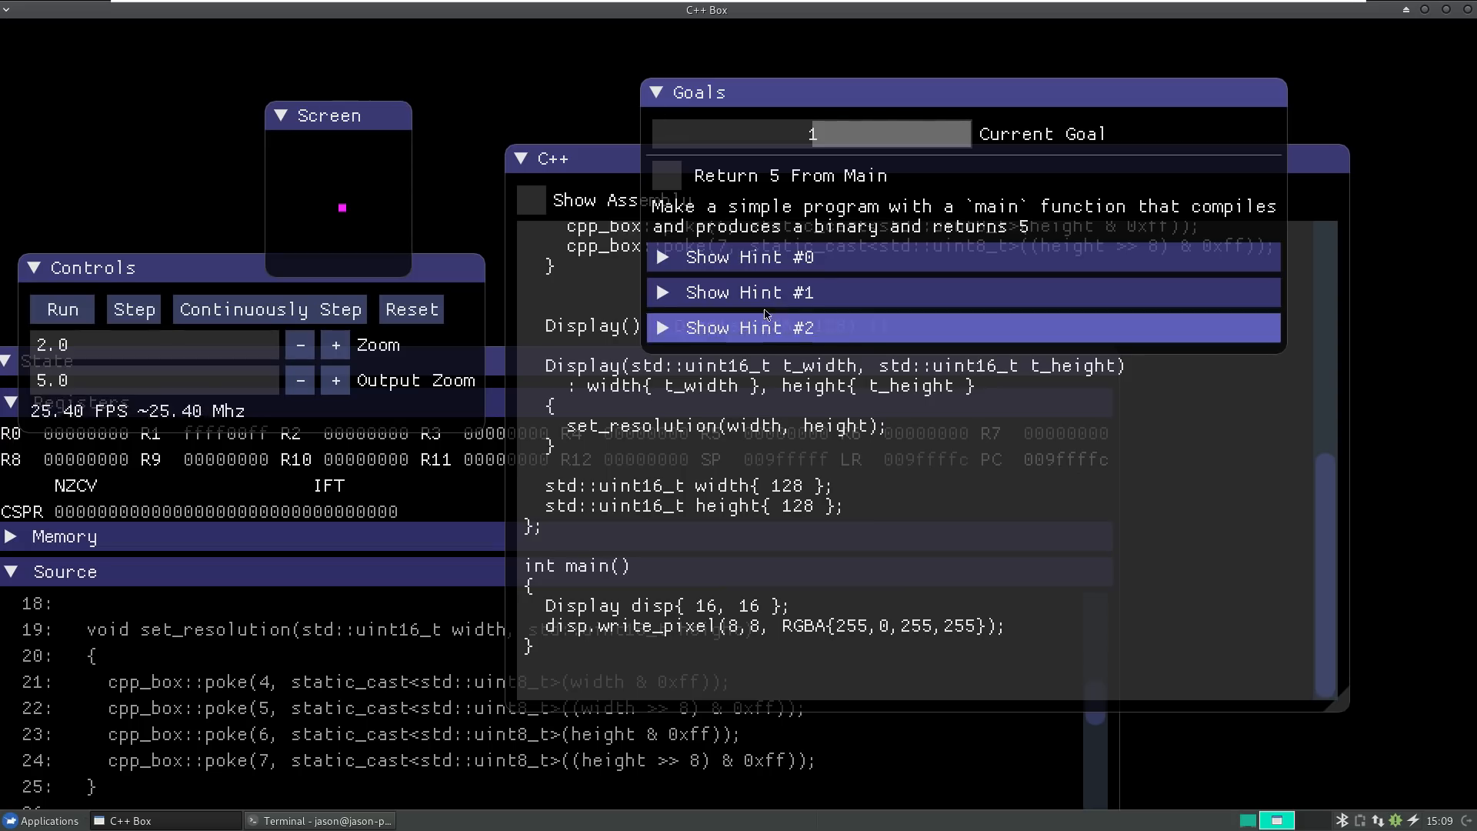
# Step: Collapse the Goals window, show the CPU State panel and review the RGBA and Display structs
pyautogui.click(654, 93)
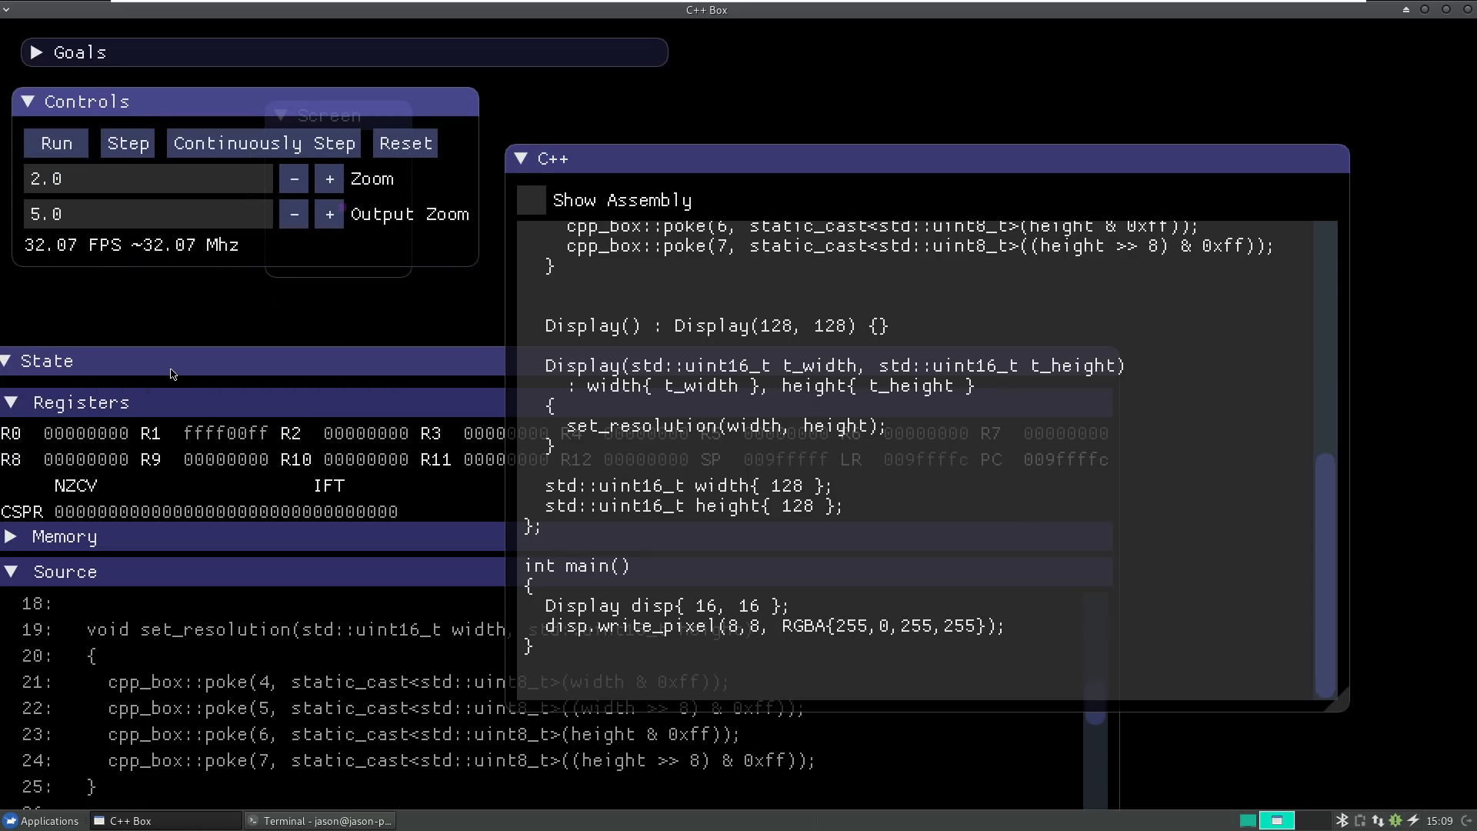
pyautogui.click(48, 360)
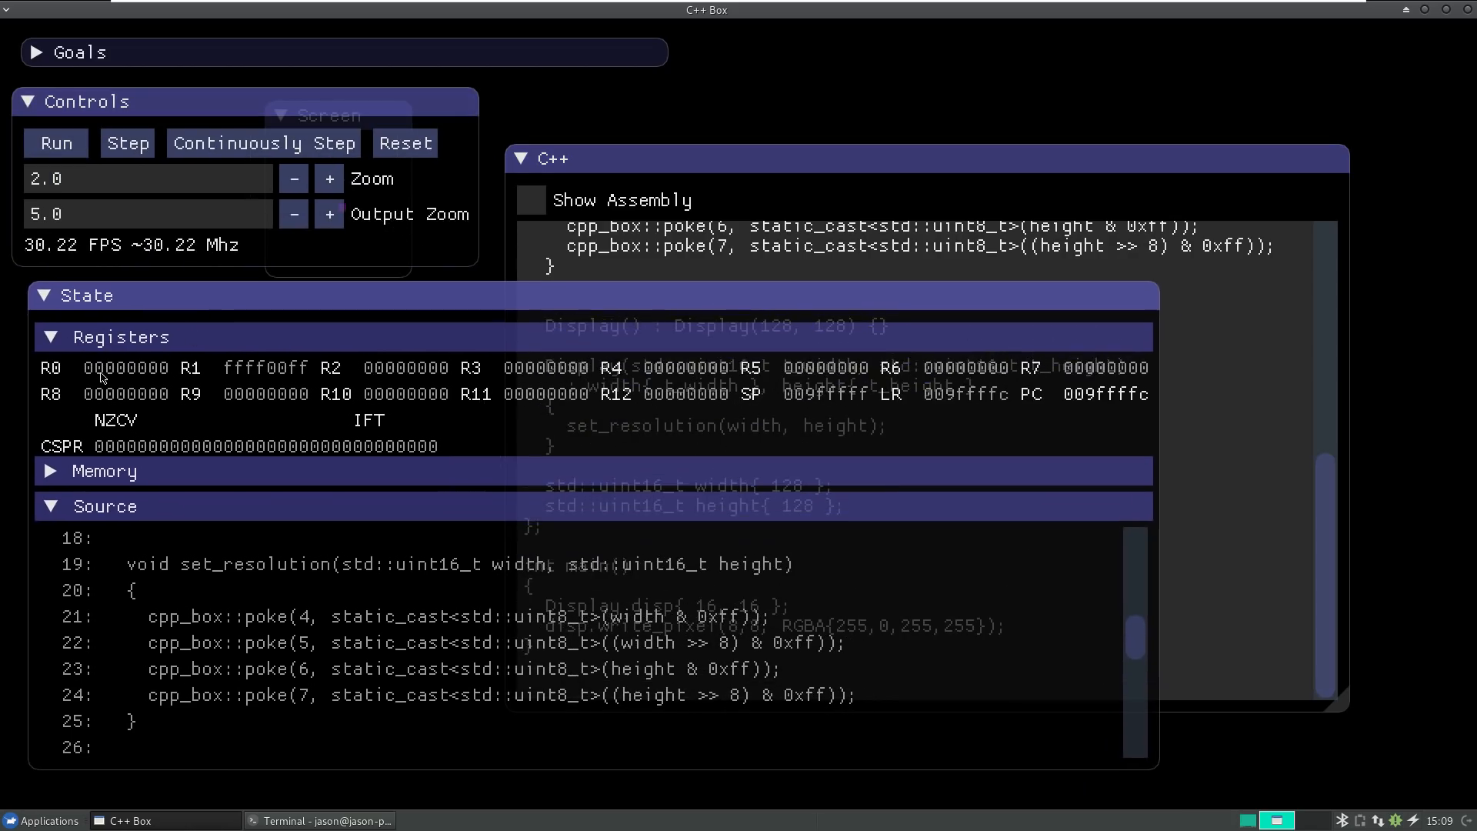
pyautogui.moveTo(67, 470)
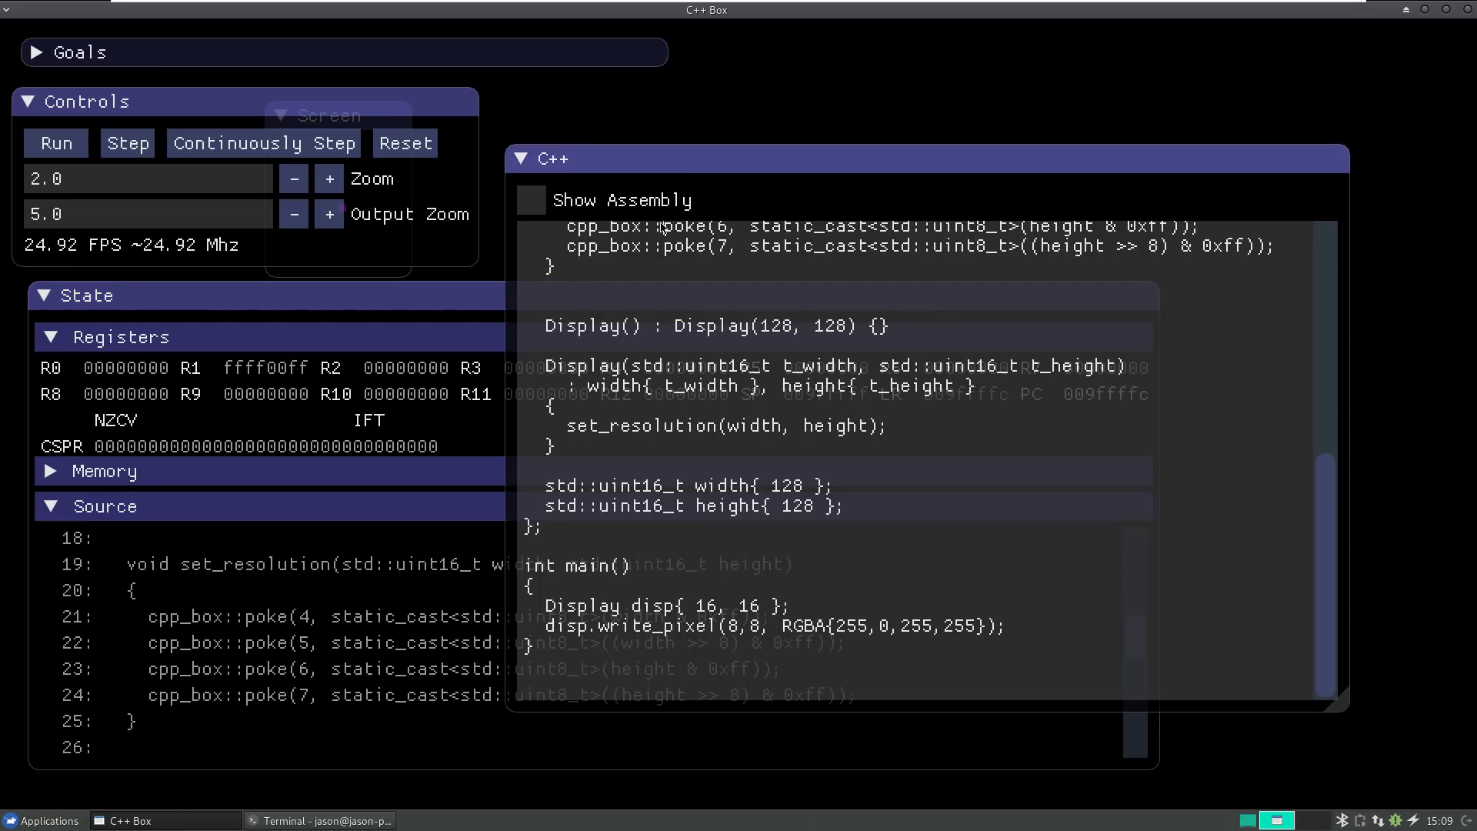
pyautogui.scroll(3)
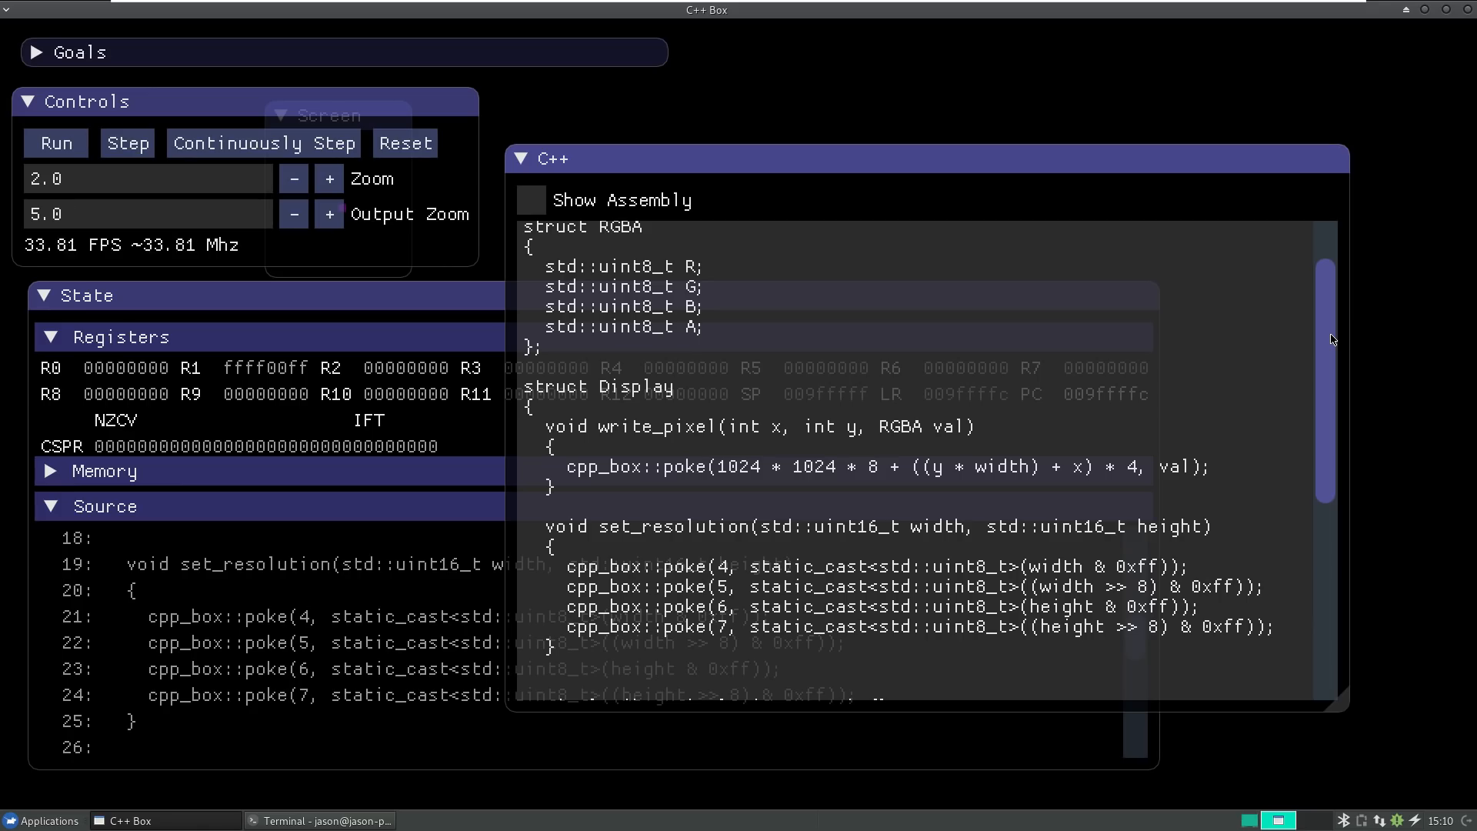
pyautogui.scroll(-3)
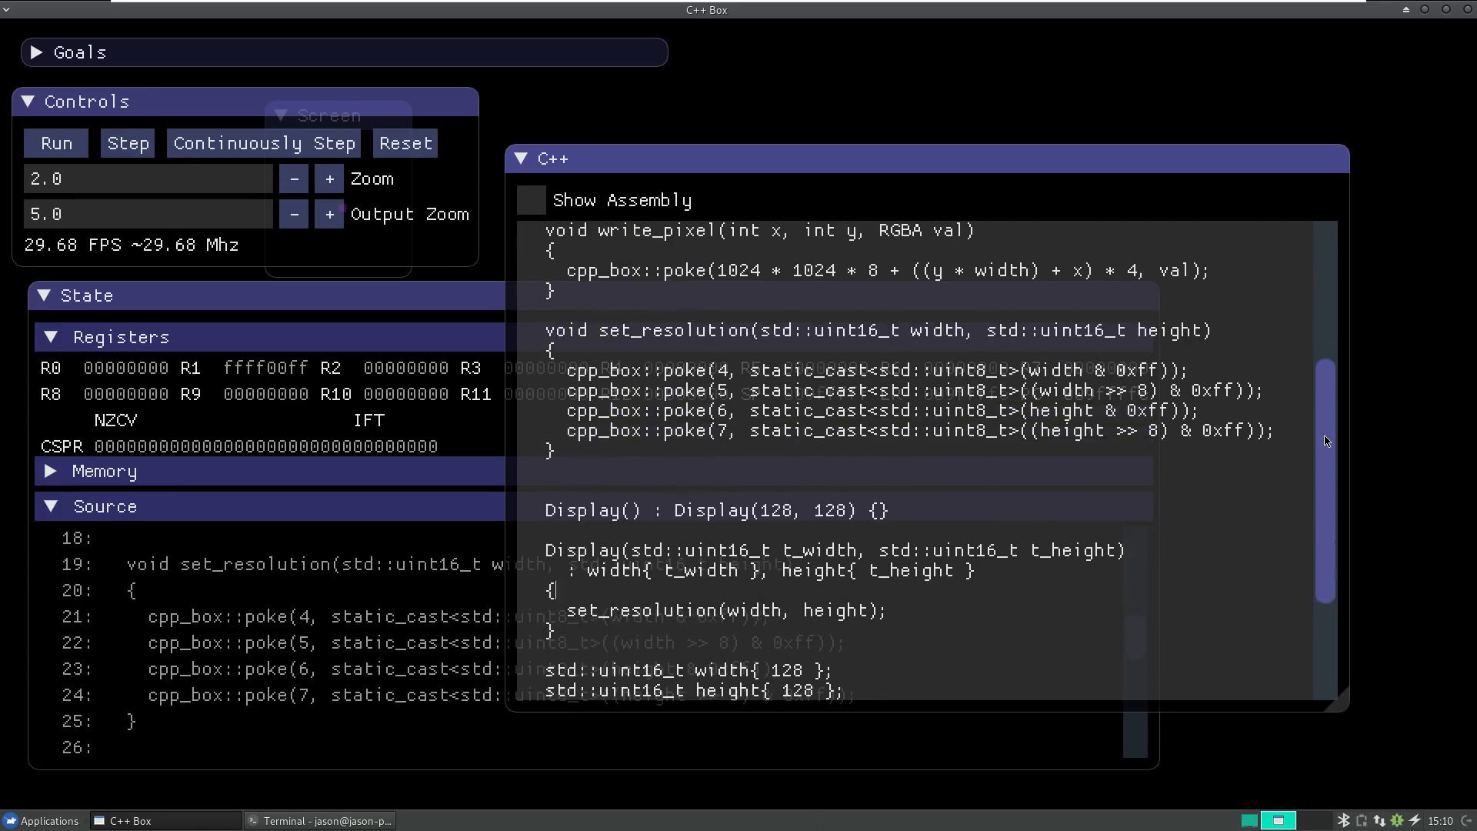
pyautogui.scroll(-3)
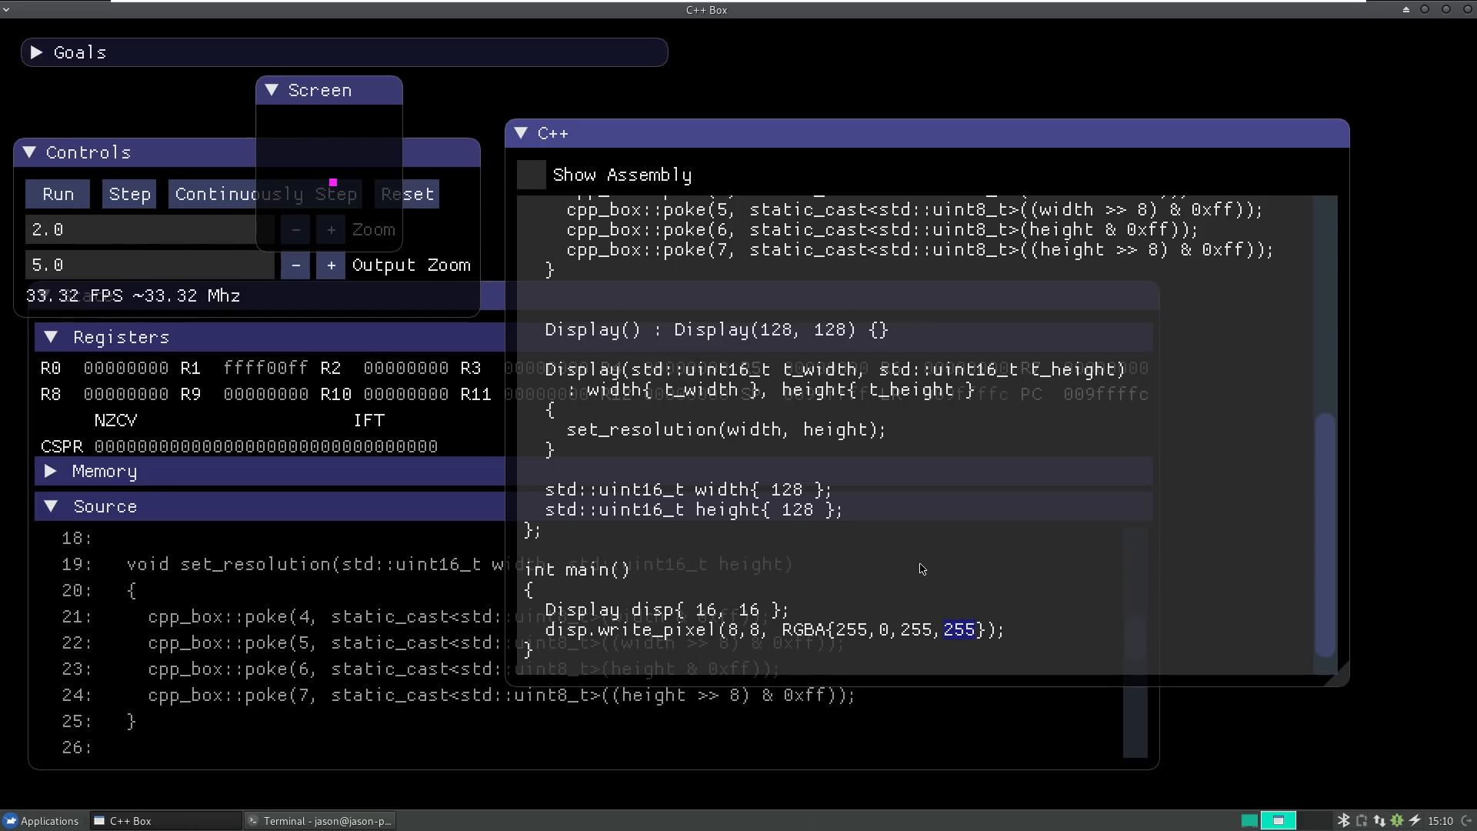
pyautogui.moveTo(404, 194)
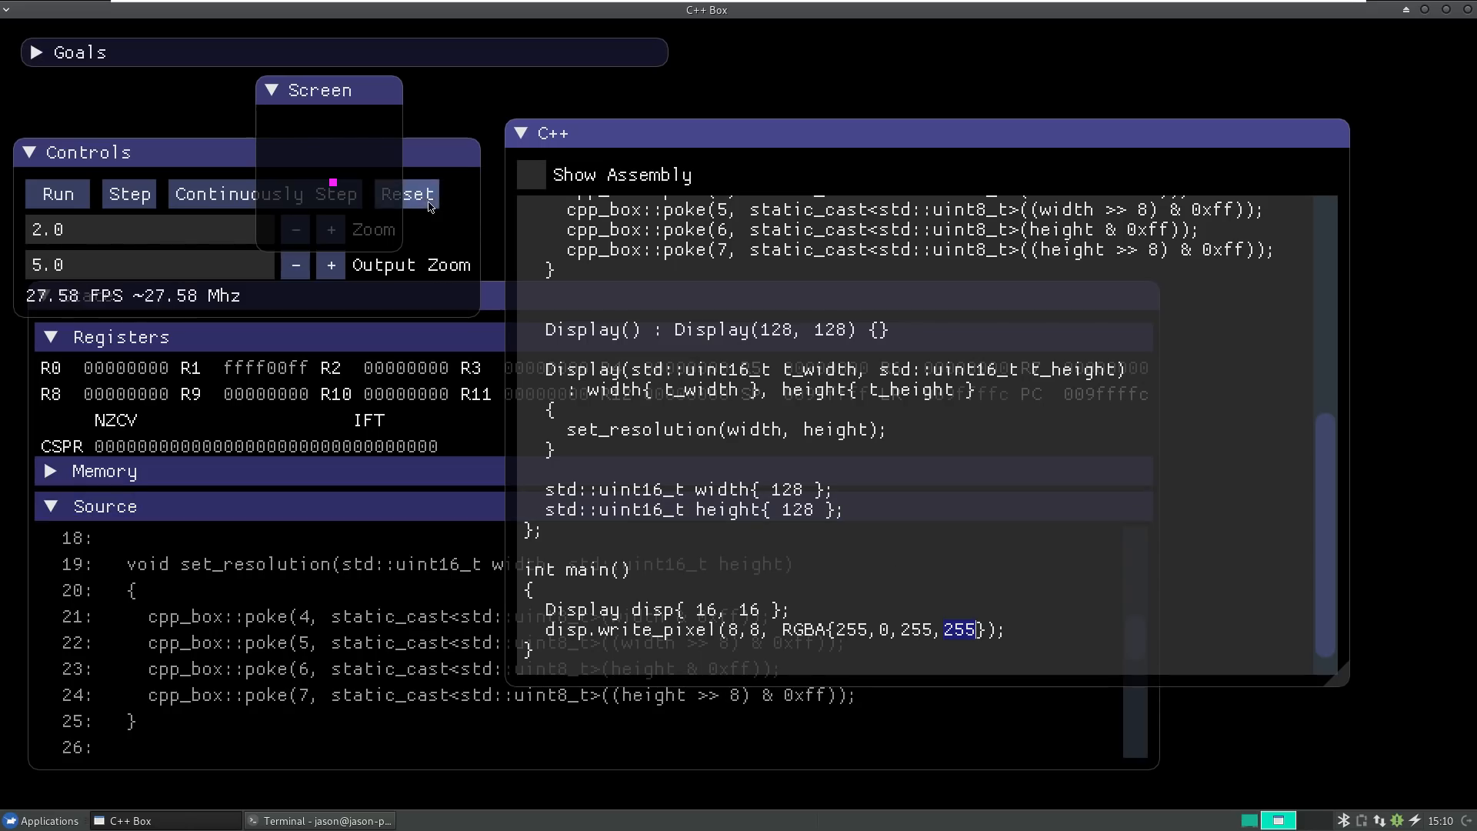
# Step: Reset the program and add a while(true) {} loop after the write_pixel line in main
pyautogui.click(57, 194)
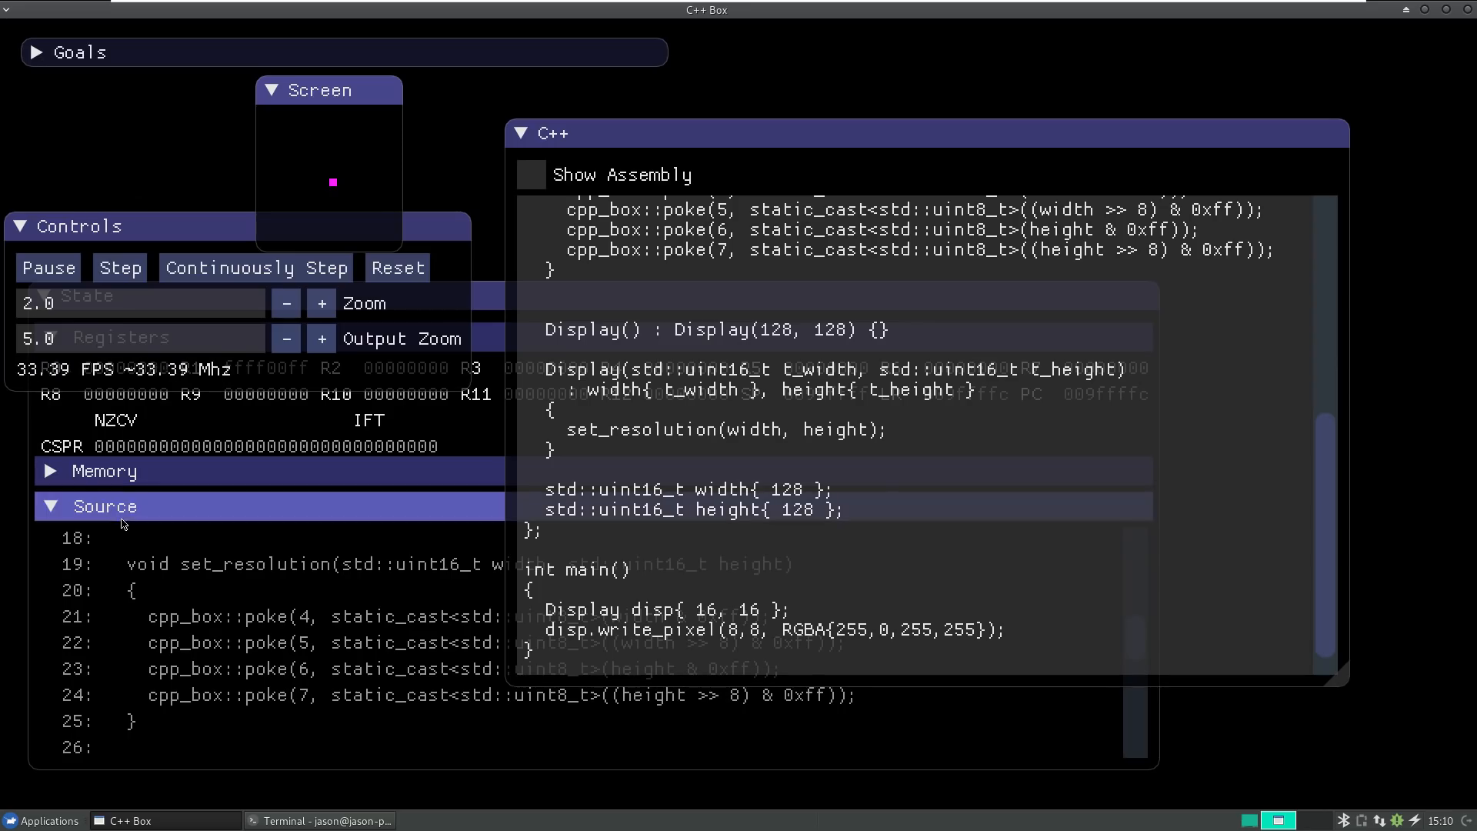
pyautogui.moveTo(783, 448)
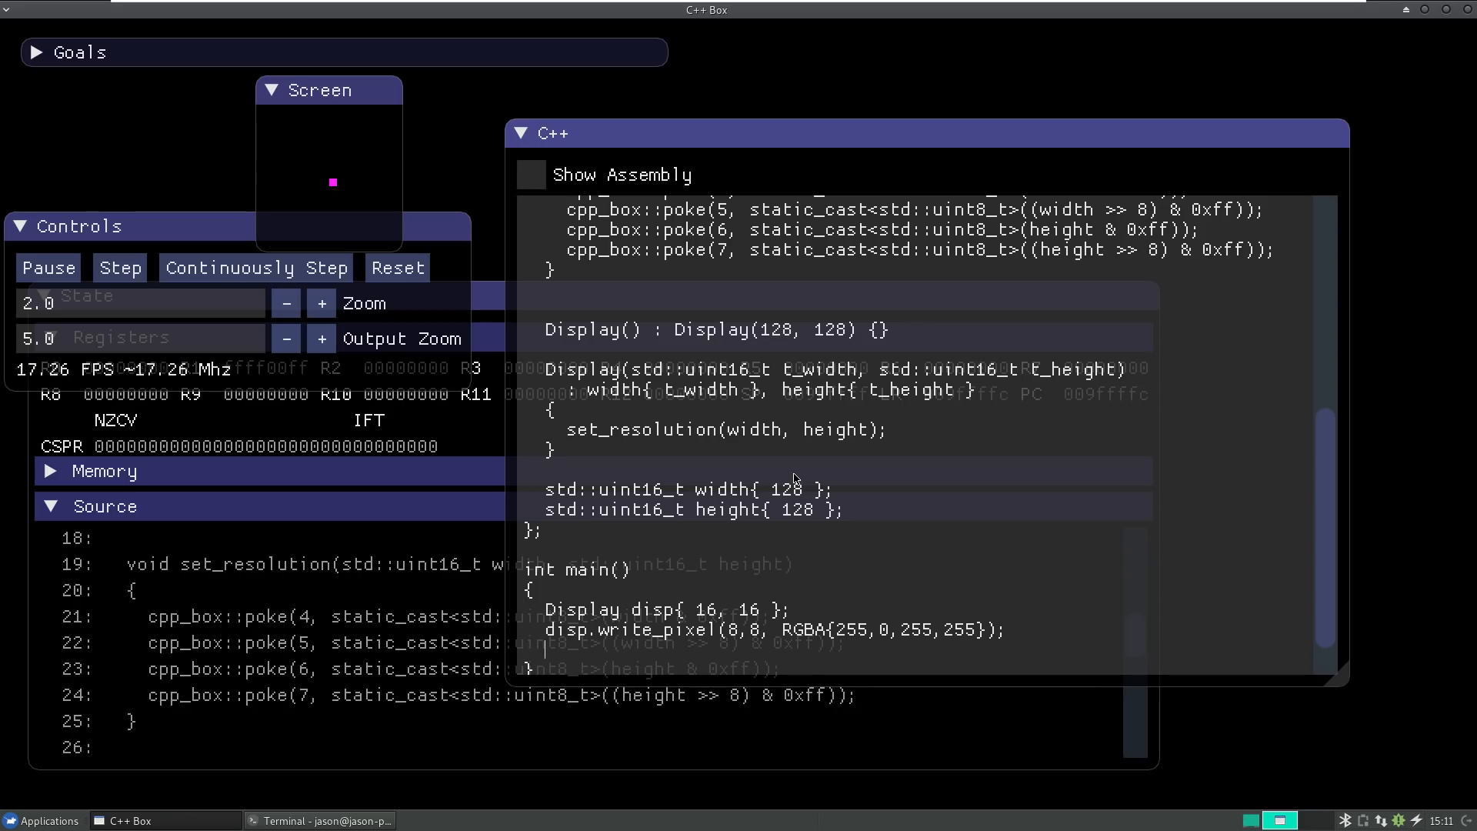
pyautogui.click(255, 268)
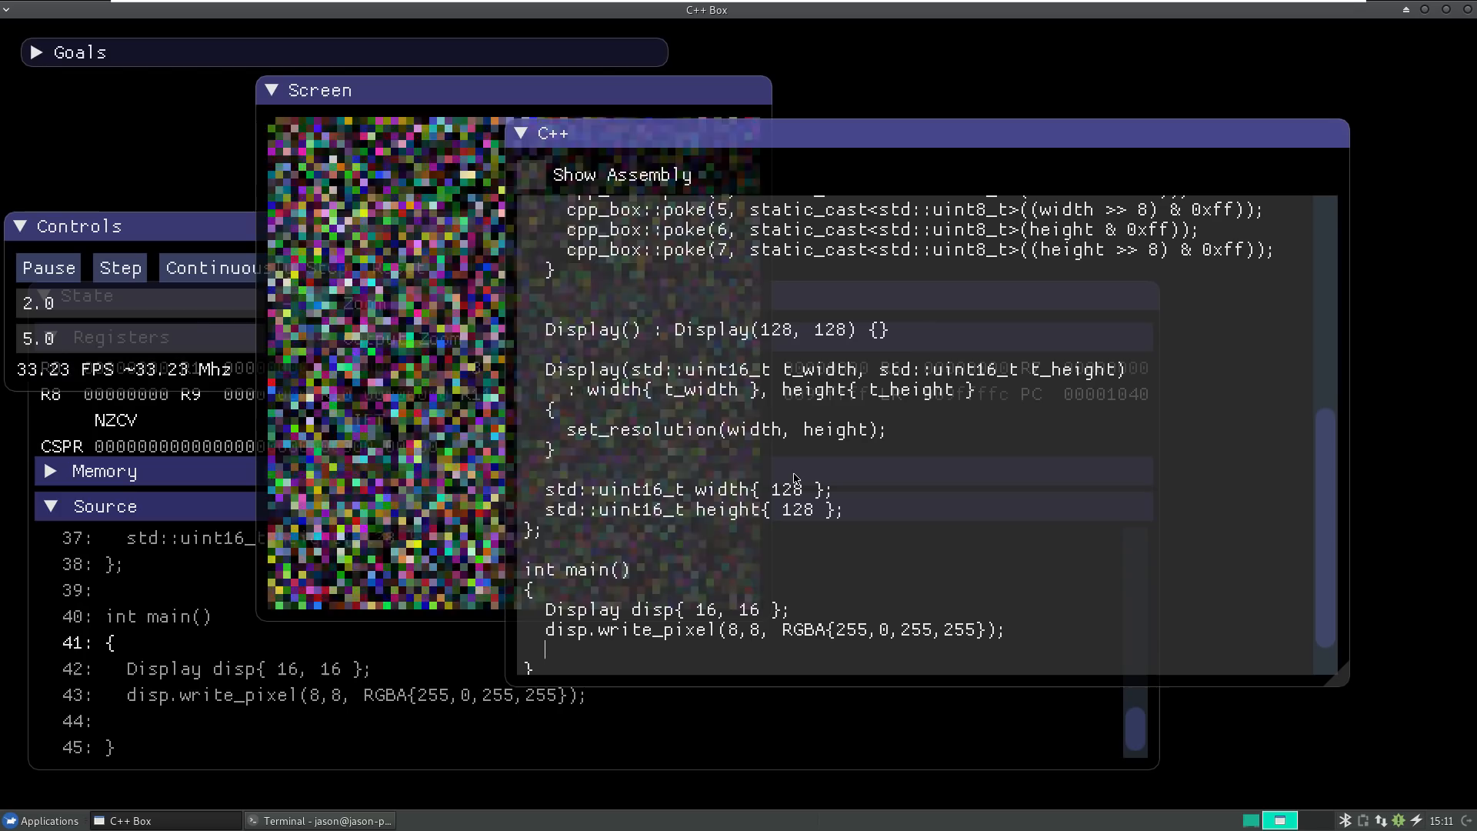
pyautogui.click(396, 267)
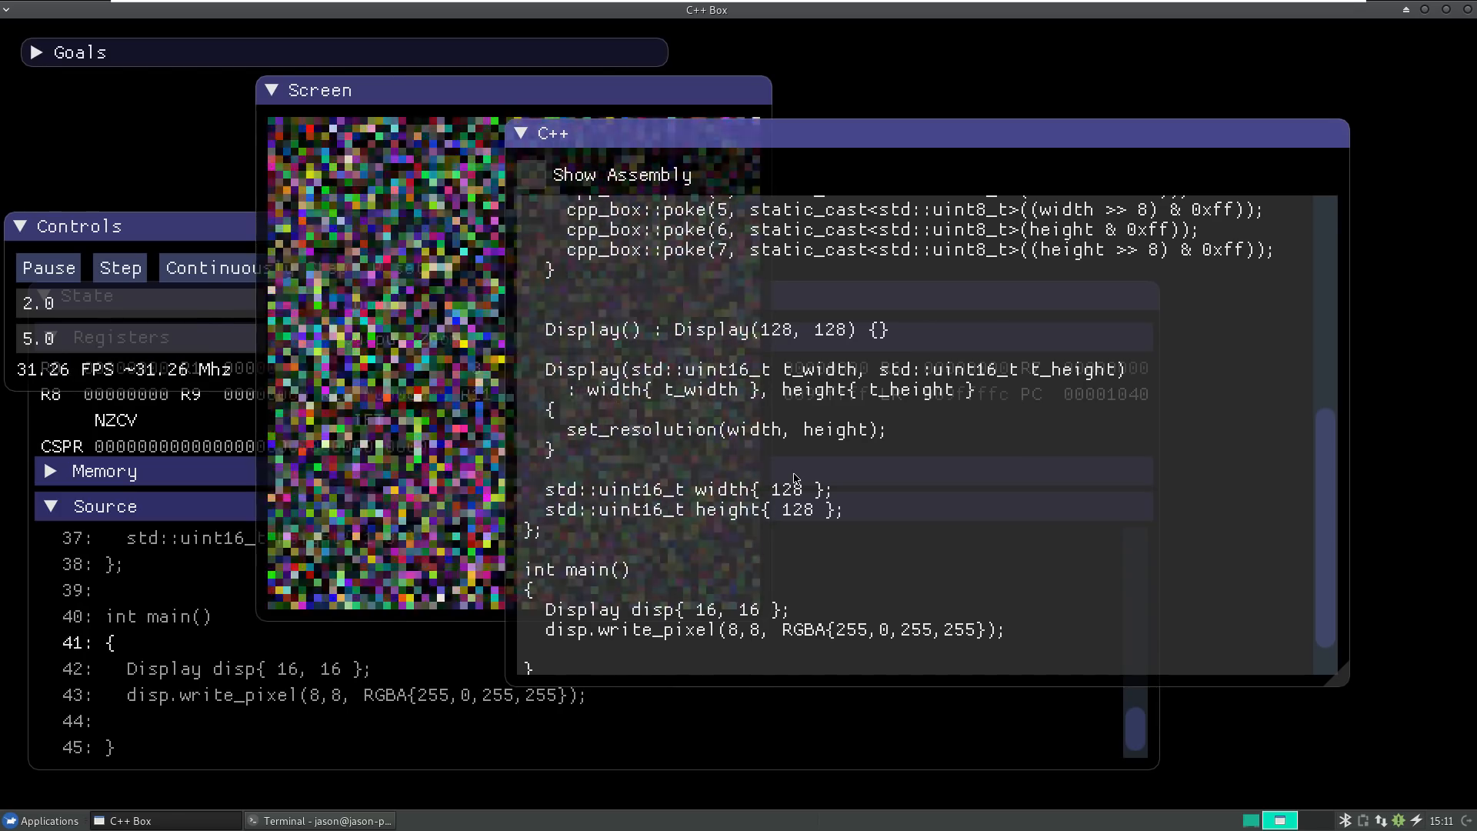
pyautogui.click(397, 267)
pyautogui.write('while(true')
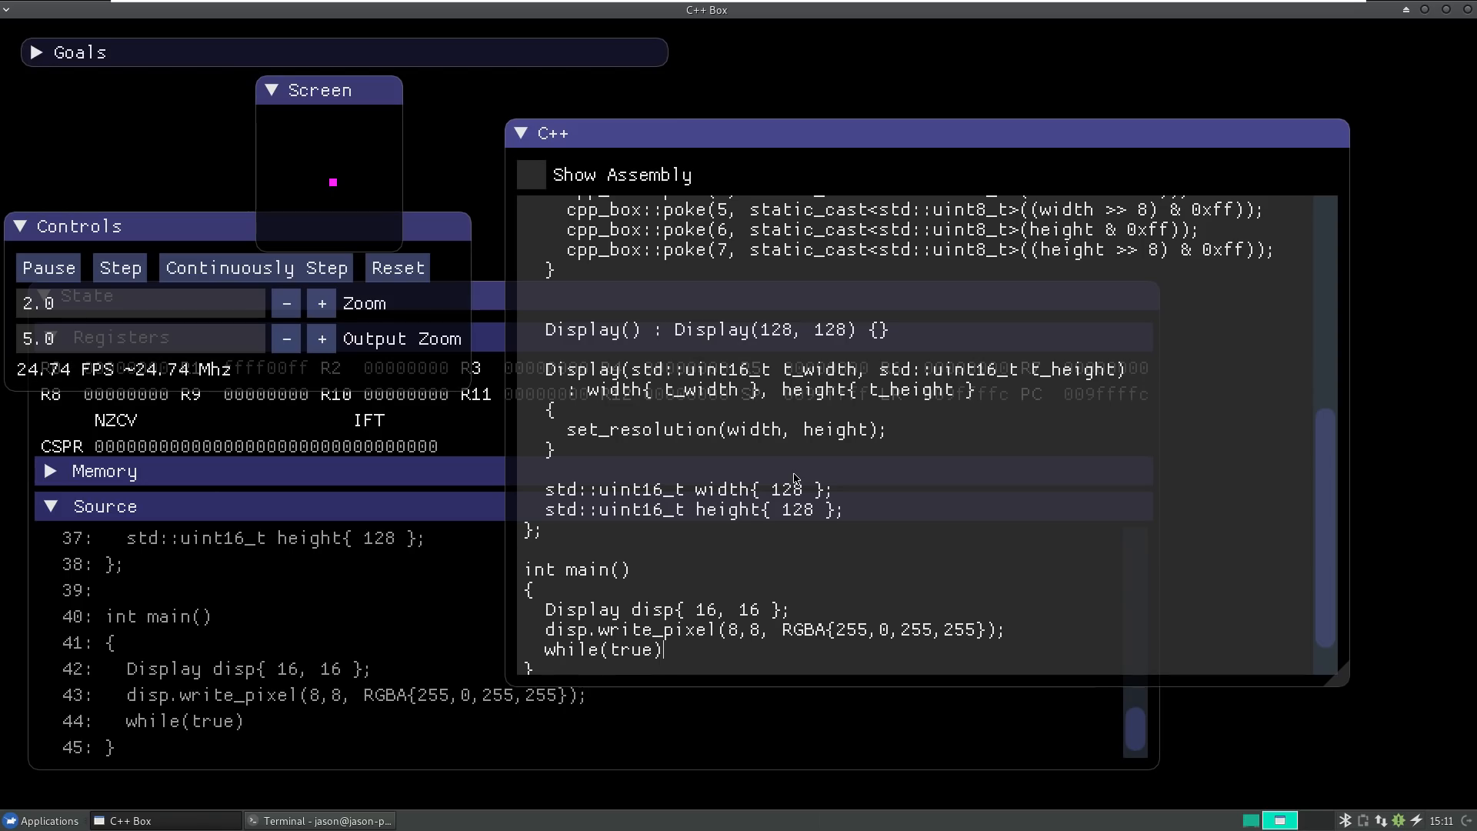
pyautogui.write('{}')
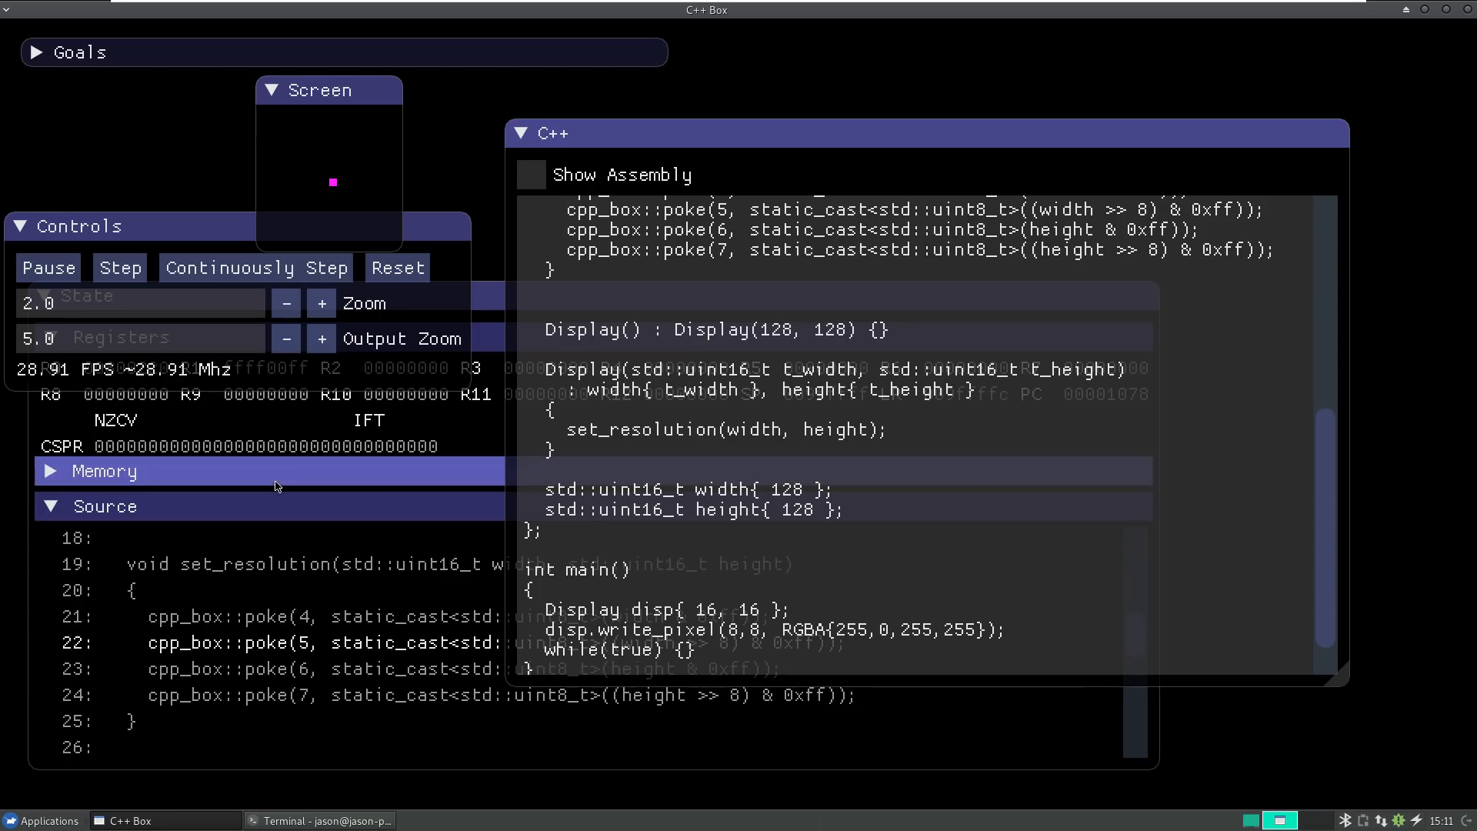
# Step: Restart with the new loop and single-step through the first instructions of main
pyautogui.click(48, 268)
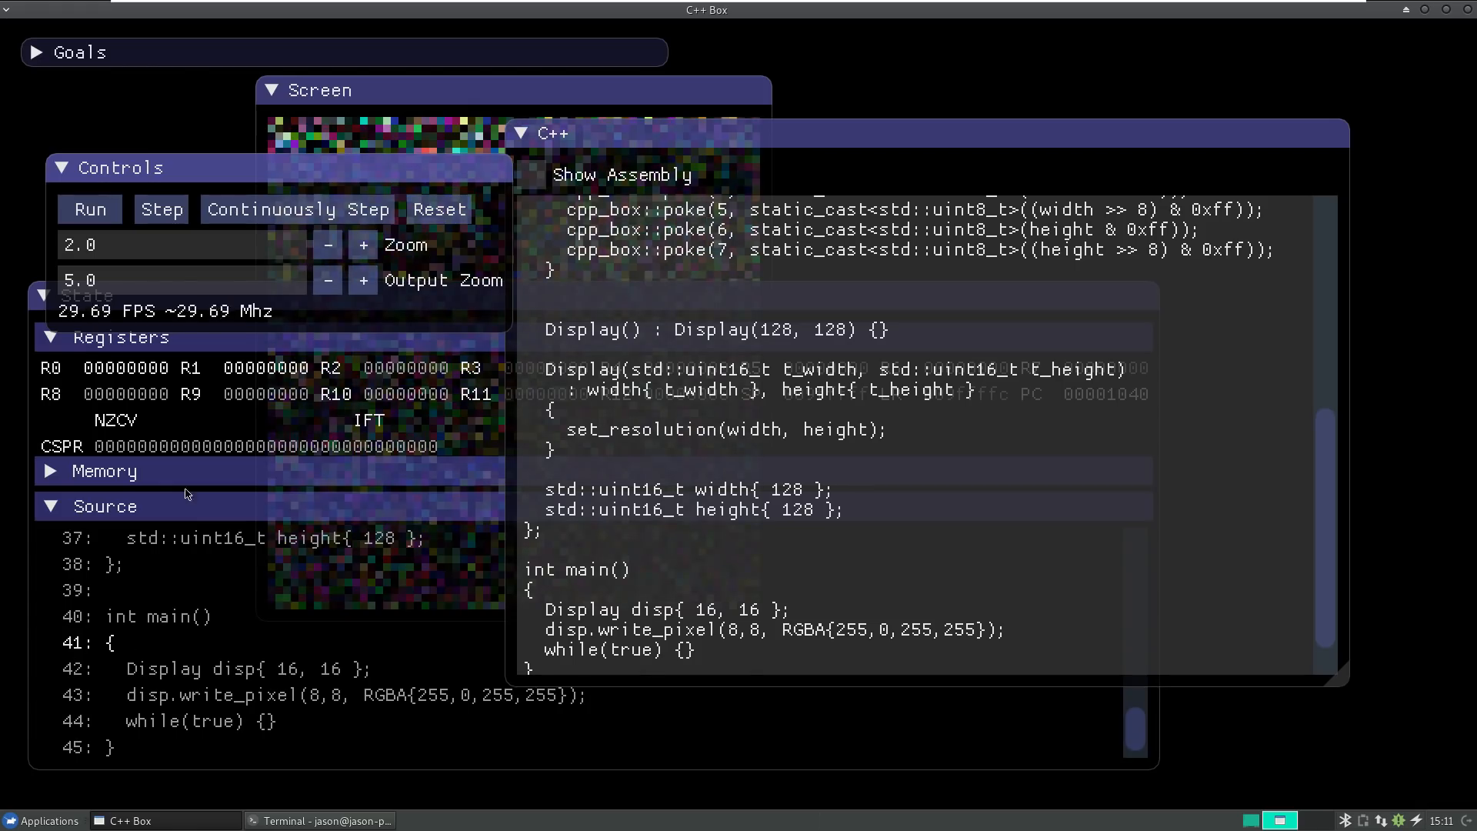
pyautogui.click(161, 209)
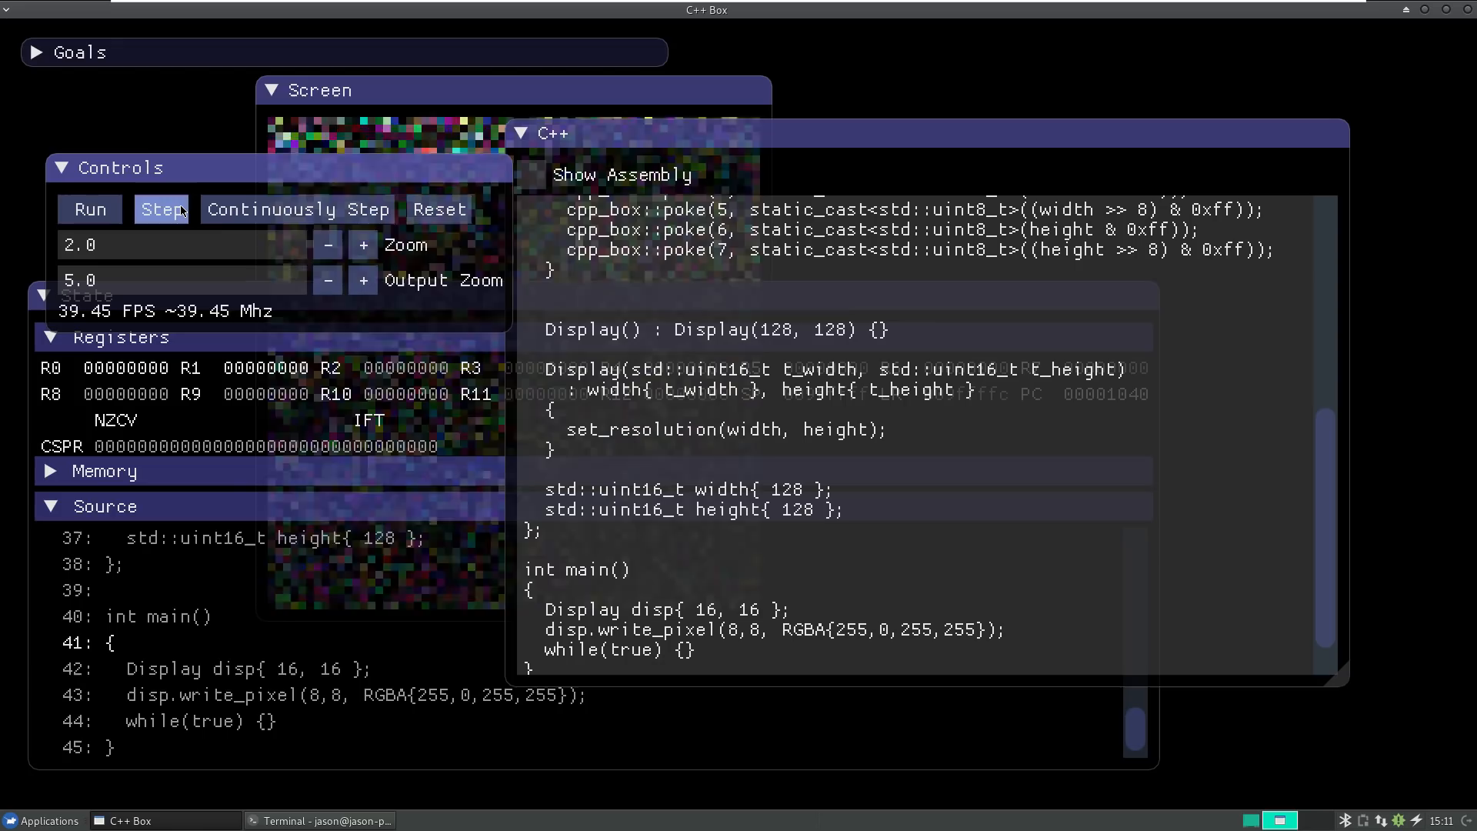
pyautogui.click(162, 208)
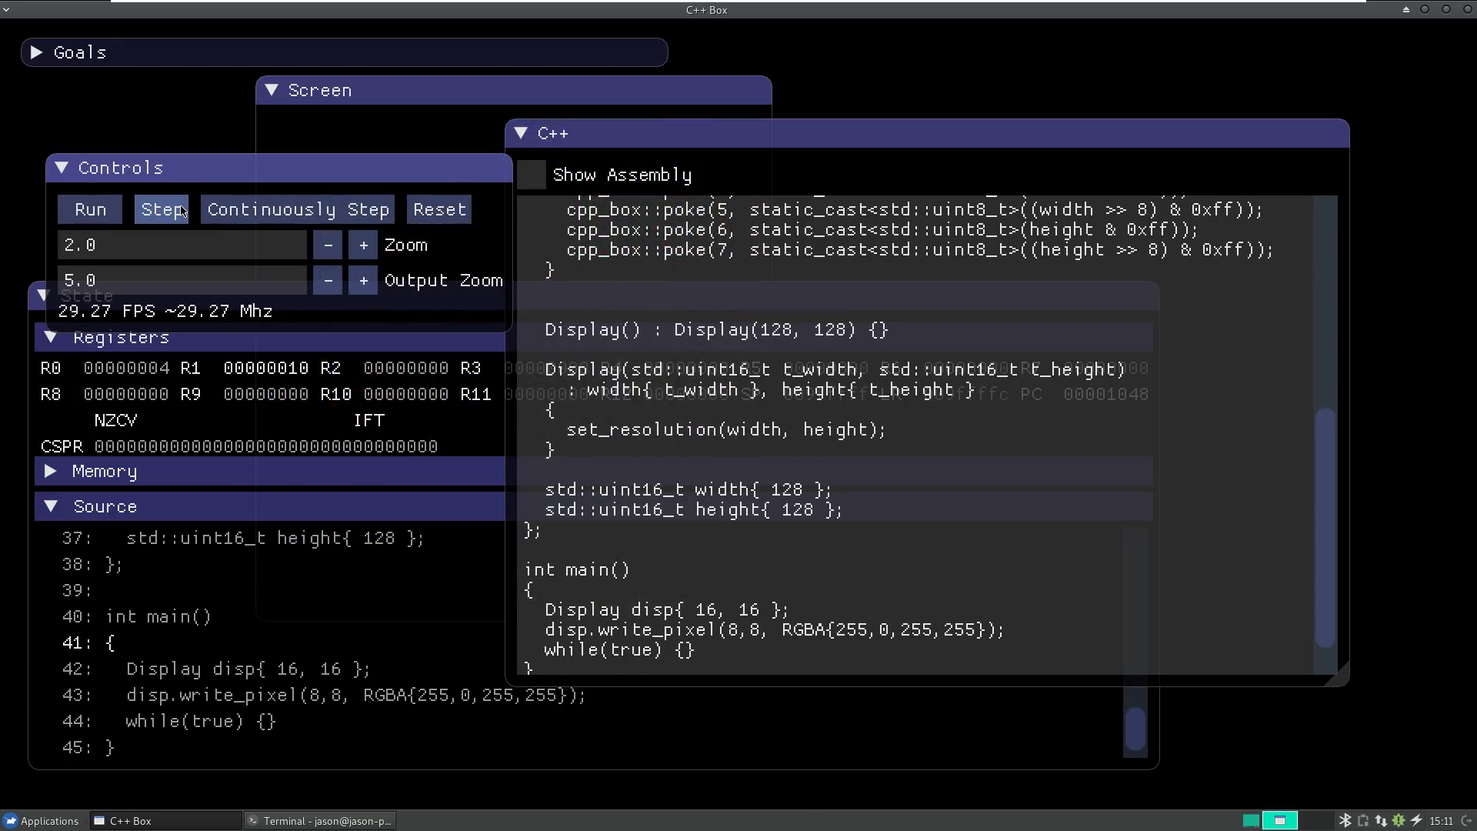
pyautogui.click(162, 208)
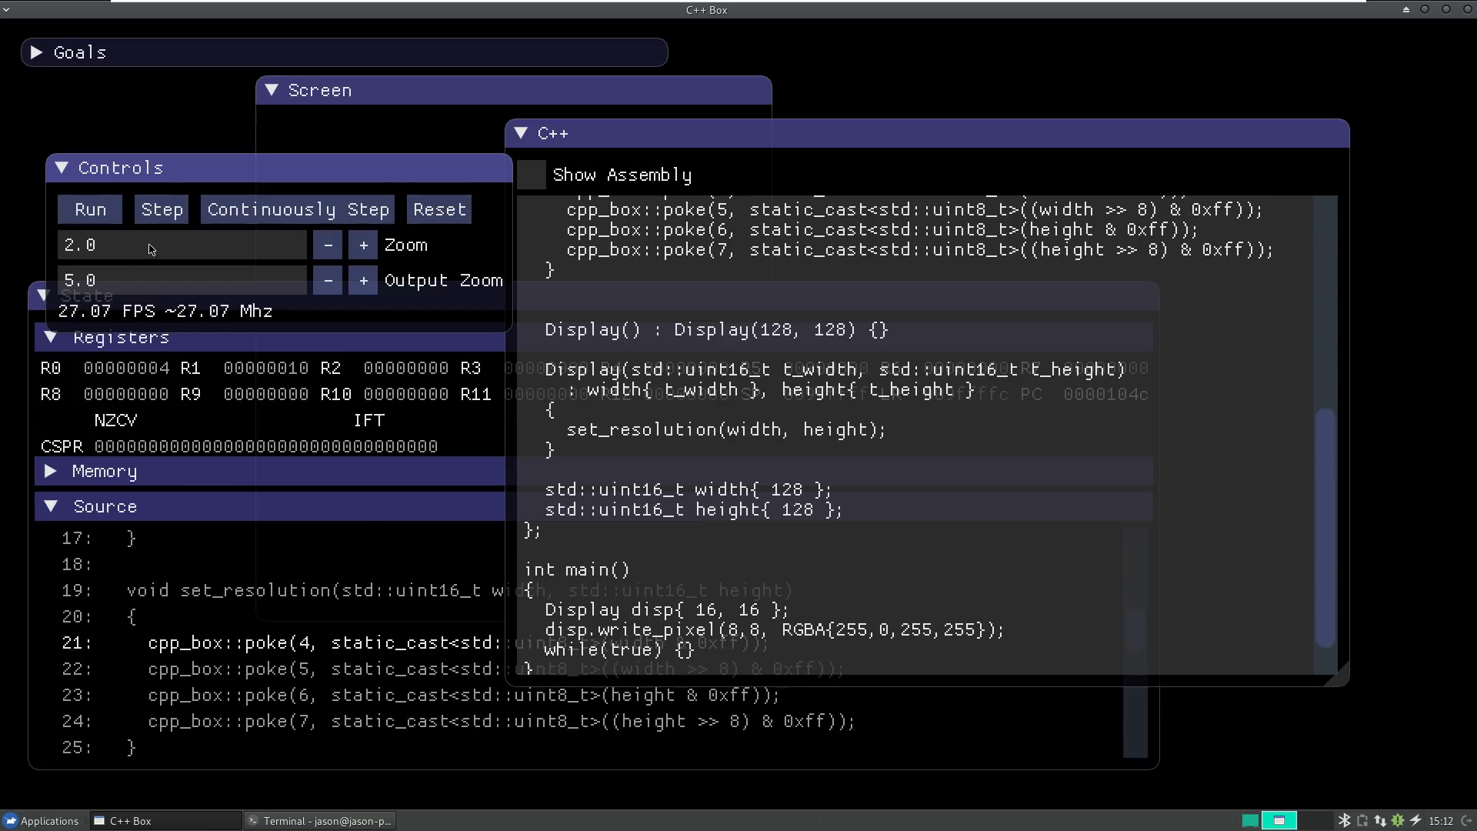
pyautogui.click(160, 208)
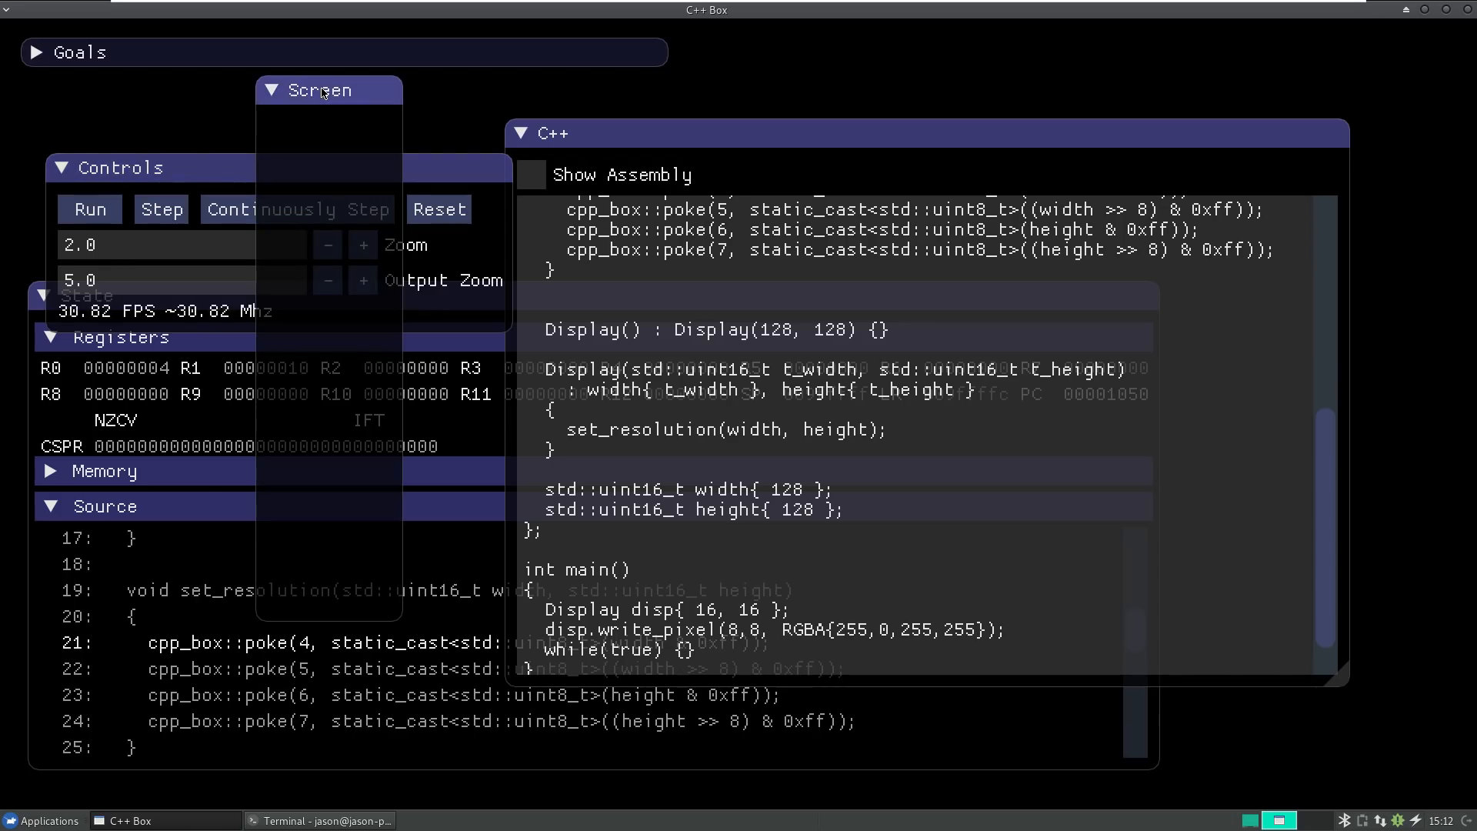
pyautogui.click(162, 207)
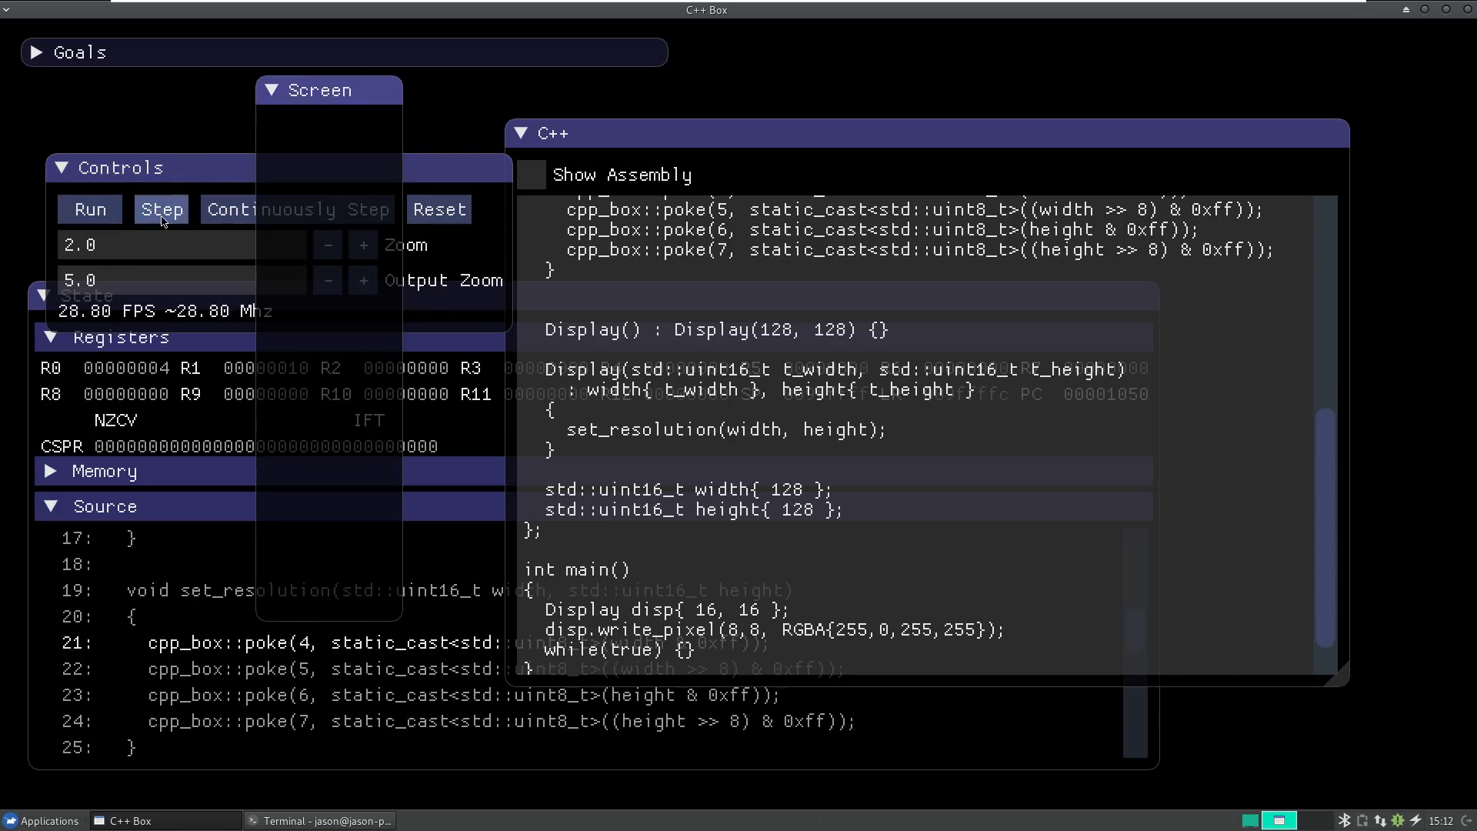
pyautogui.click(161, 208)
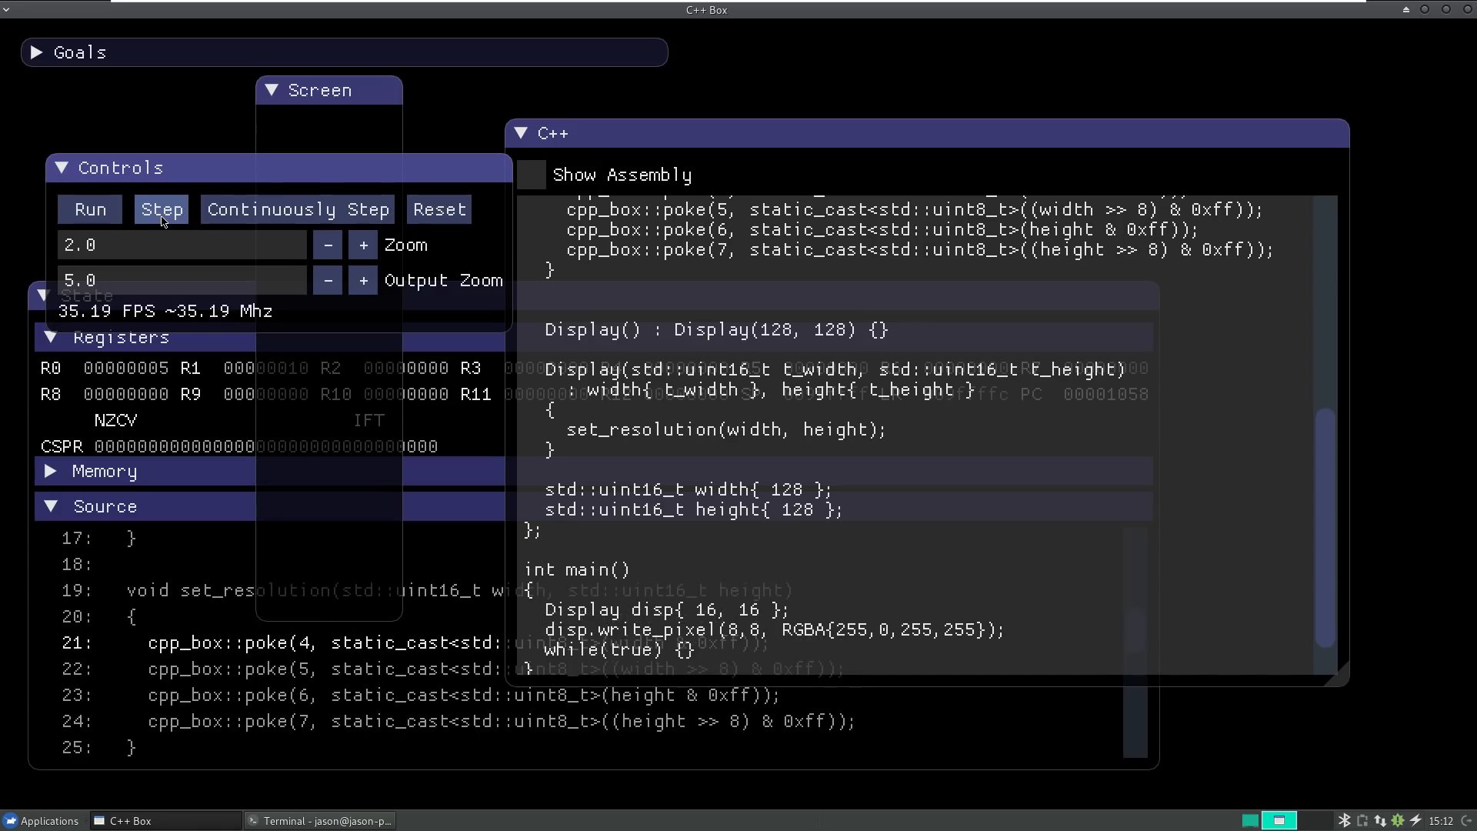
# Step: Keep stepping until the magenta pixel is drawn, then move the Screen view aside
pyautogui.click(161, 209)
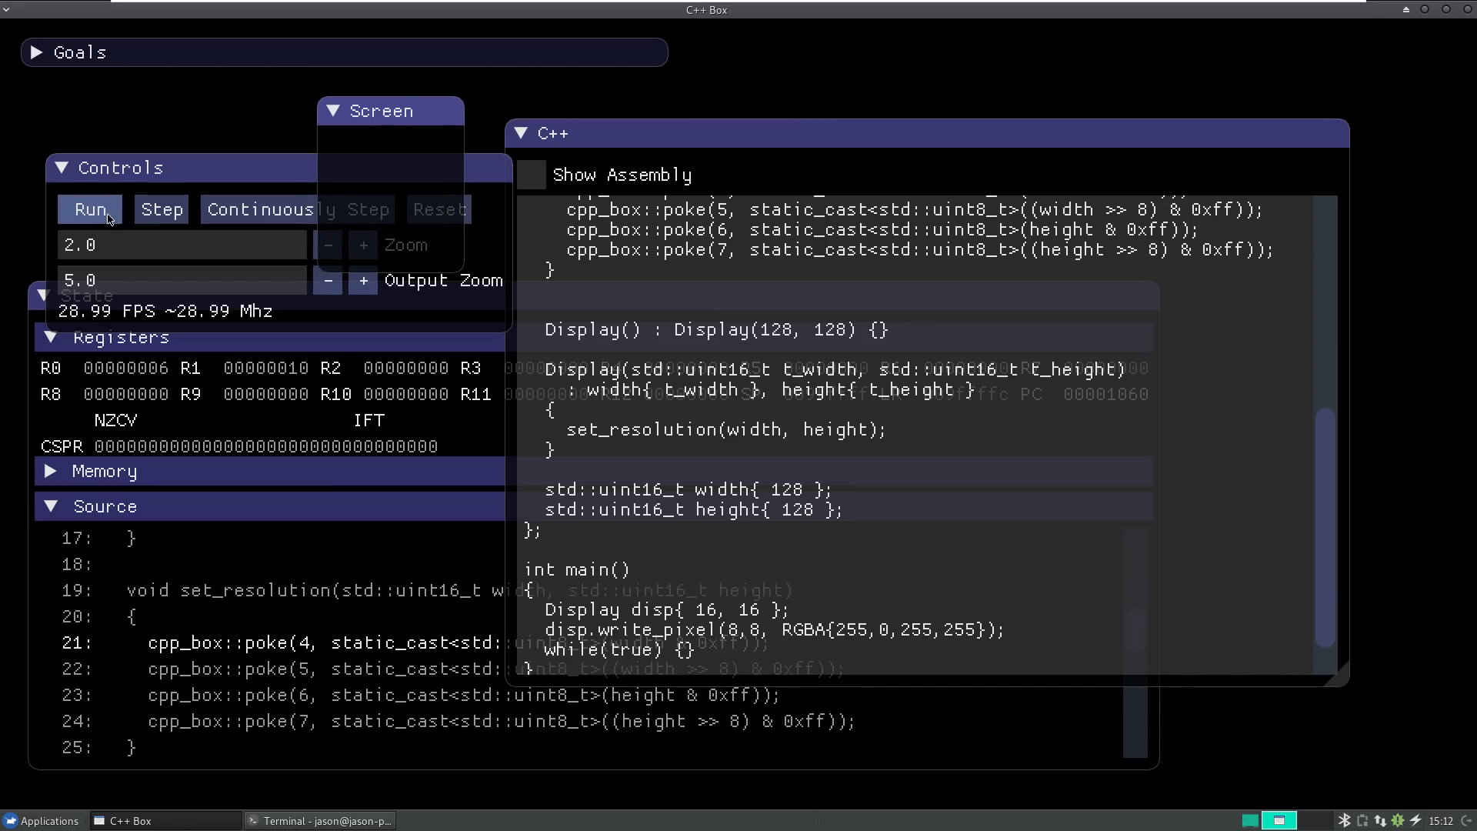
pyautogui.click(160, 209)
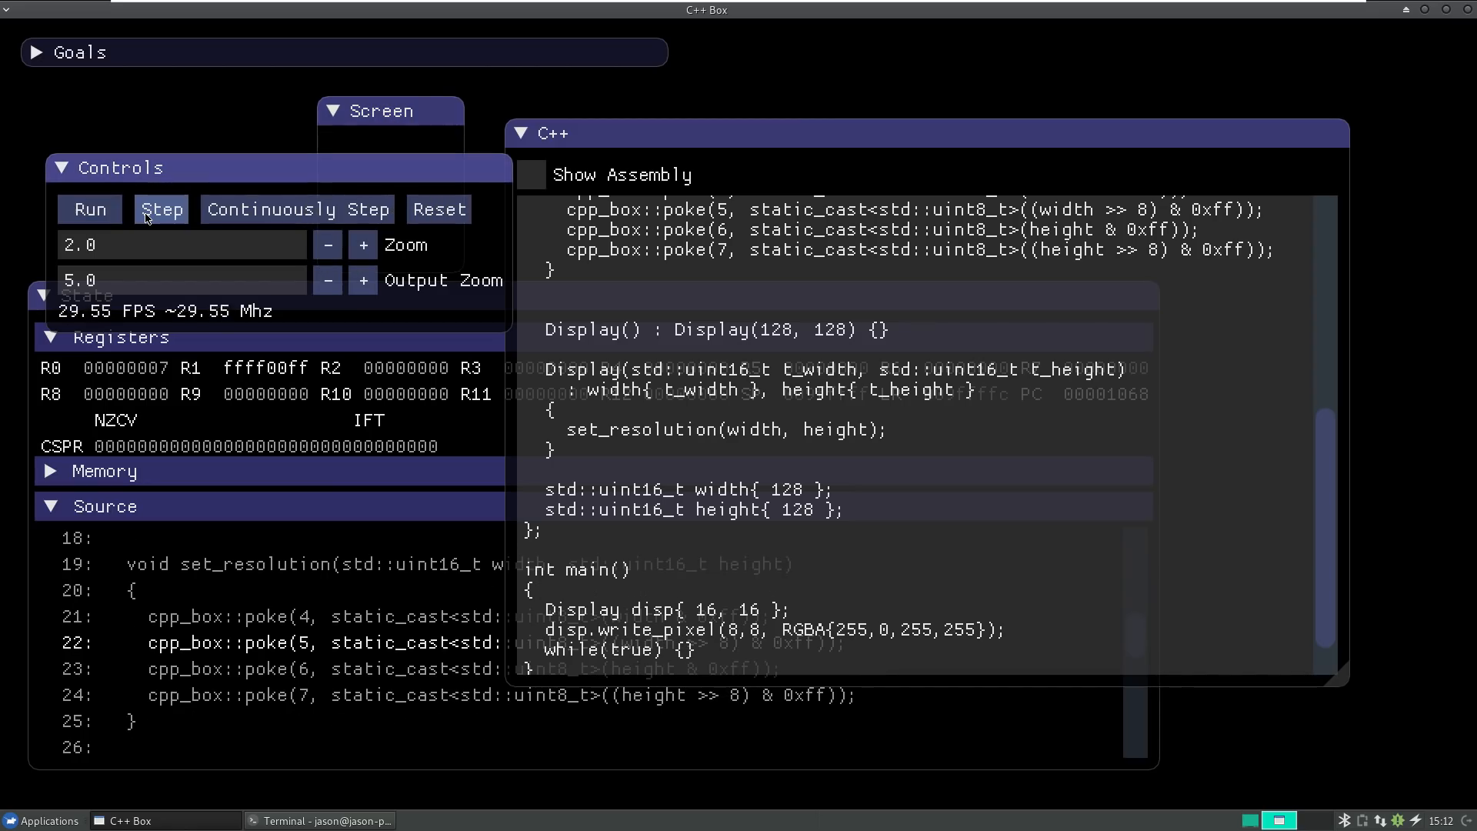
pyautogui.click(161, 208)
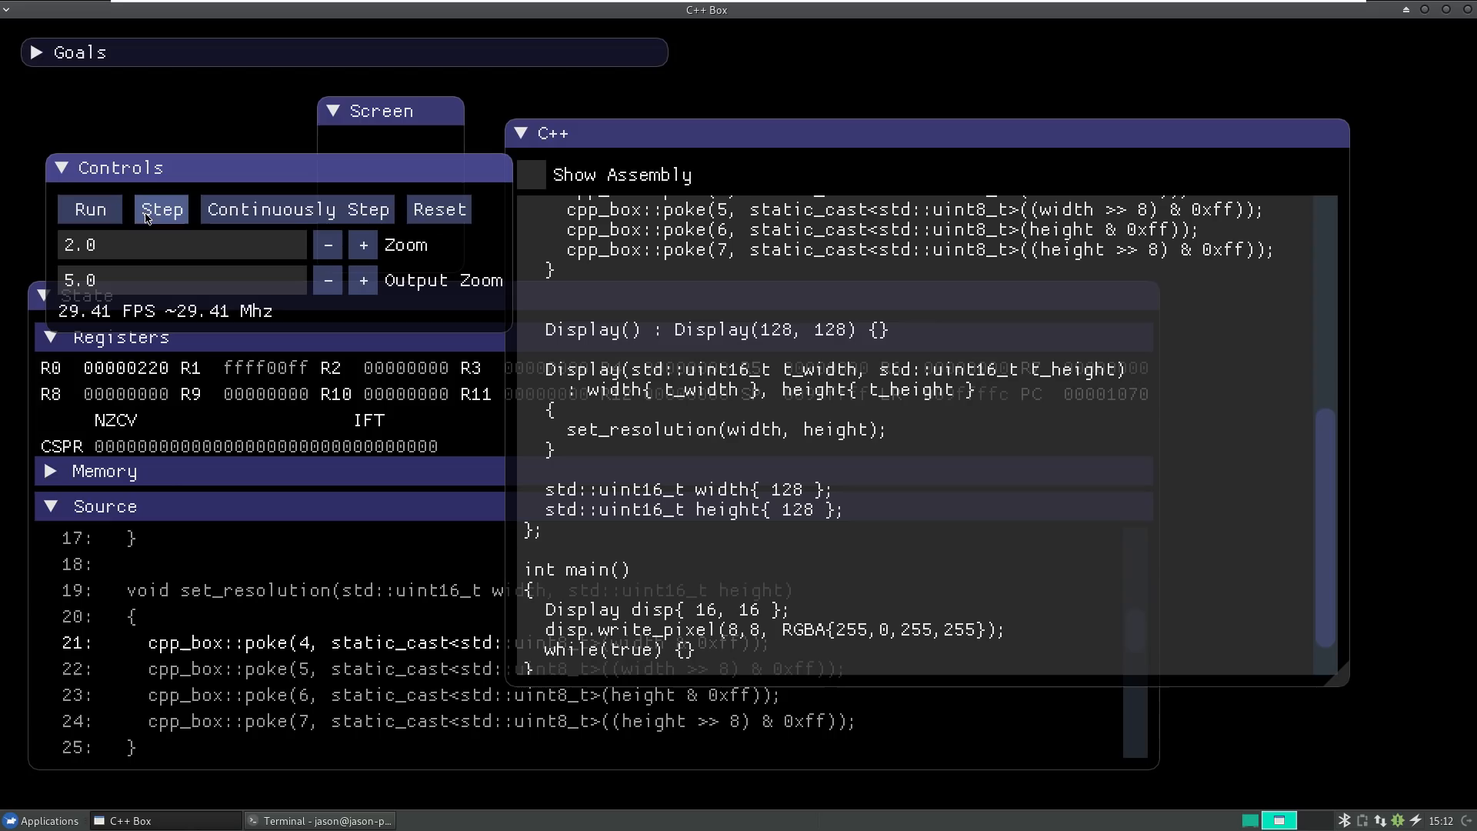
pyautogui.click(160, 208)
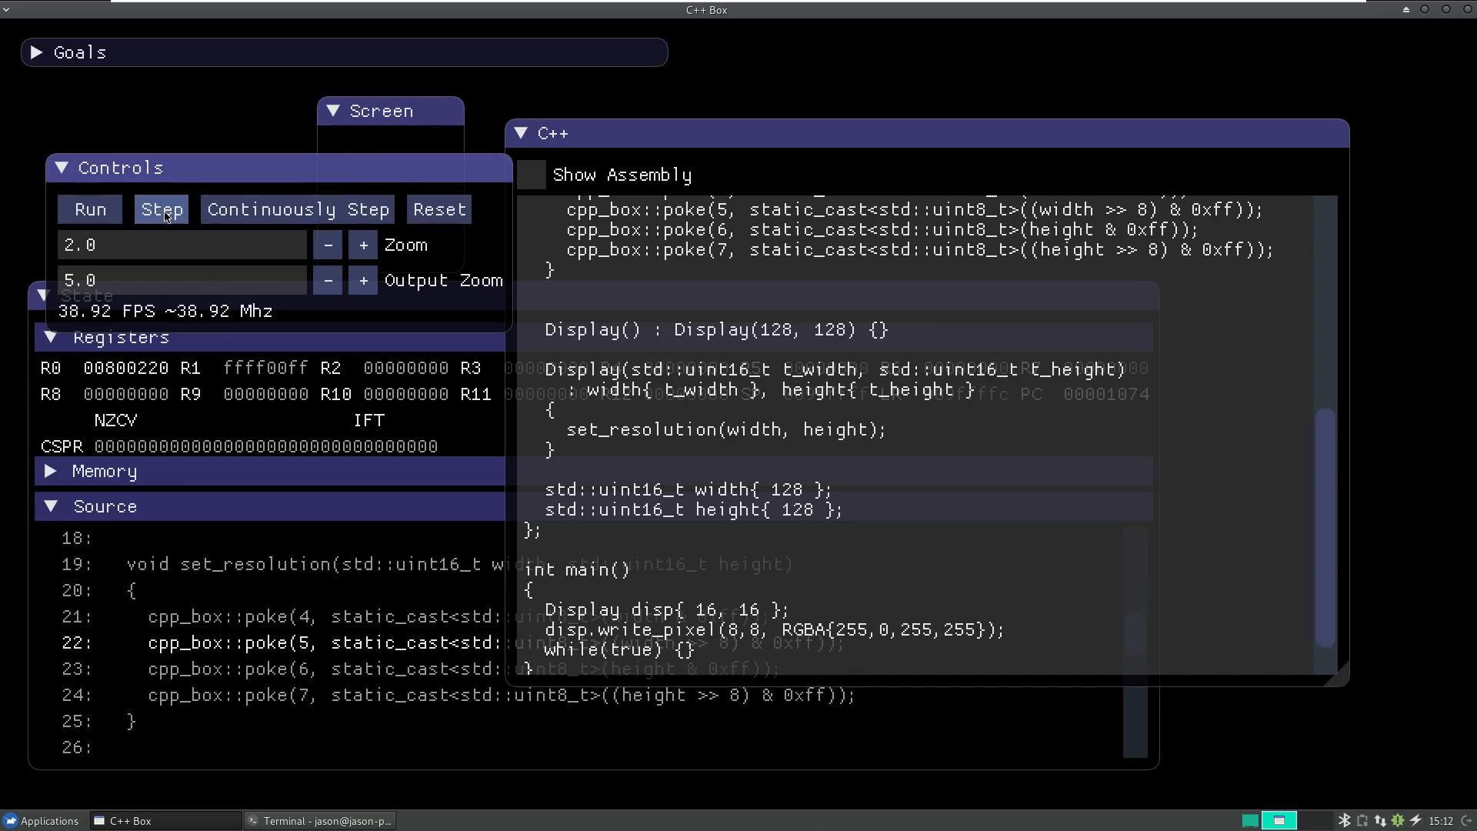
pyautogui.click(160, 208)
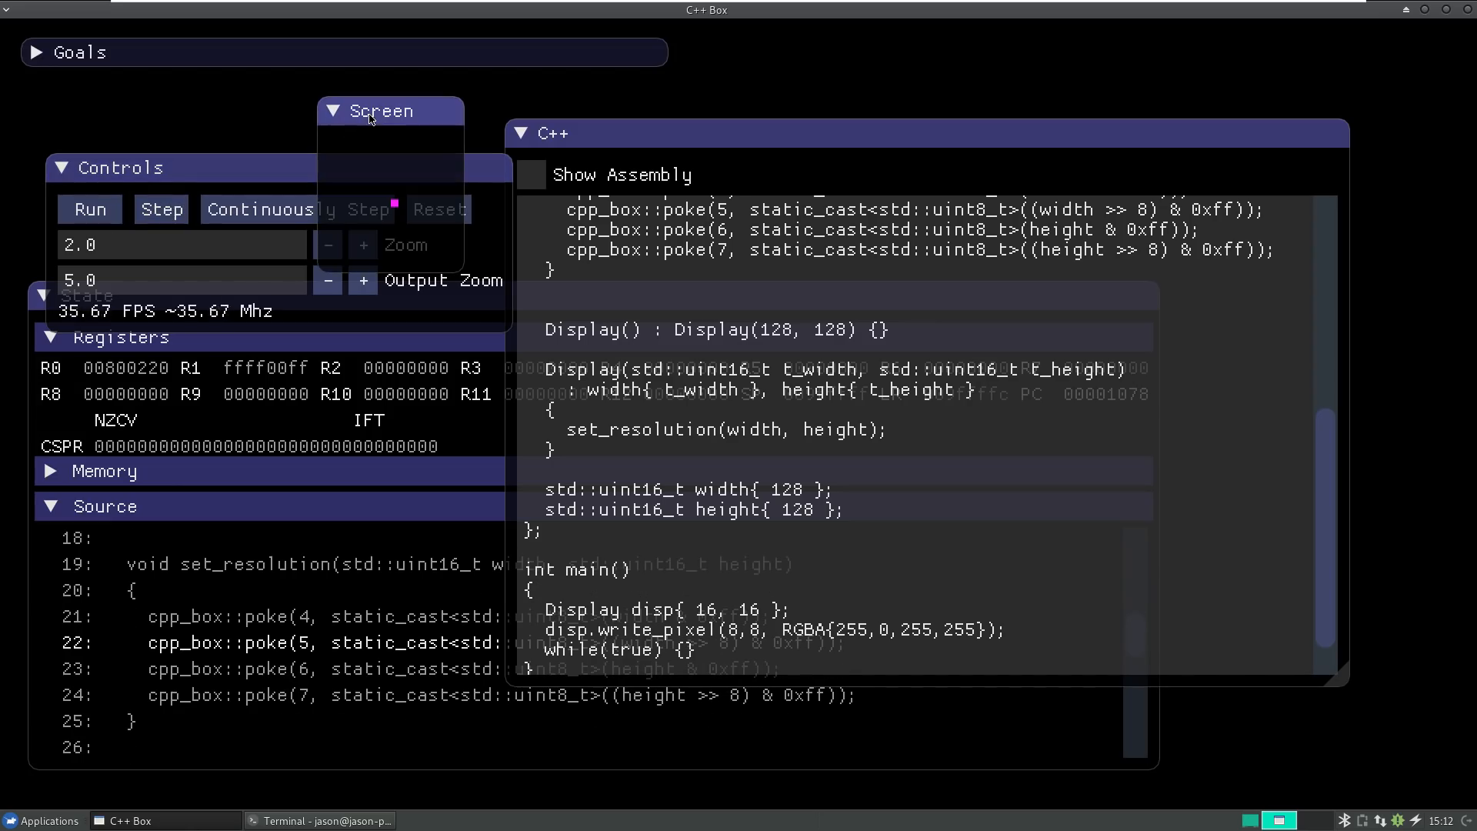
pyautogui.moveTo(380, 110); pyautogui.dragTo(287, 150)
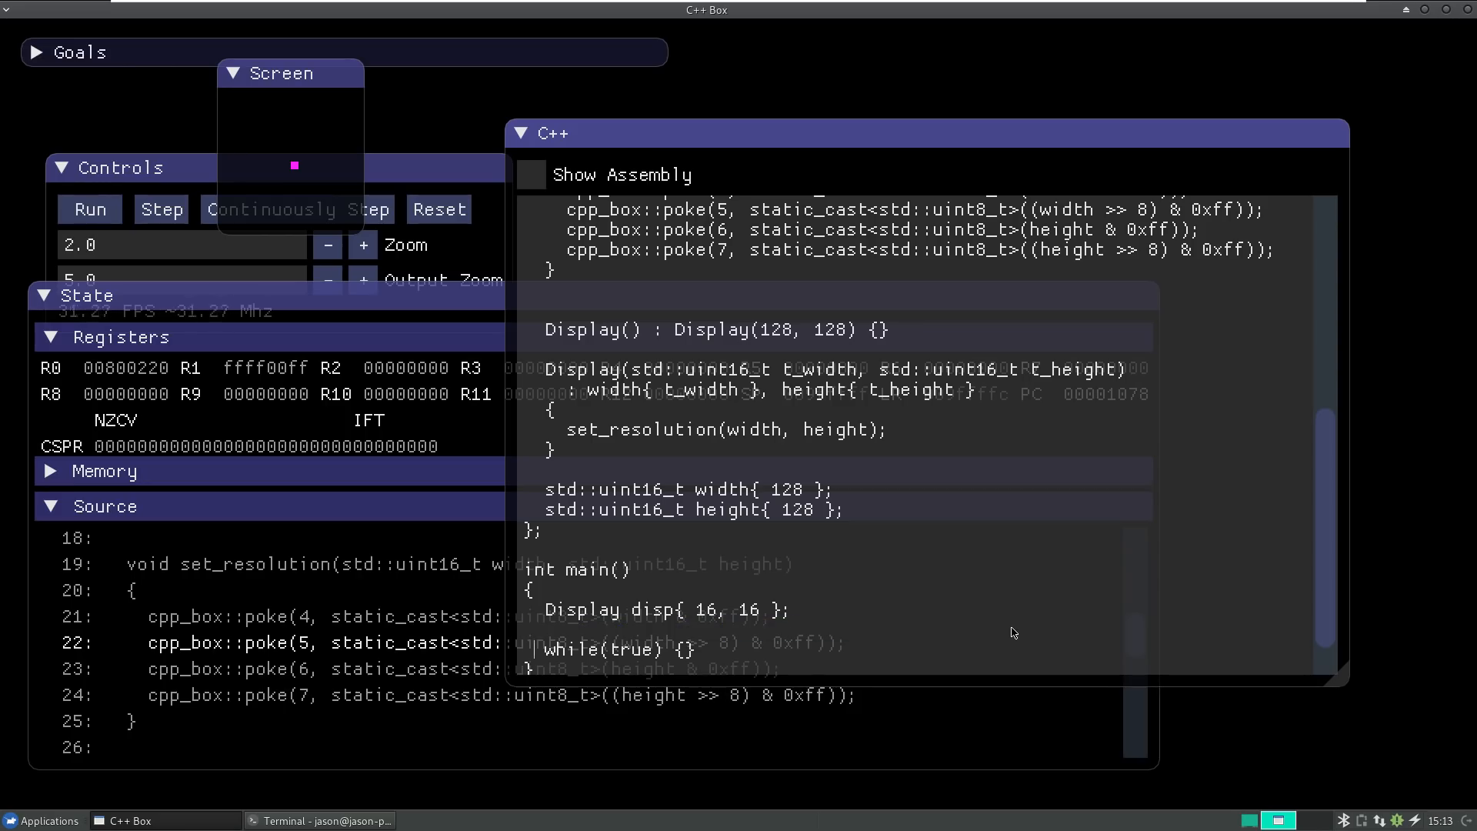
# Step: Reset and run with write_pixel inside the loop, then begin a for (int x loop around it
pyautogui.click(90, 208)
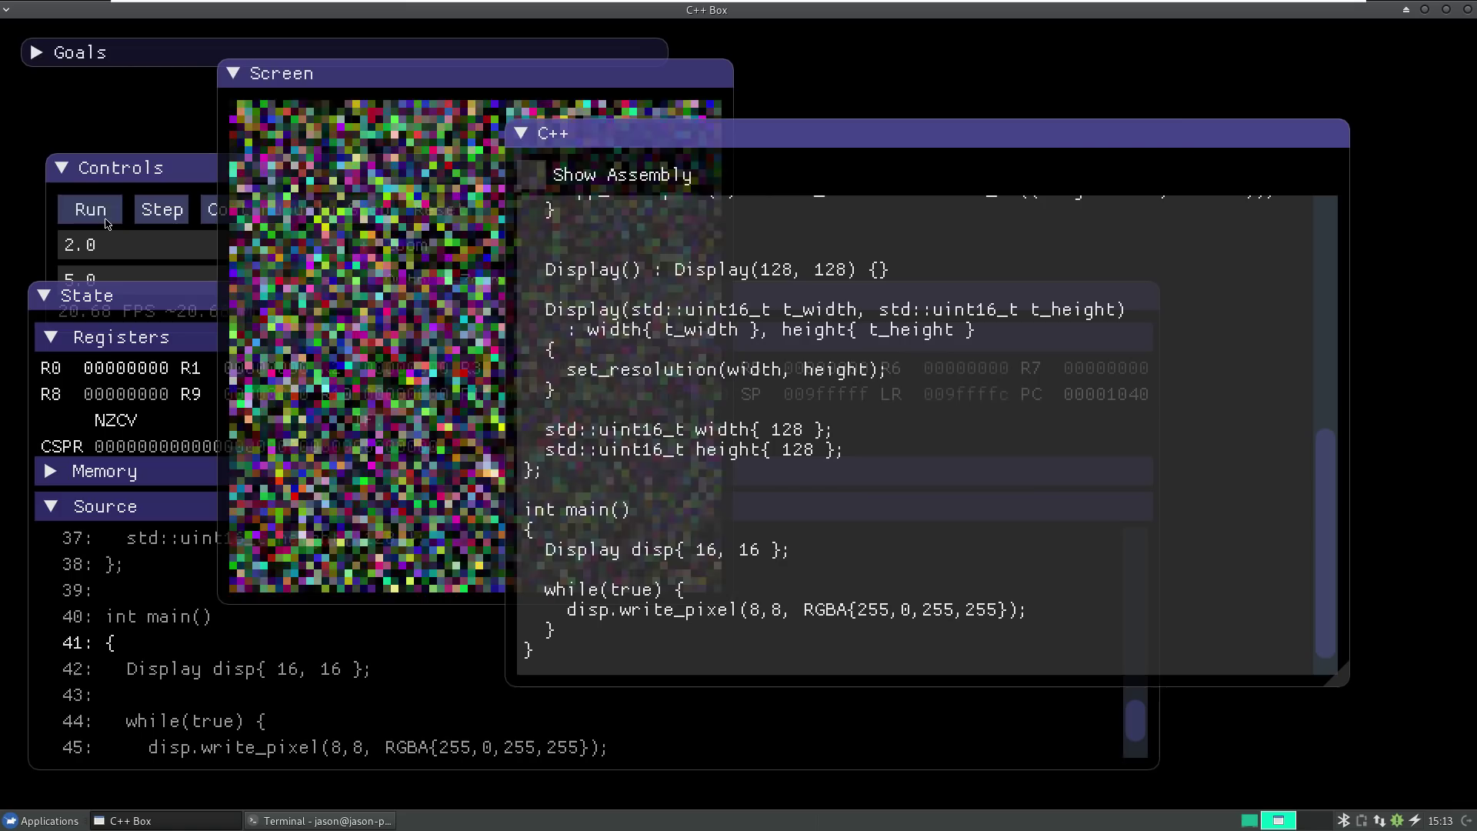
pyautogui.click(89, 208)
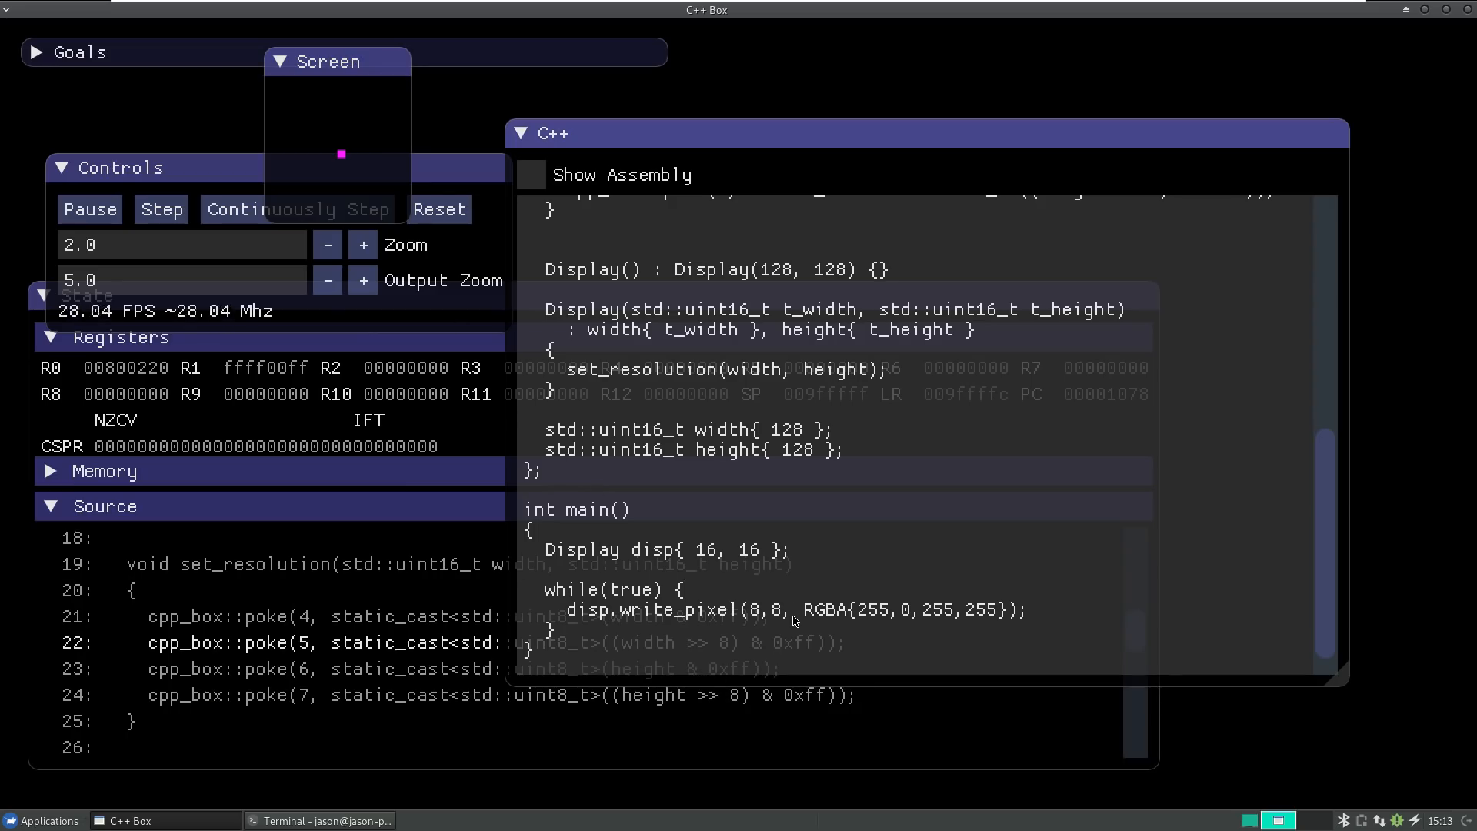
pyautogui.write('for (int x = 0; x < 8; ++x) {')
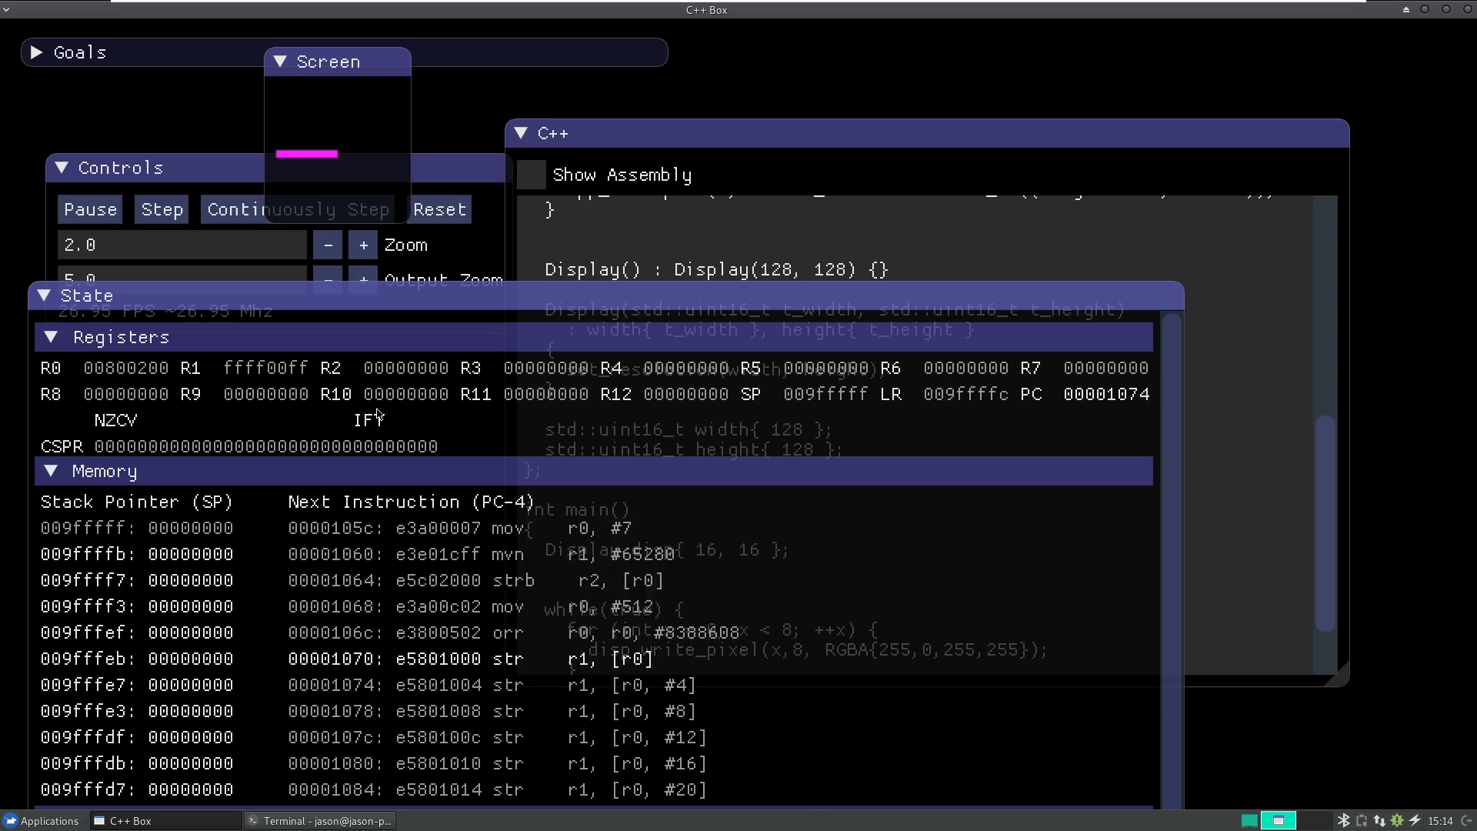
# Step: Complete the for loop to x < 8 using x as the x coordinate, drawing an 8-pixel magenta line
pyautogui.click(160, 207)
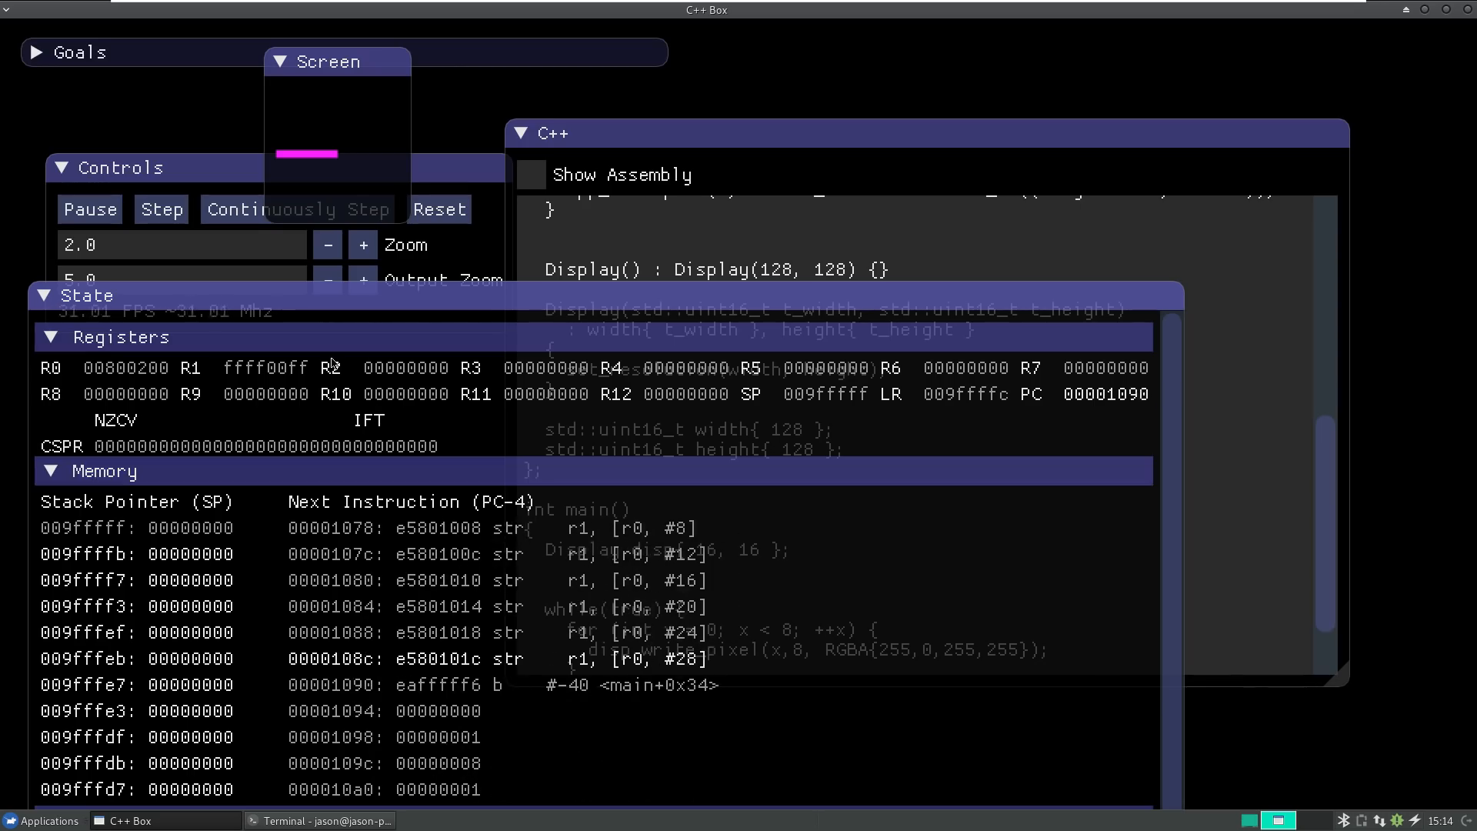
pyautogui.click(160, 209)
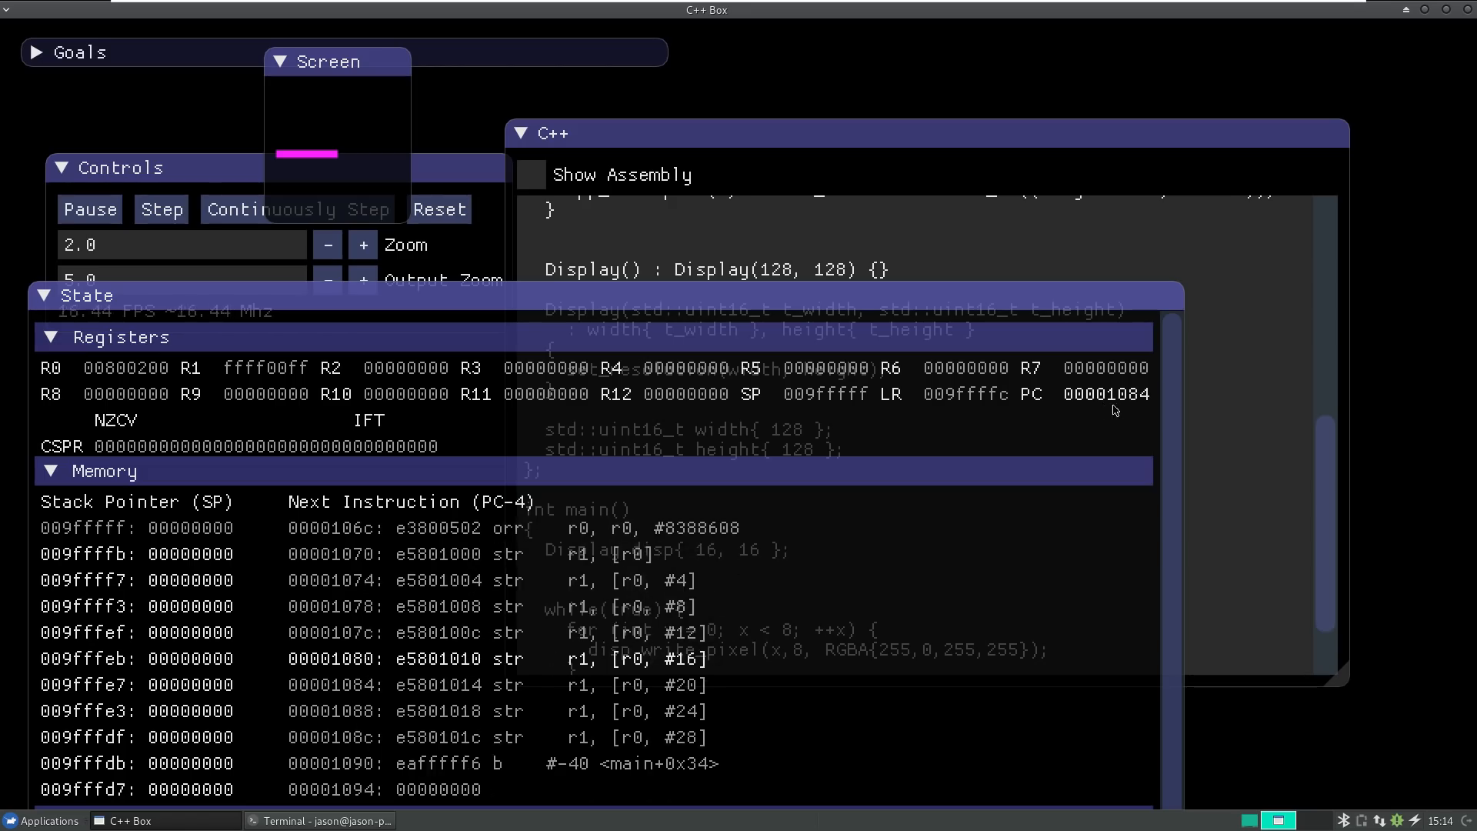
pyautogui.click(160, 210)
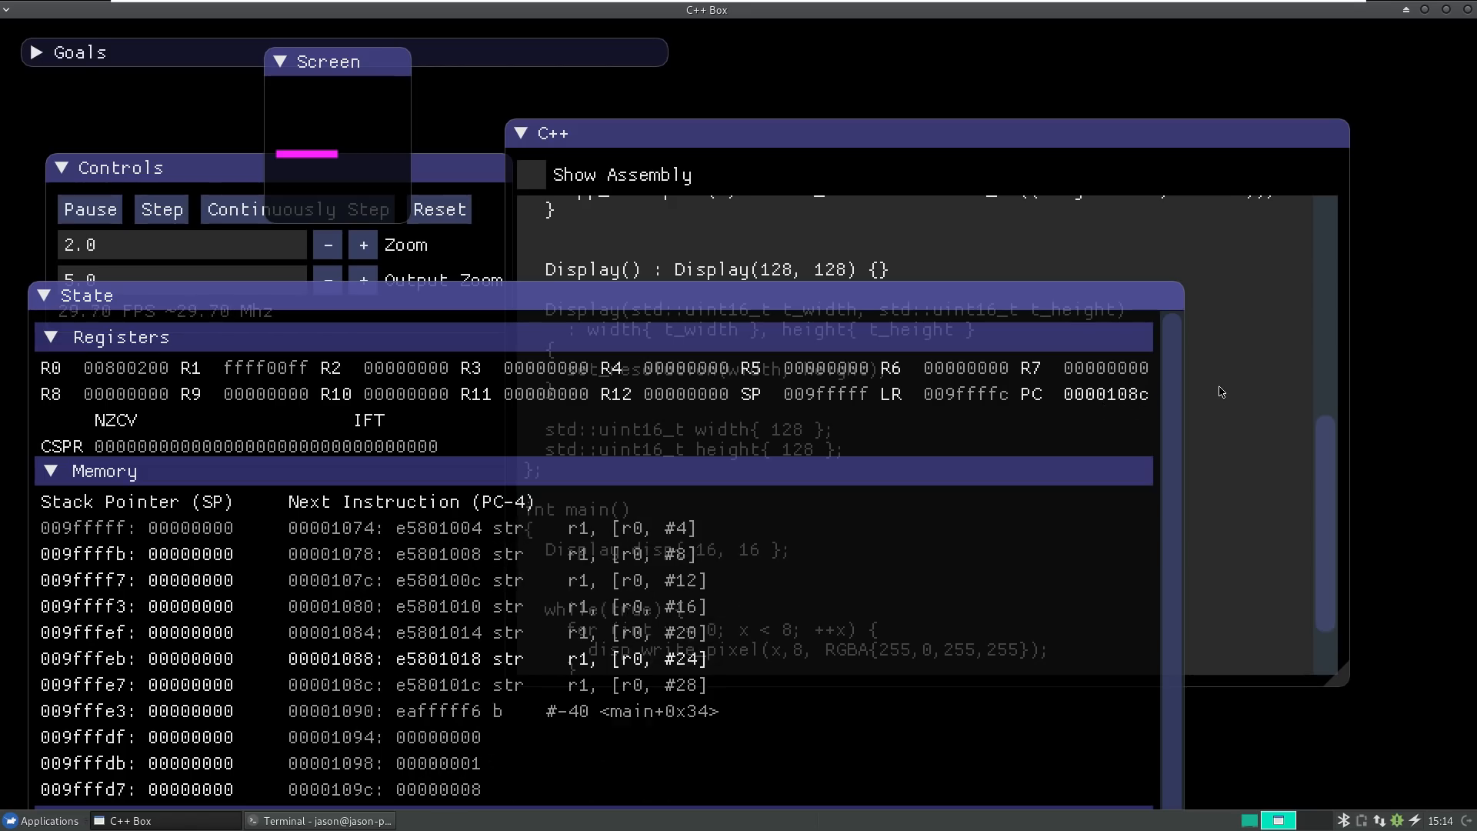
pyautogui.click(160, 209)
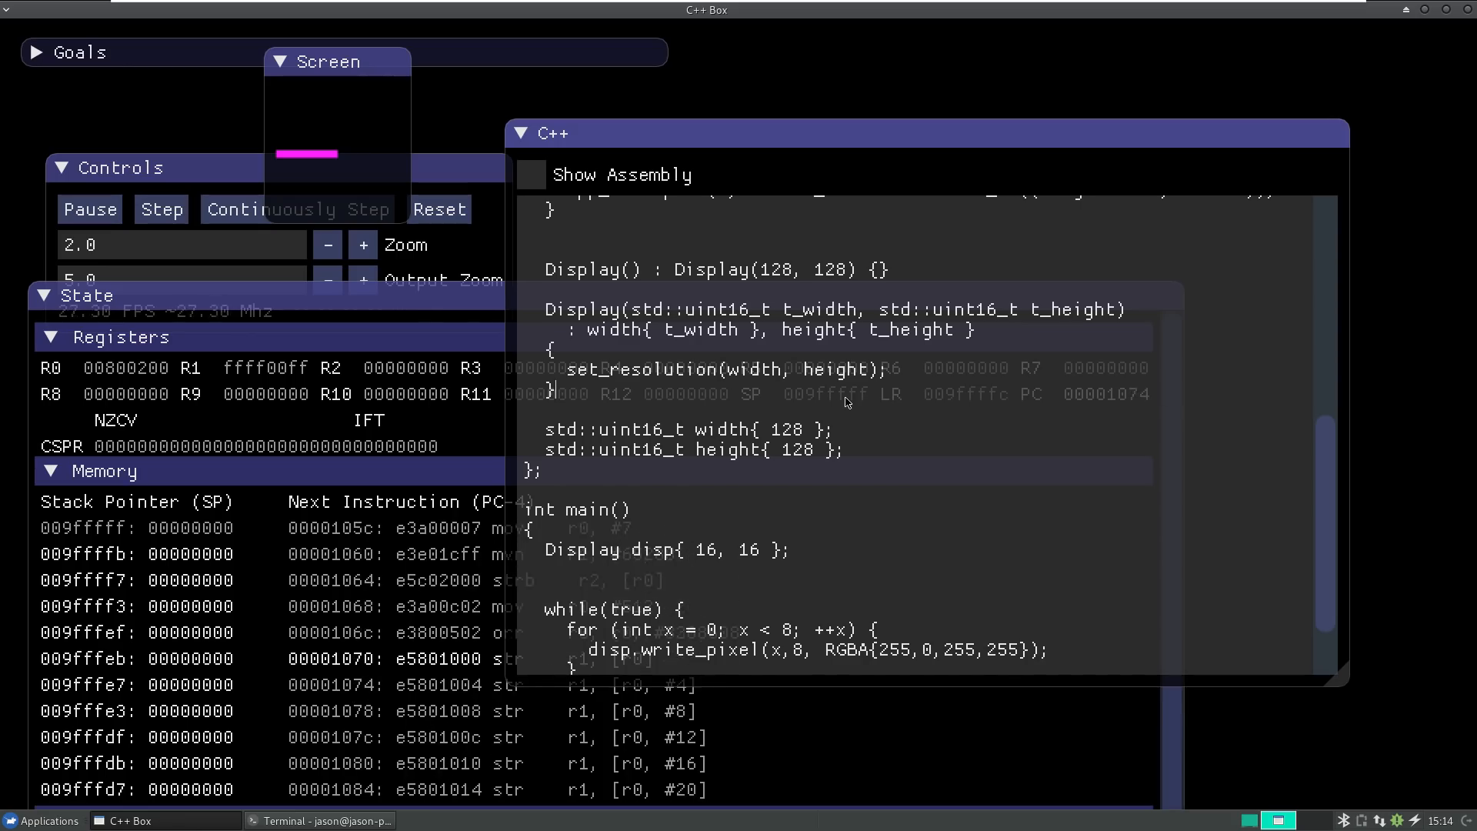
pyautogui.click(160, 209)
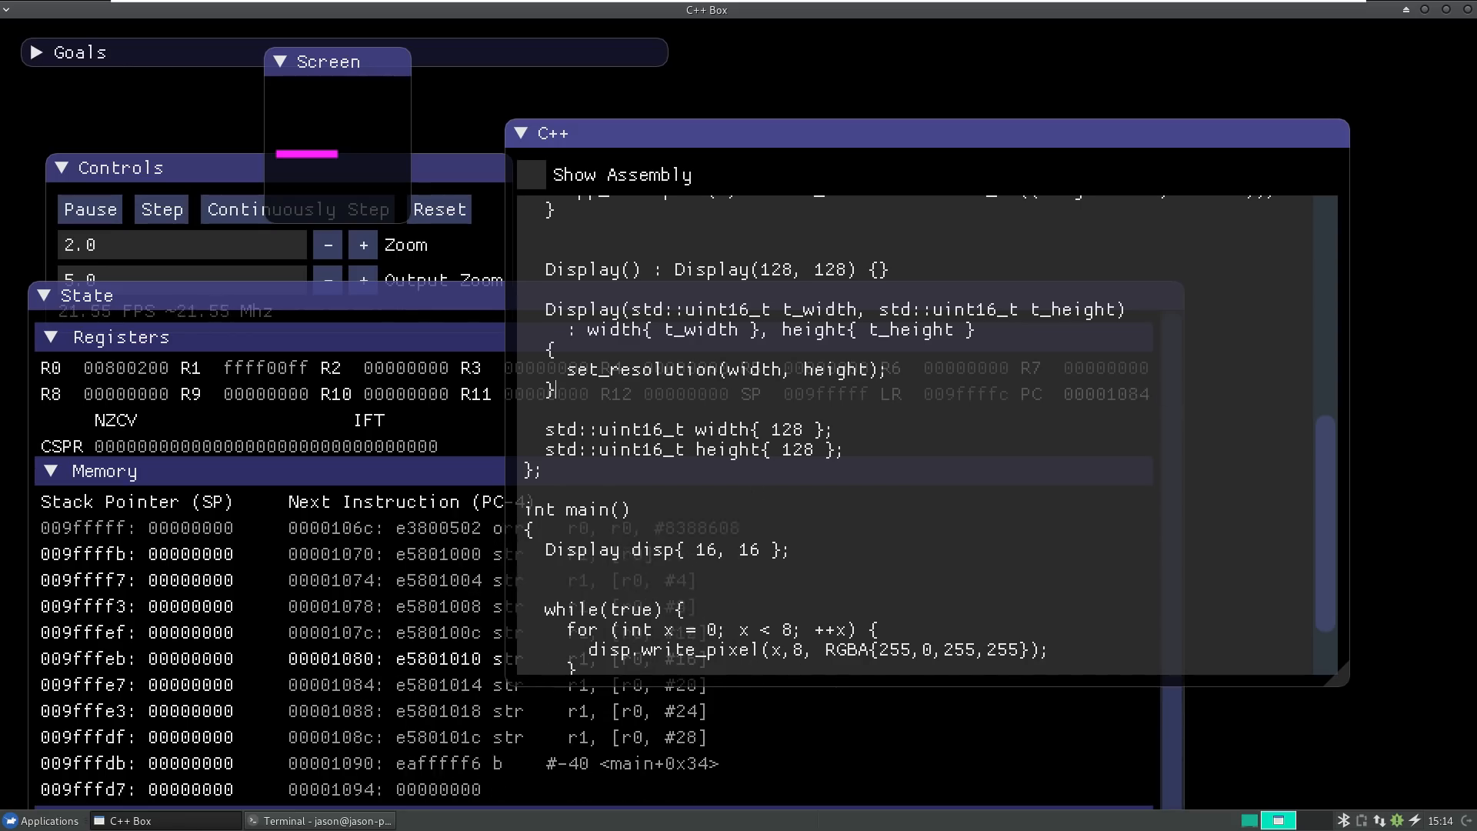
pyautogui.click(160, 209)
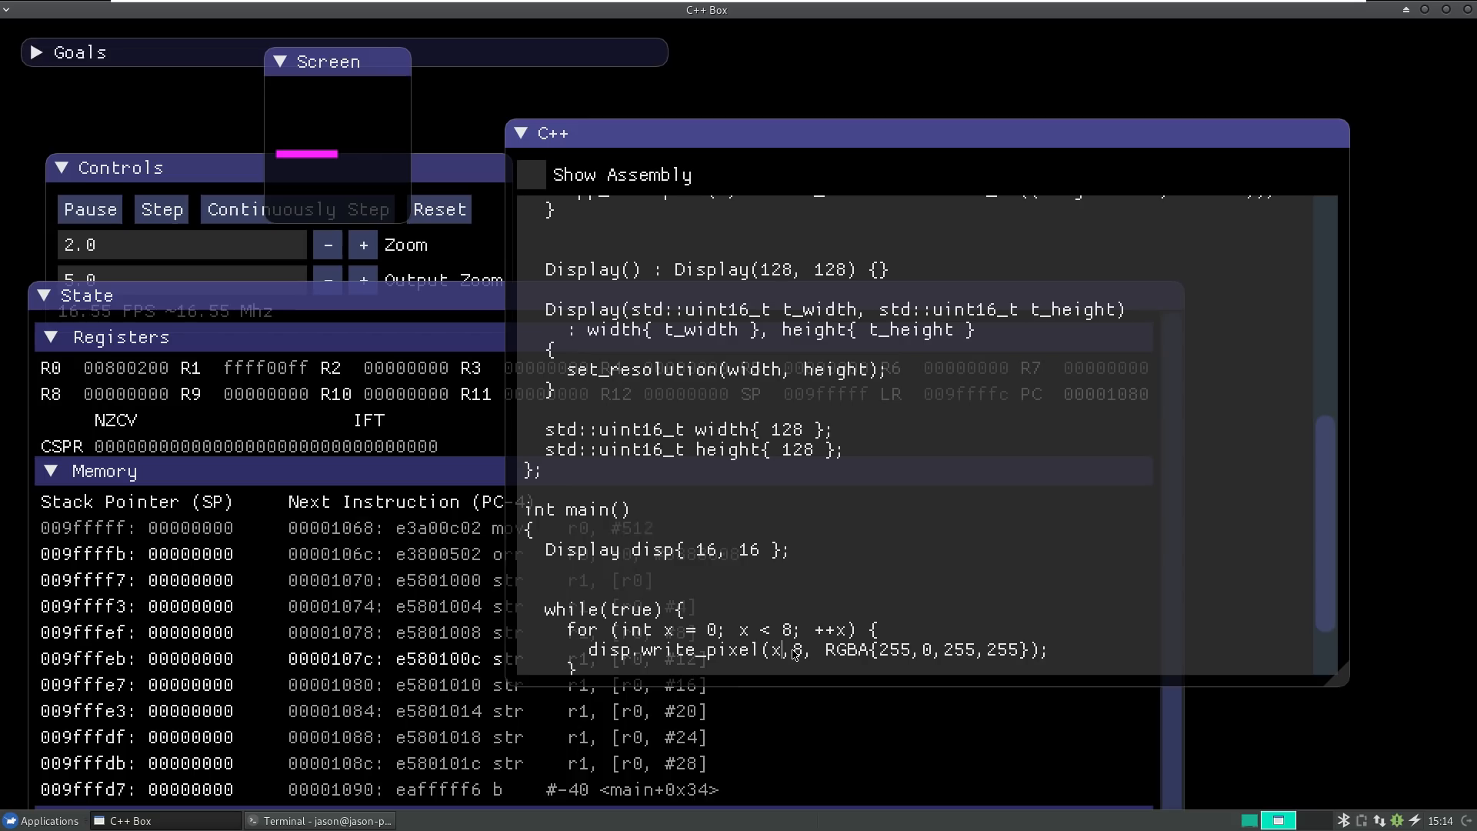
pyautogui.click(161, 208)
pyautogui.write('16')
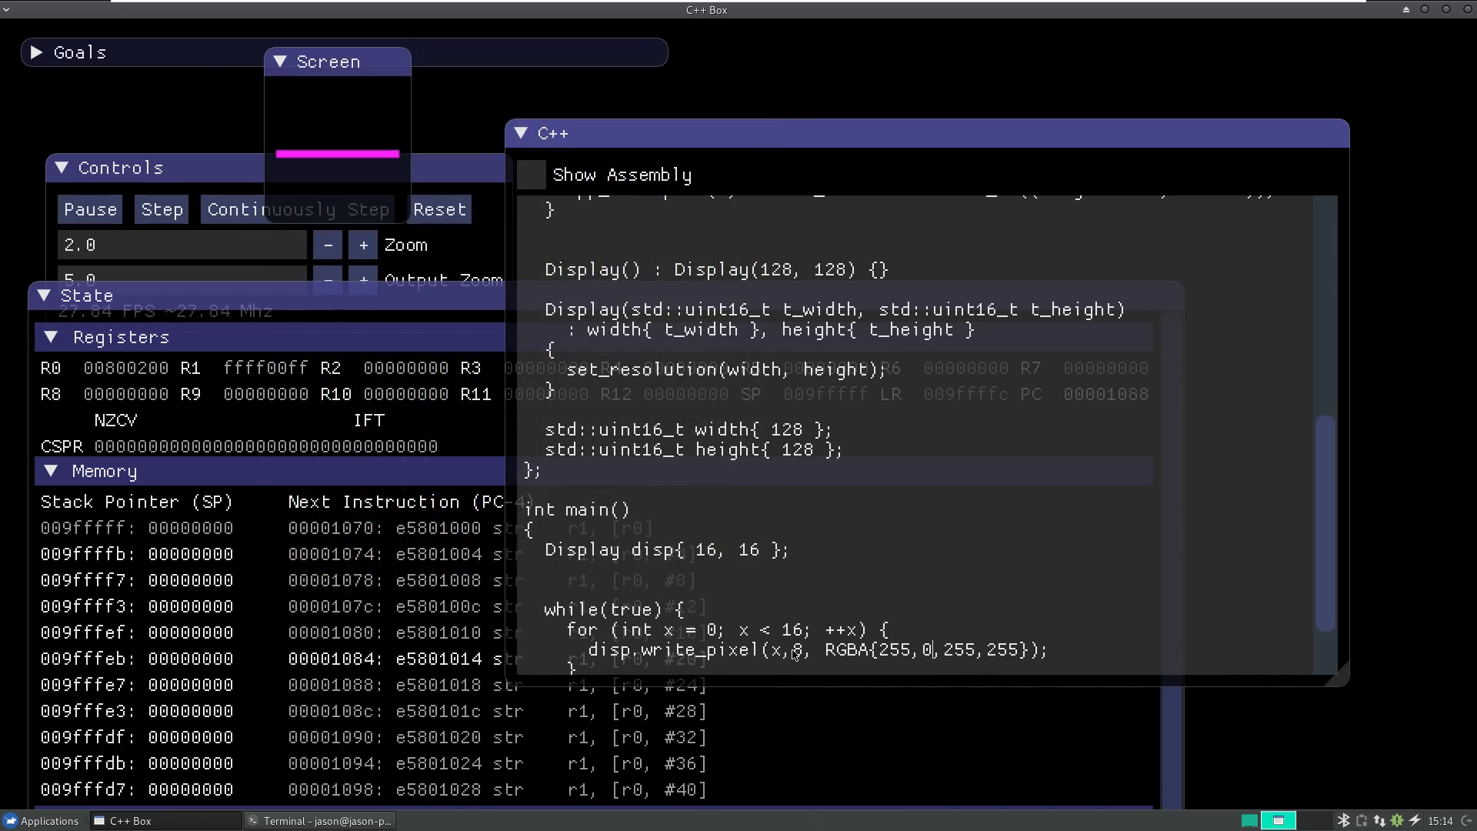
# Step: Raise the loop bound to 16 and set the green channel to static_cast<std::uint8_t>(x)
pyautogui.click(160, 210)
pyautogui.write('static_cast<std::uint8_t>(x)')
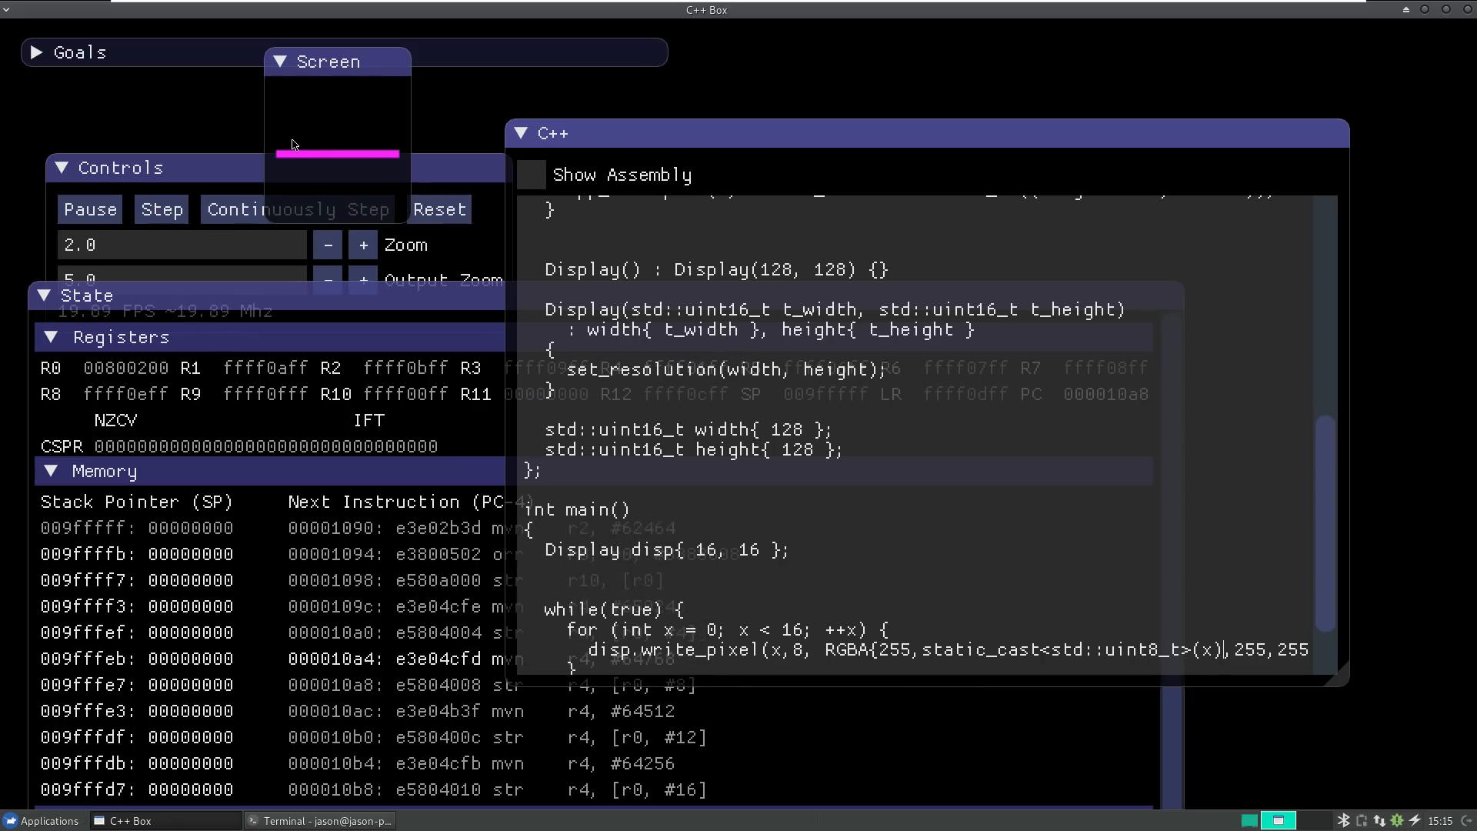
# Step: Change the green multiplier from x*4 to x*16 so the line shades from magenta to white
pyautogui.click(161, 209)
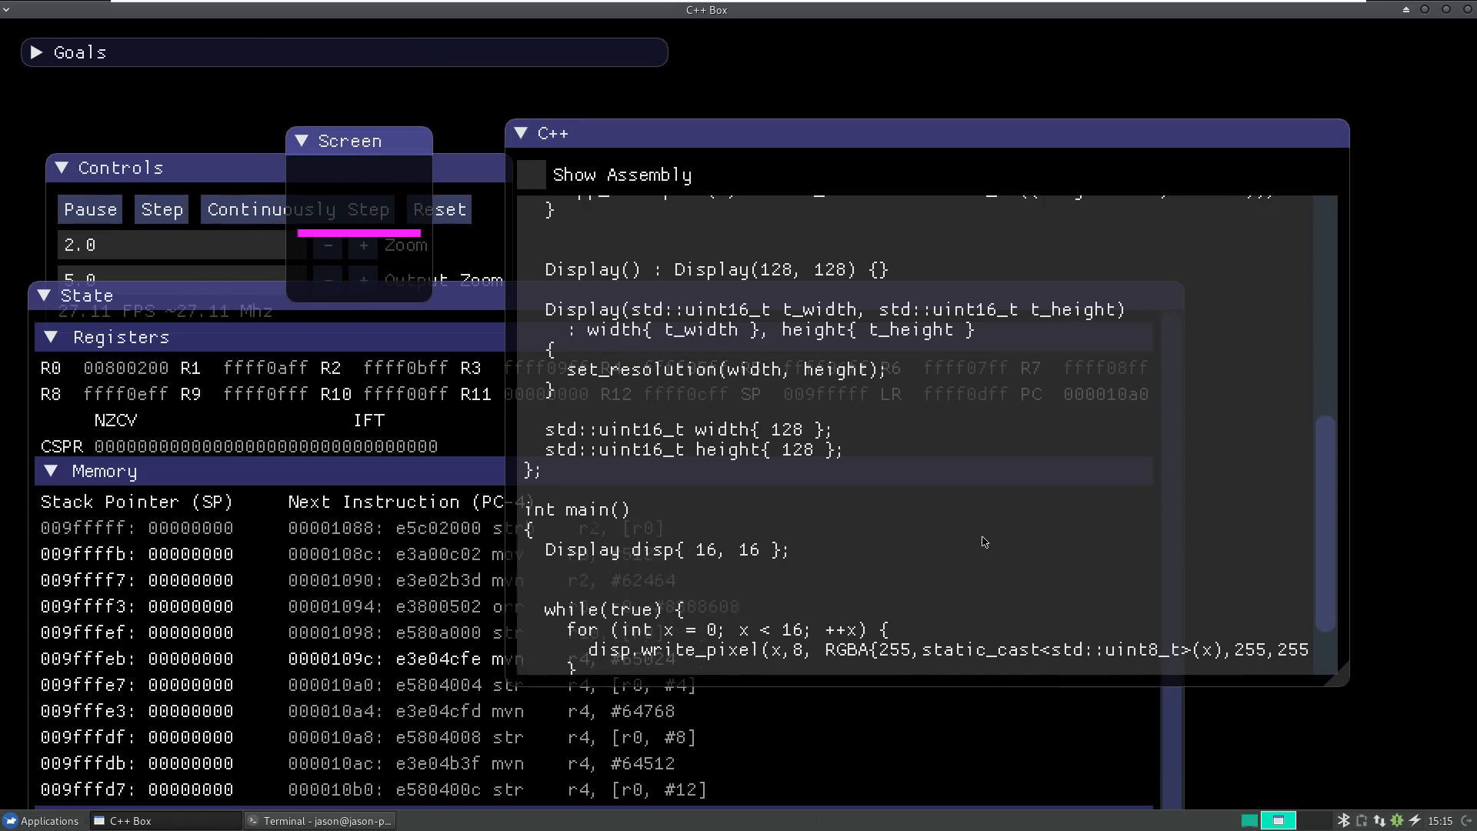
pyautogui.click(161, 209)
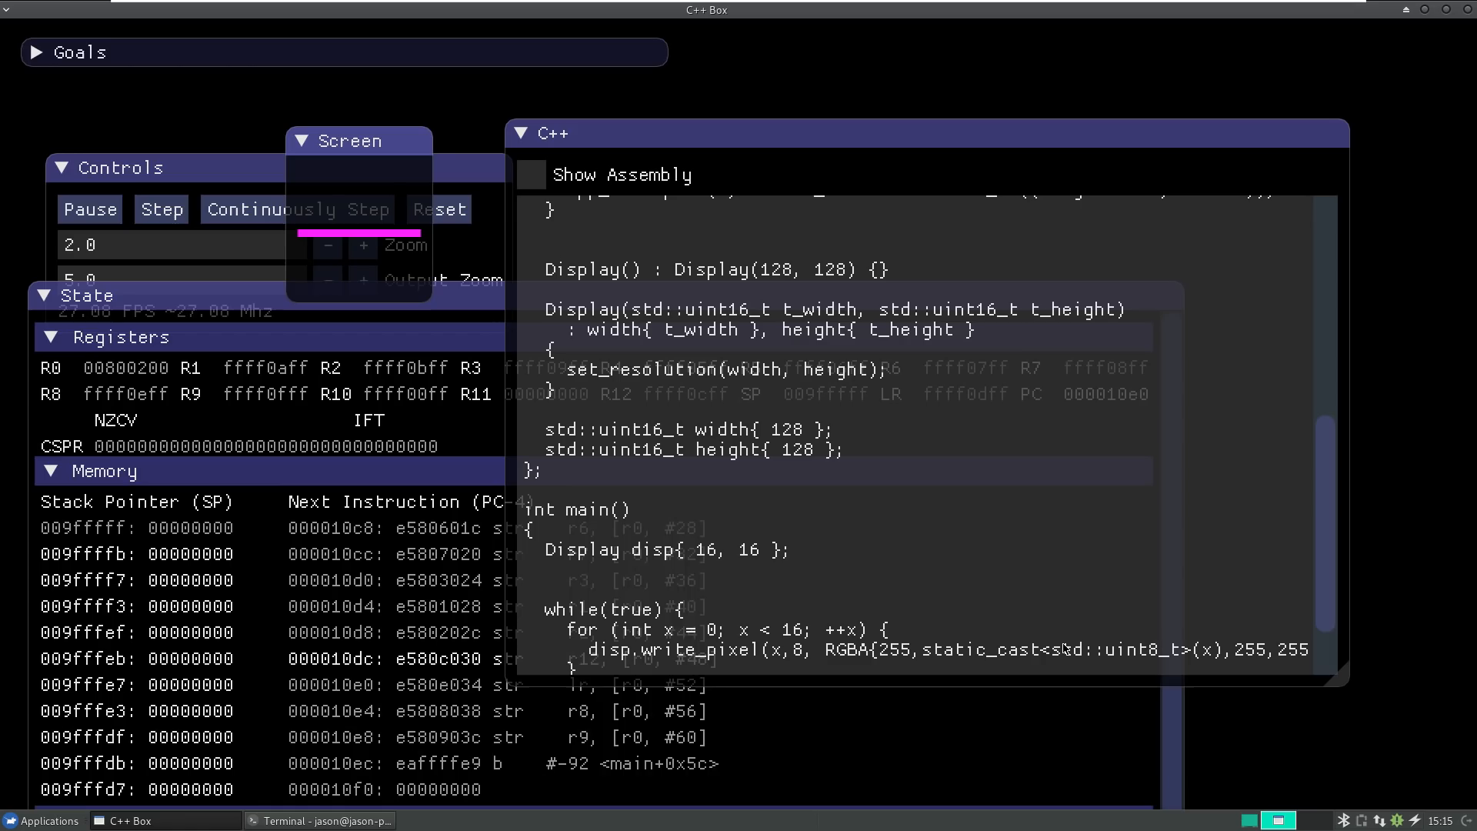
pyautogui.click(160, 210)
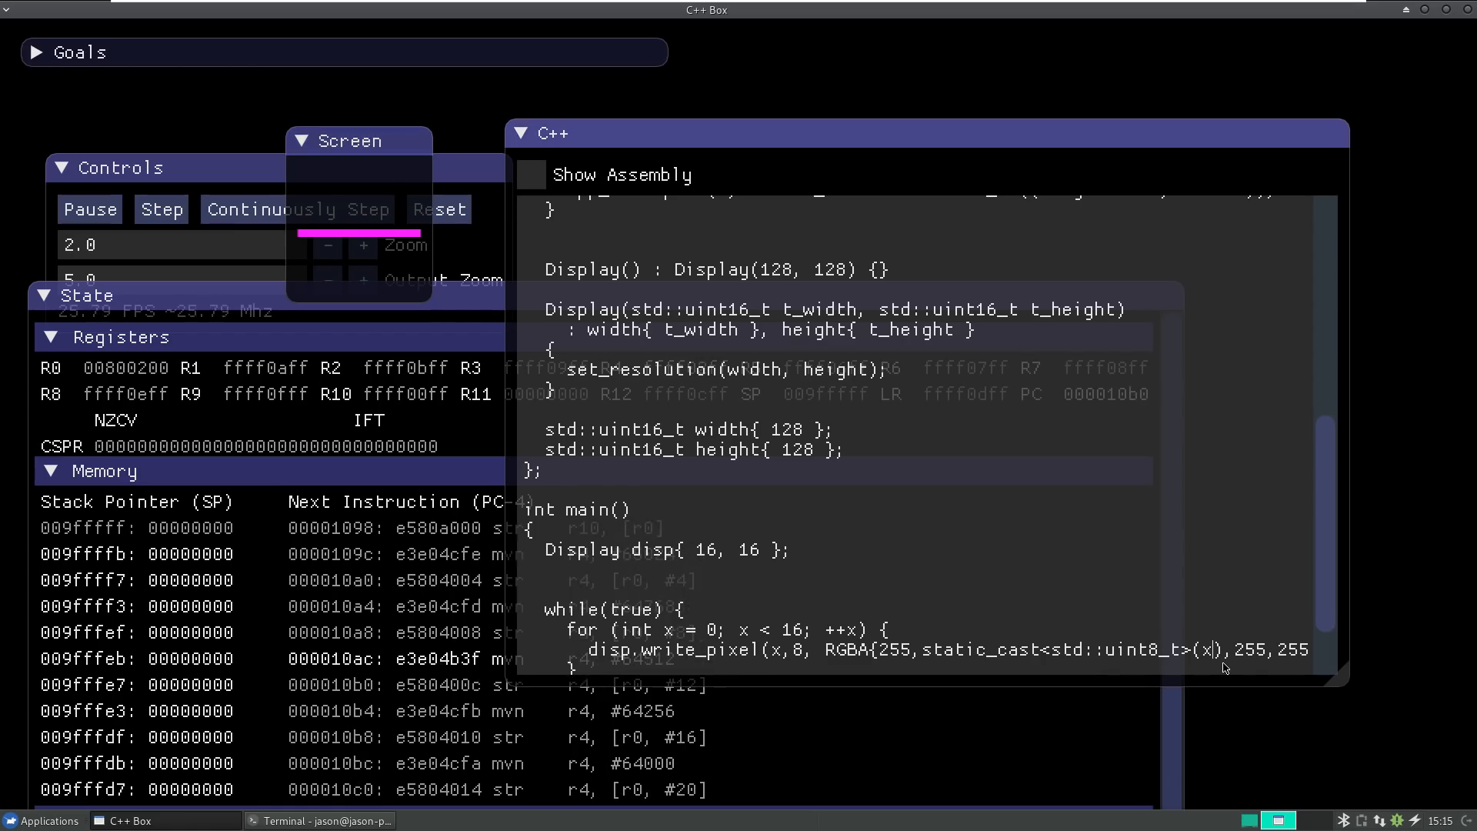
pyautogui.click(161, 209)
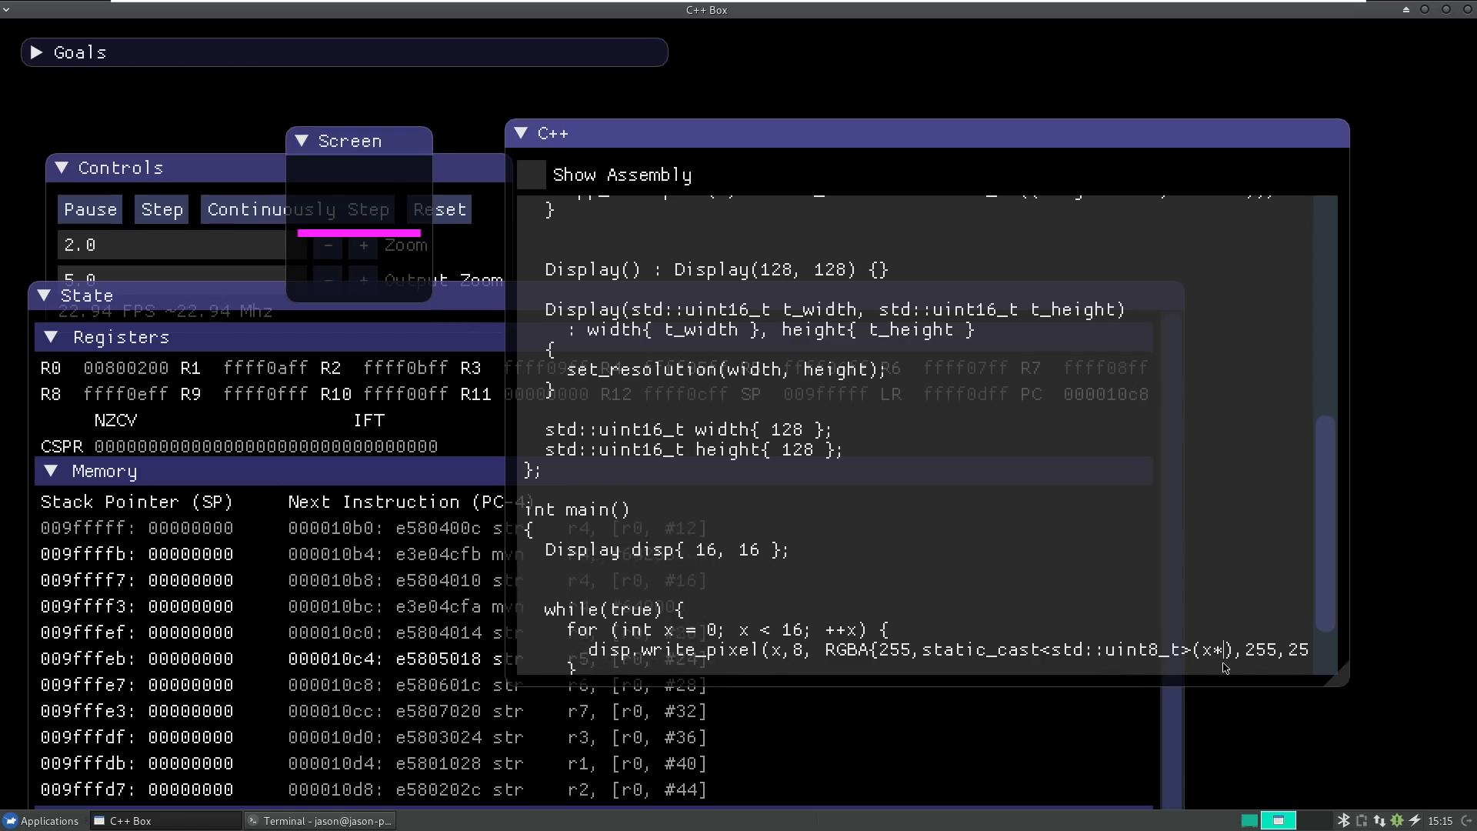
pyautogui.click(160, 209)
pyautogui.write('4')
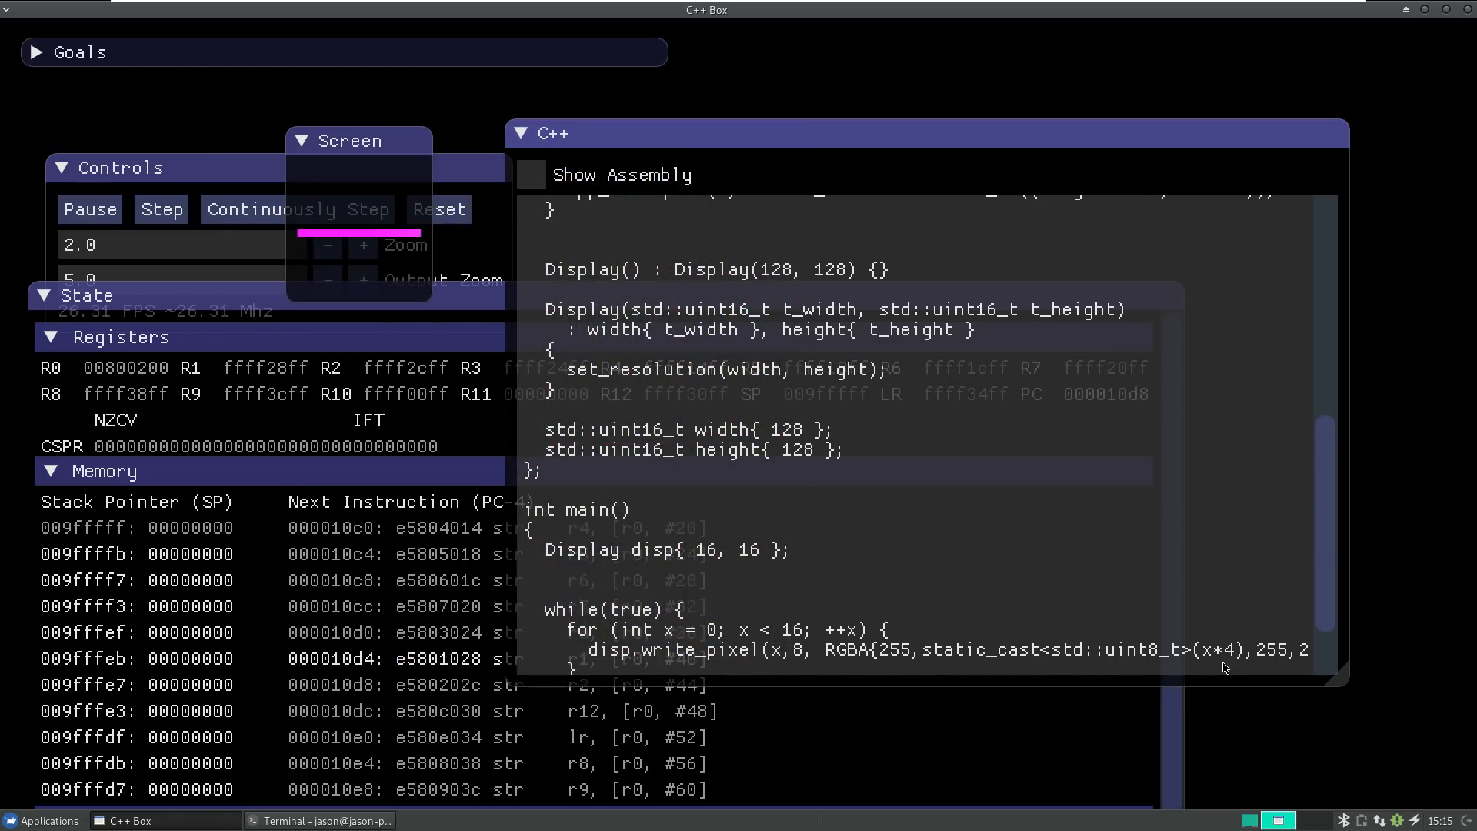
pyautogui.click(161, 208)
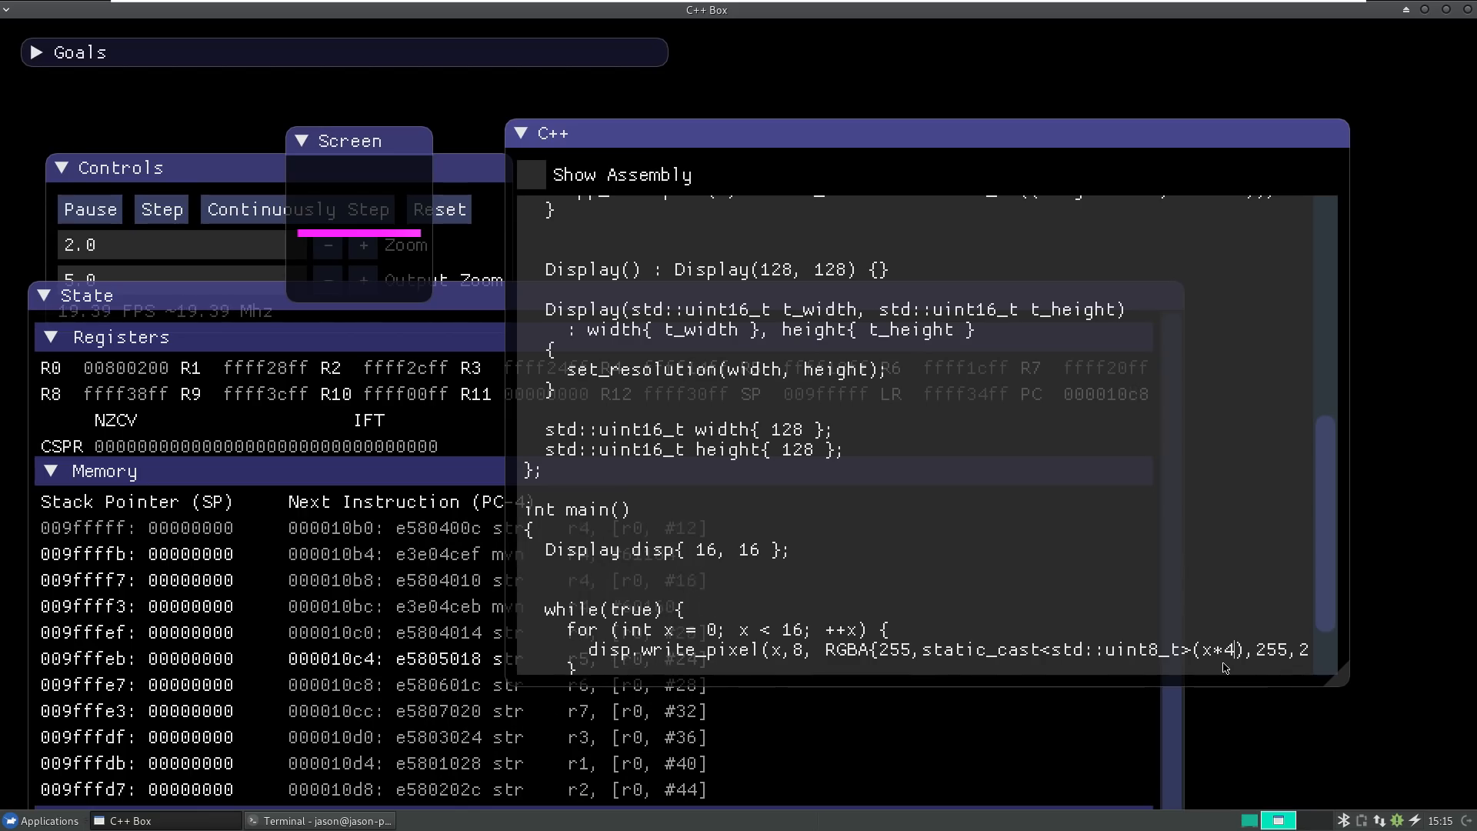
pyautogui.click(160, 210)
pyautogui.write('16')
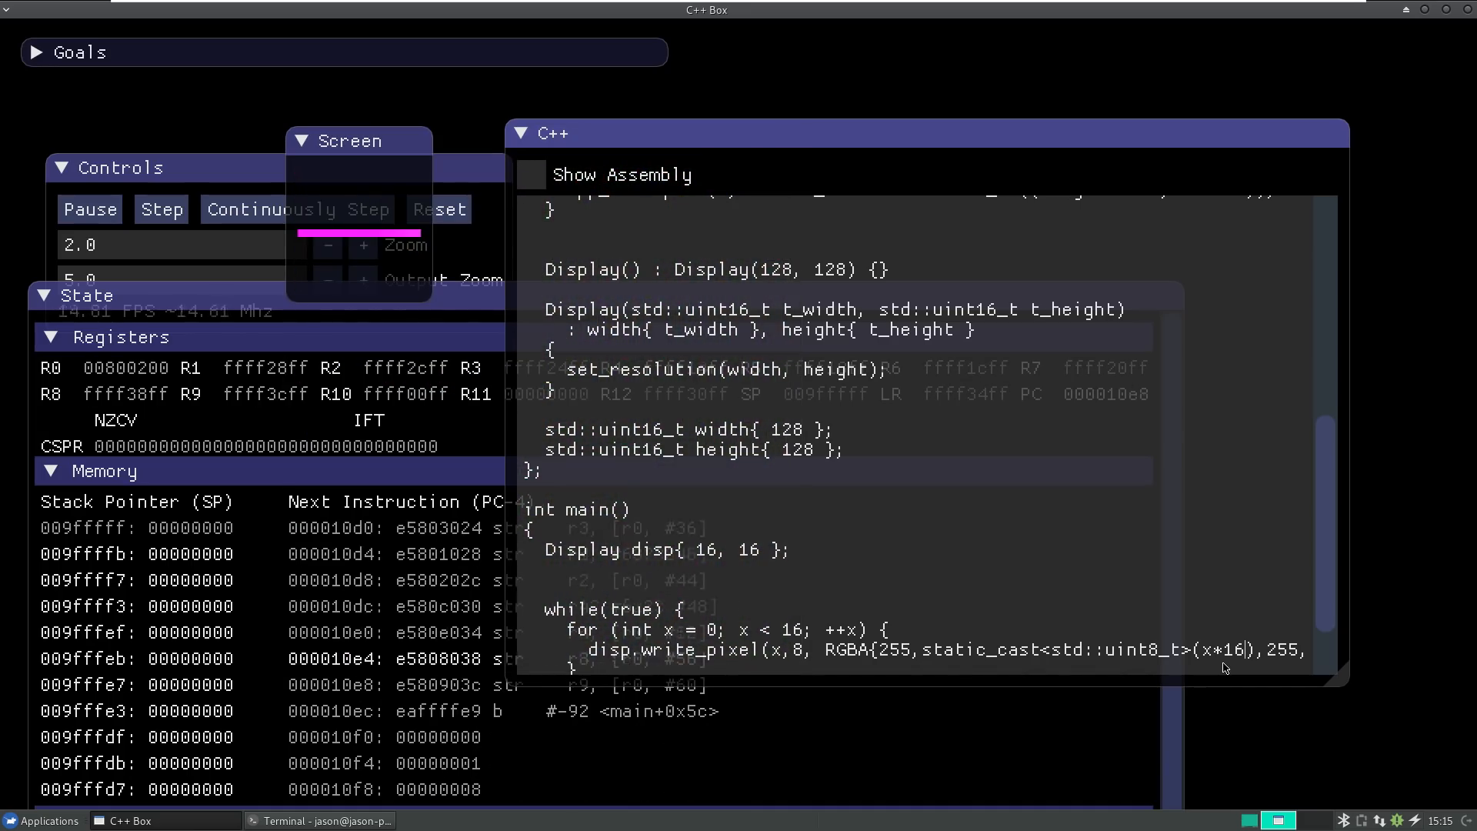
pyautogui.click(160, 209)
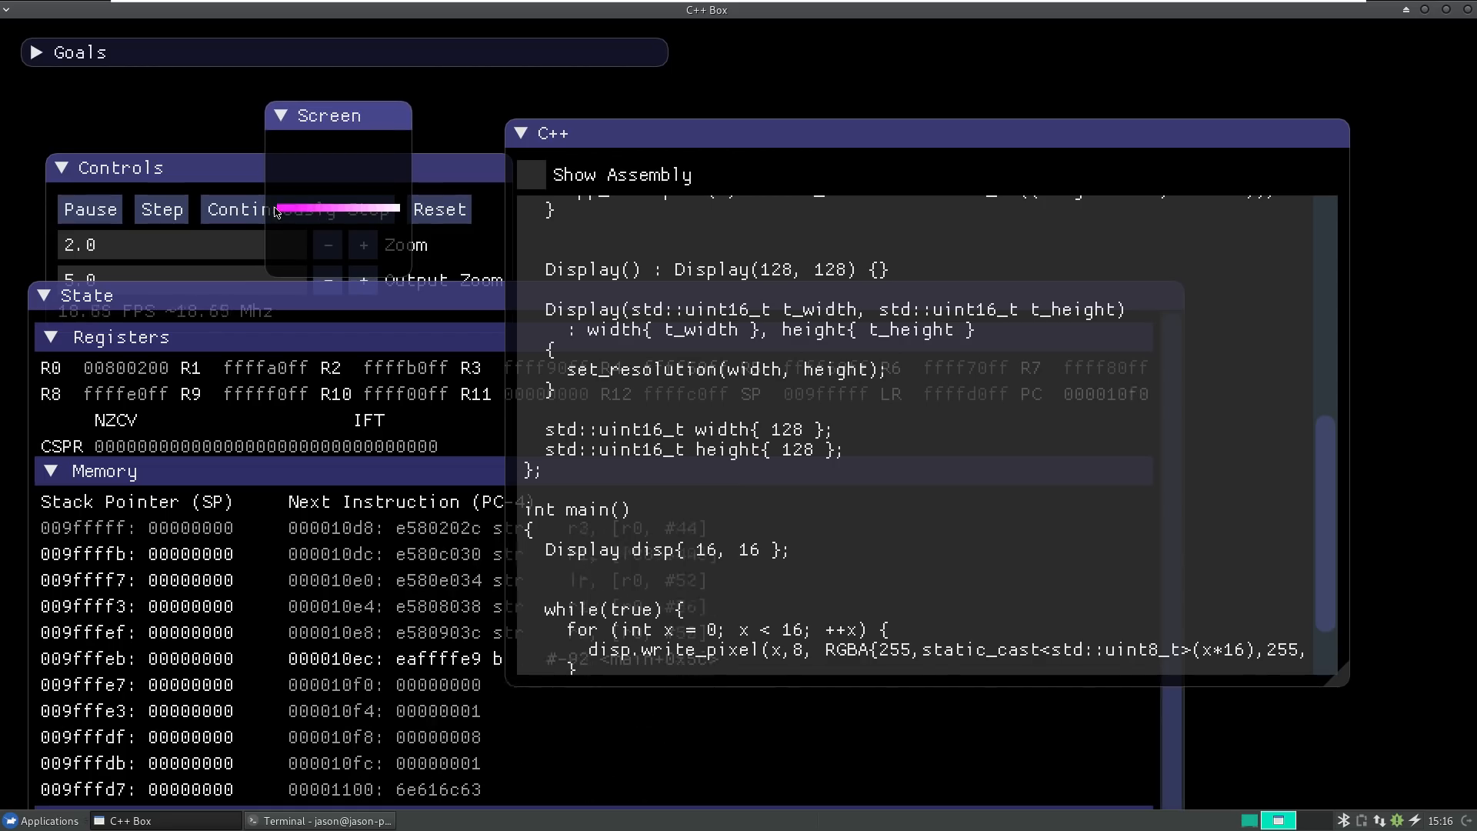
pyautogui.click(162, 208)
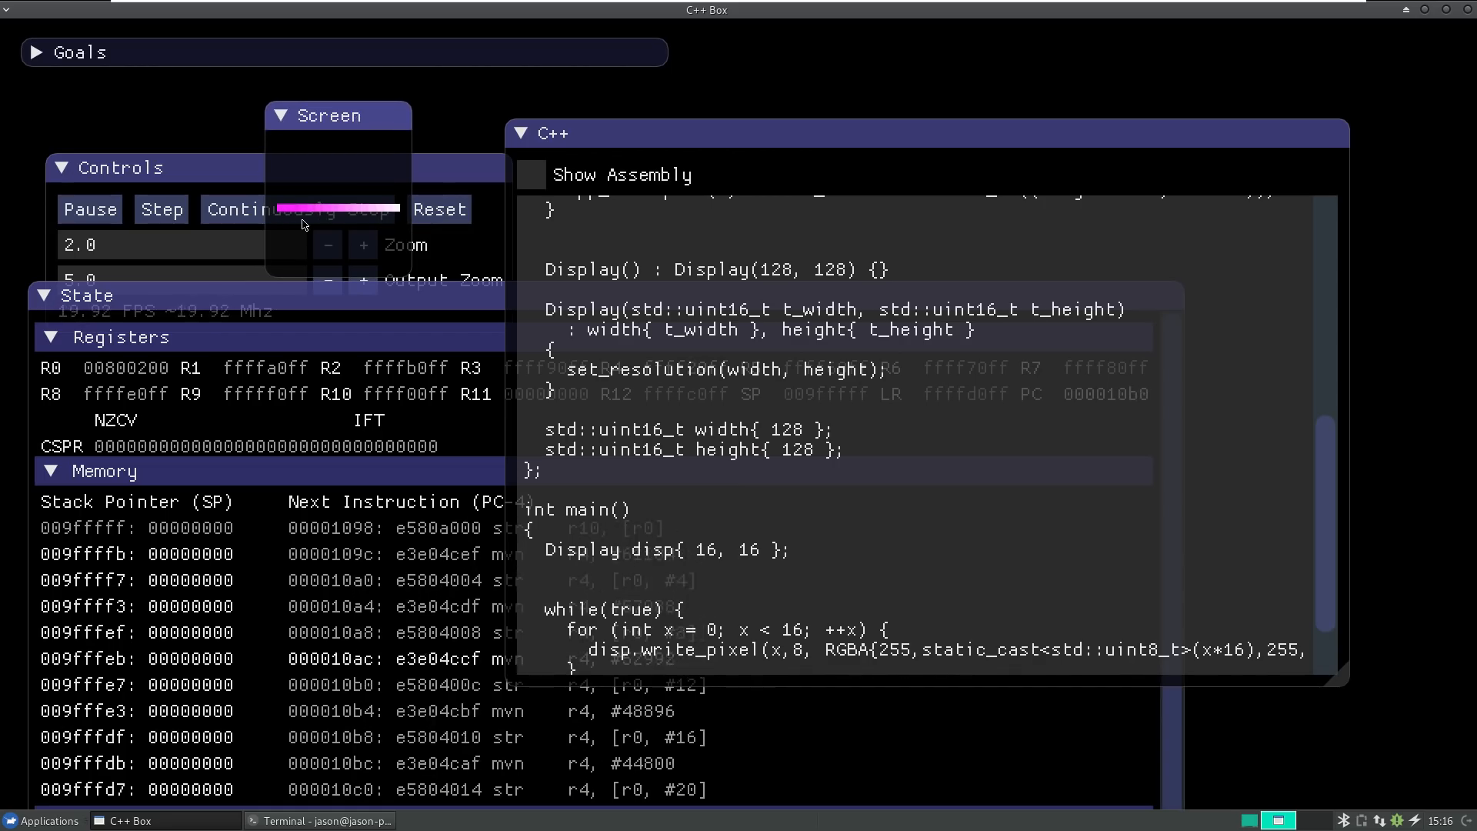
pyautogui.click(160, 209)
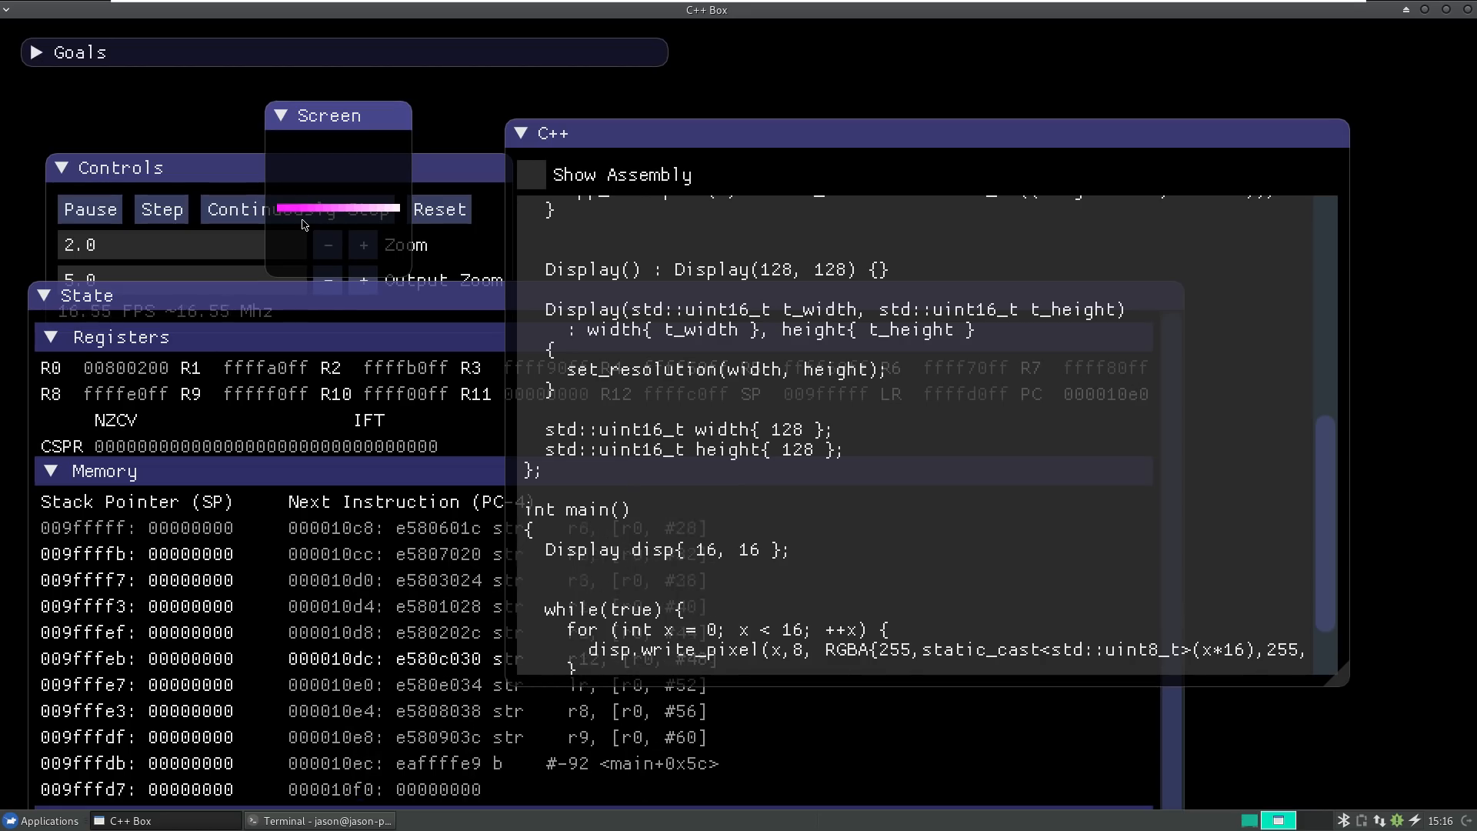
pyautogui.click(160, 210)
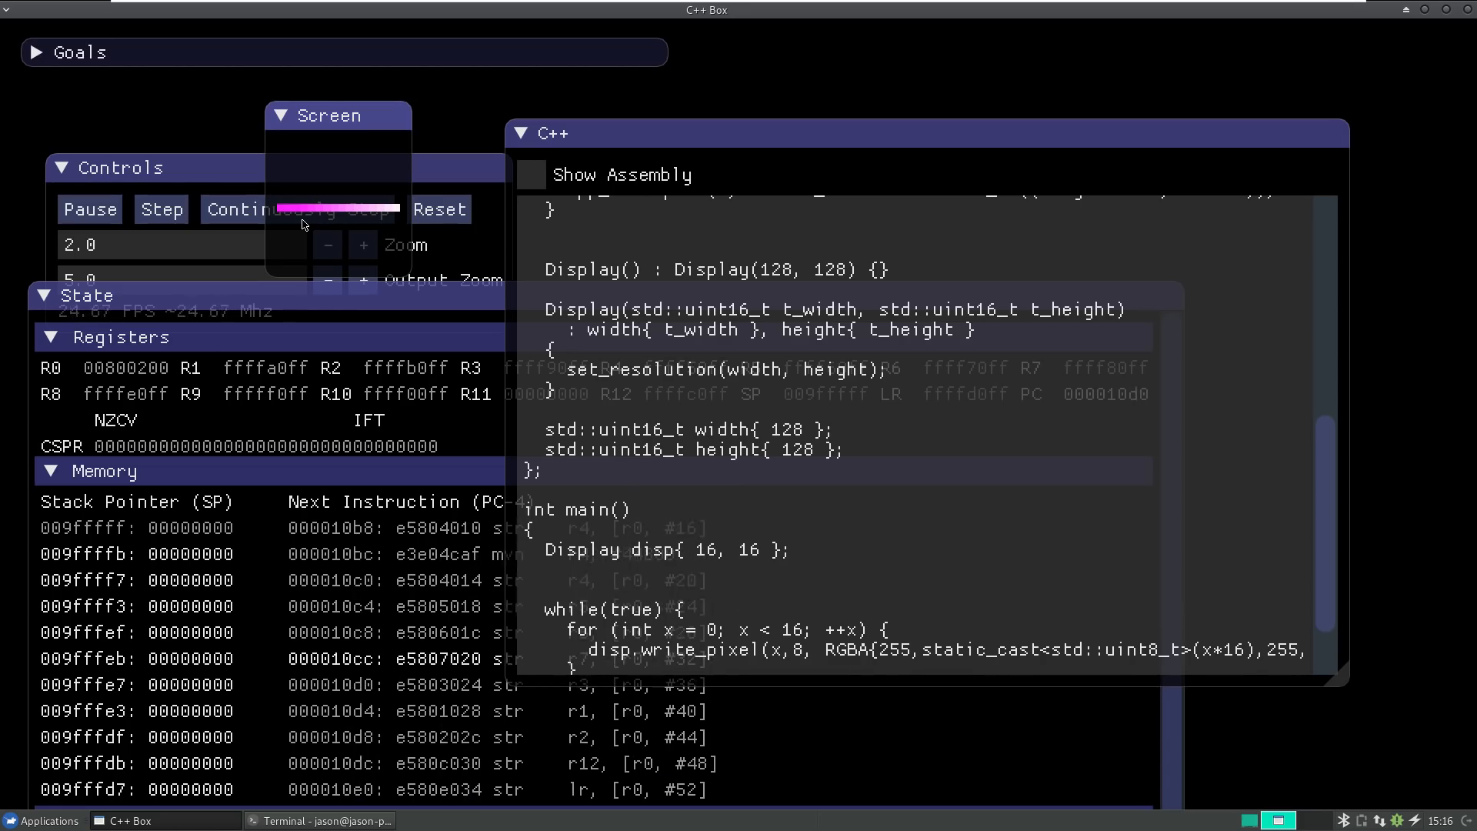
pyautogui.click(160, 208)
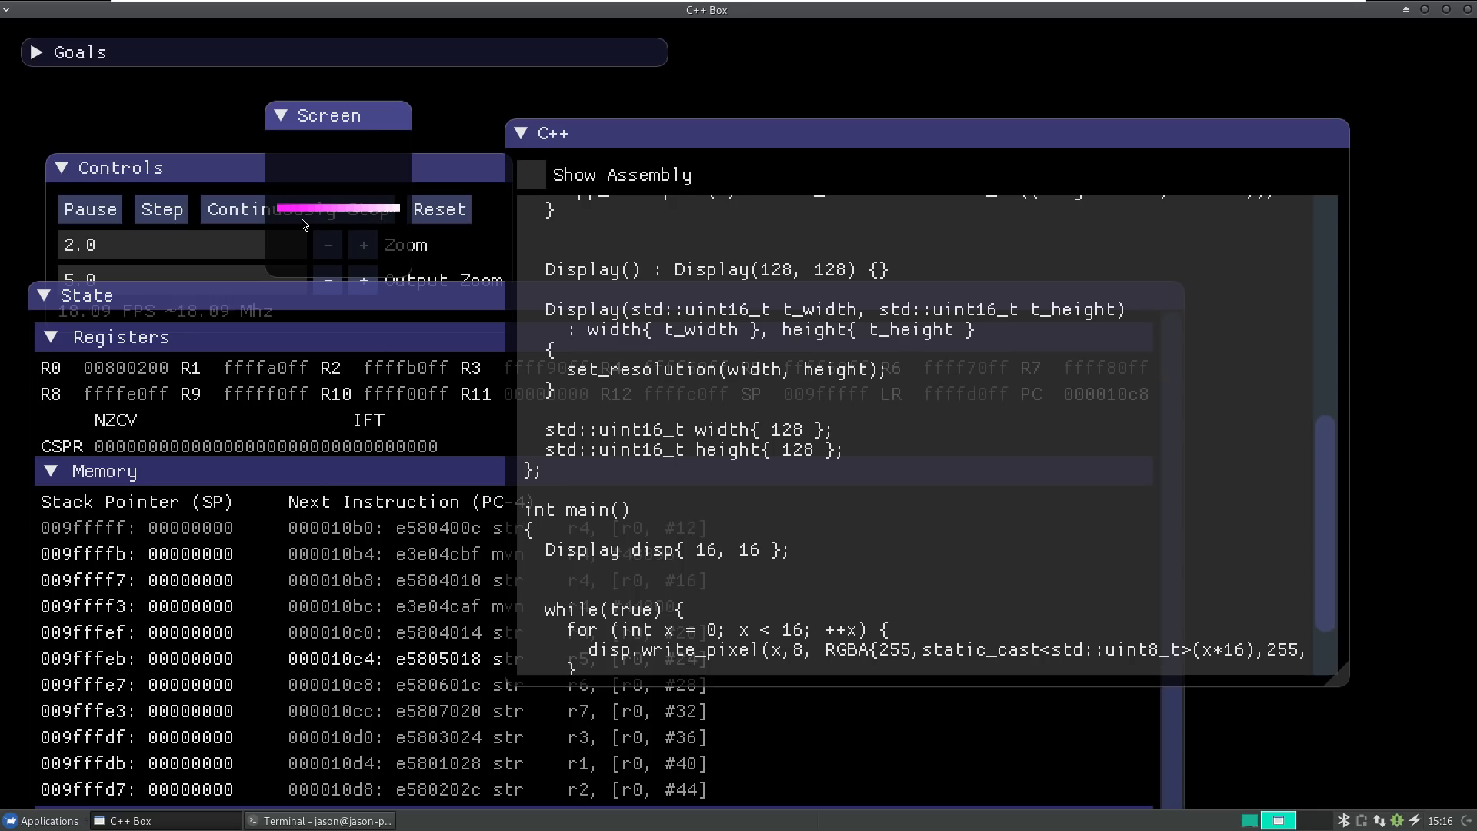
pyautogui.click(162, 208)
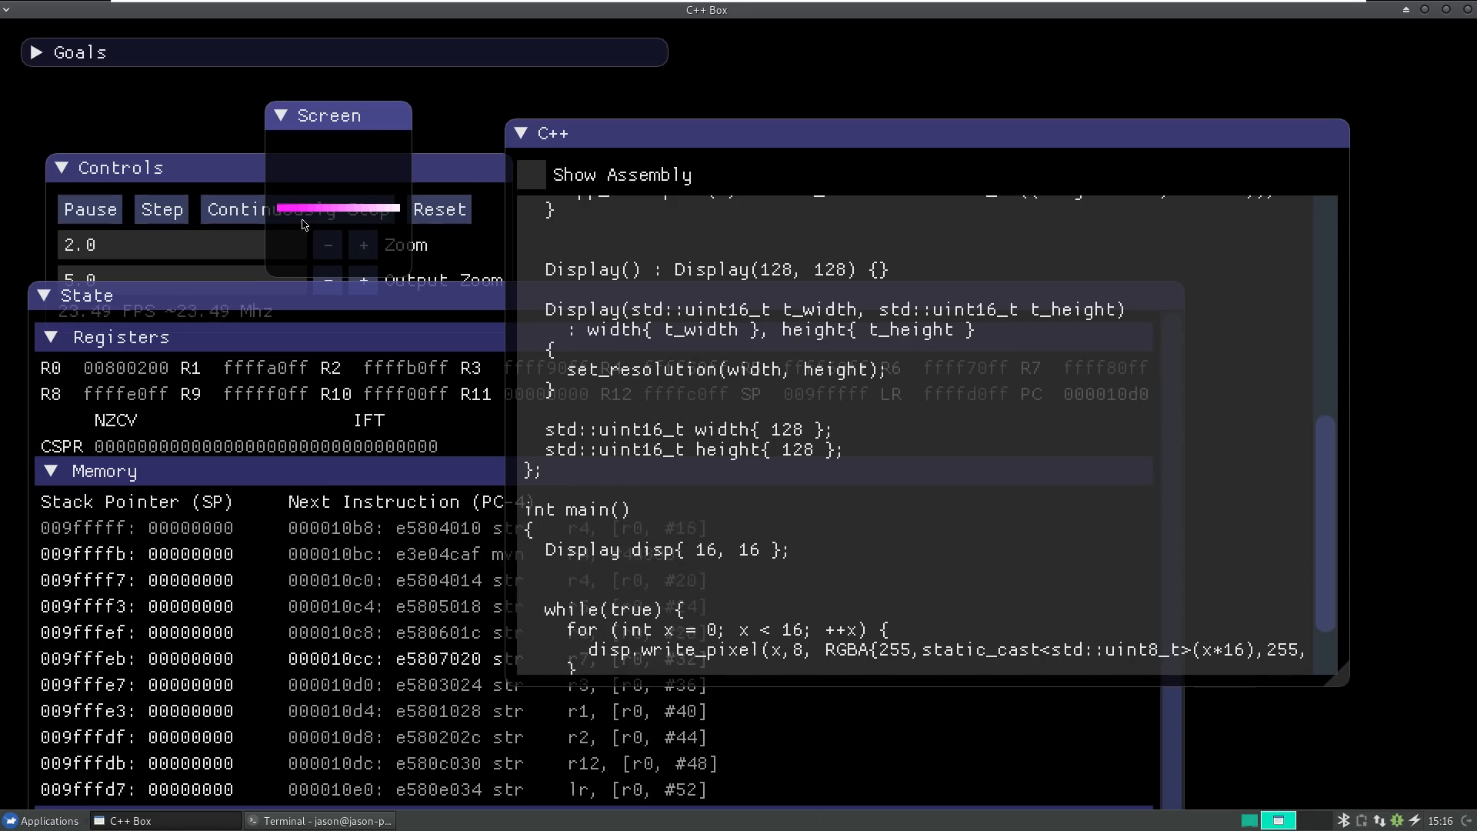
pyautogui.click(161, 209)
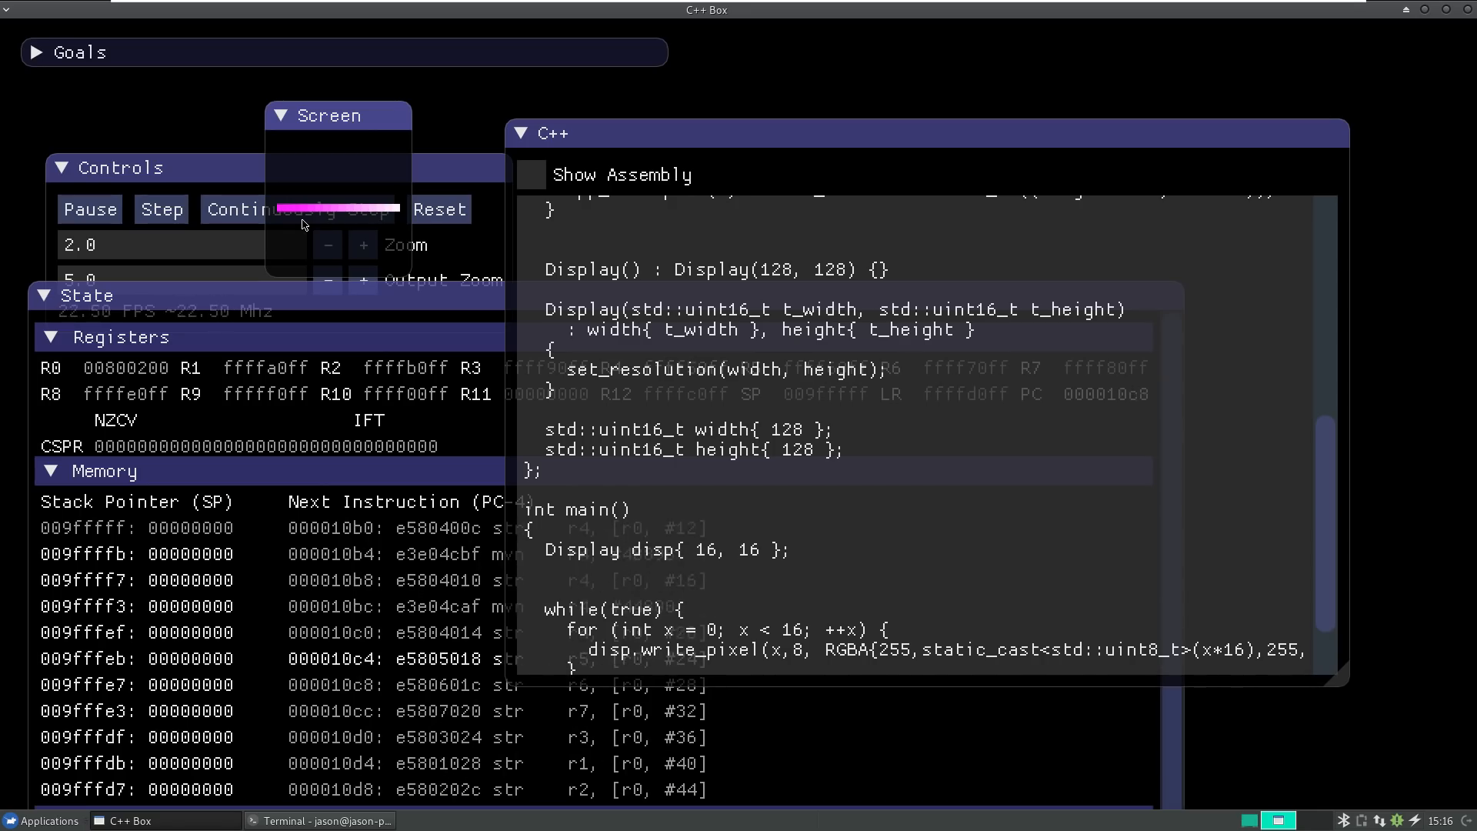
pyautogui.click(160, 208)
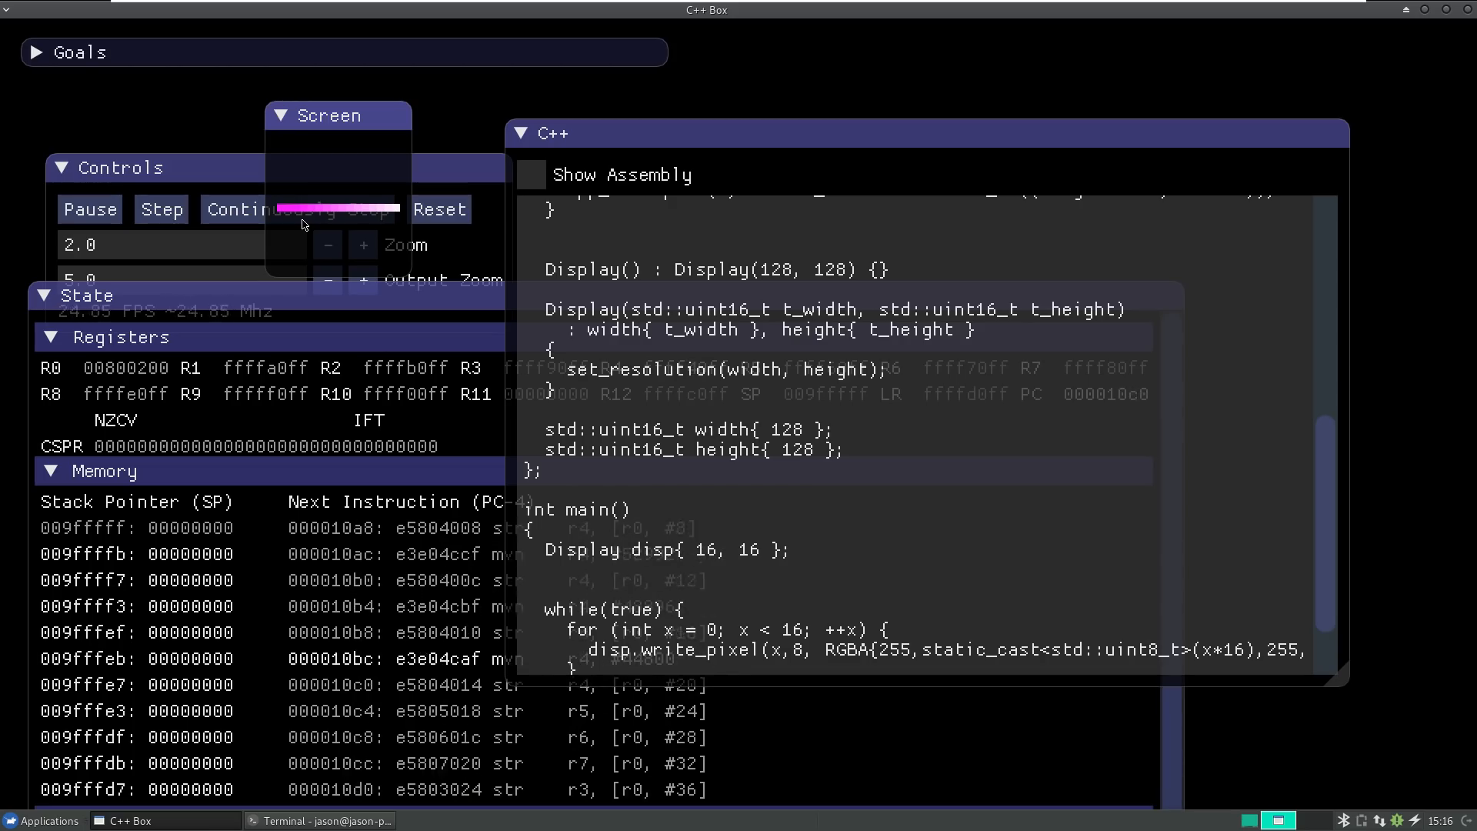
pyautogui.click(160, 209)
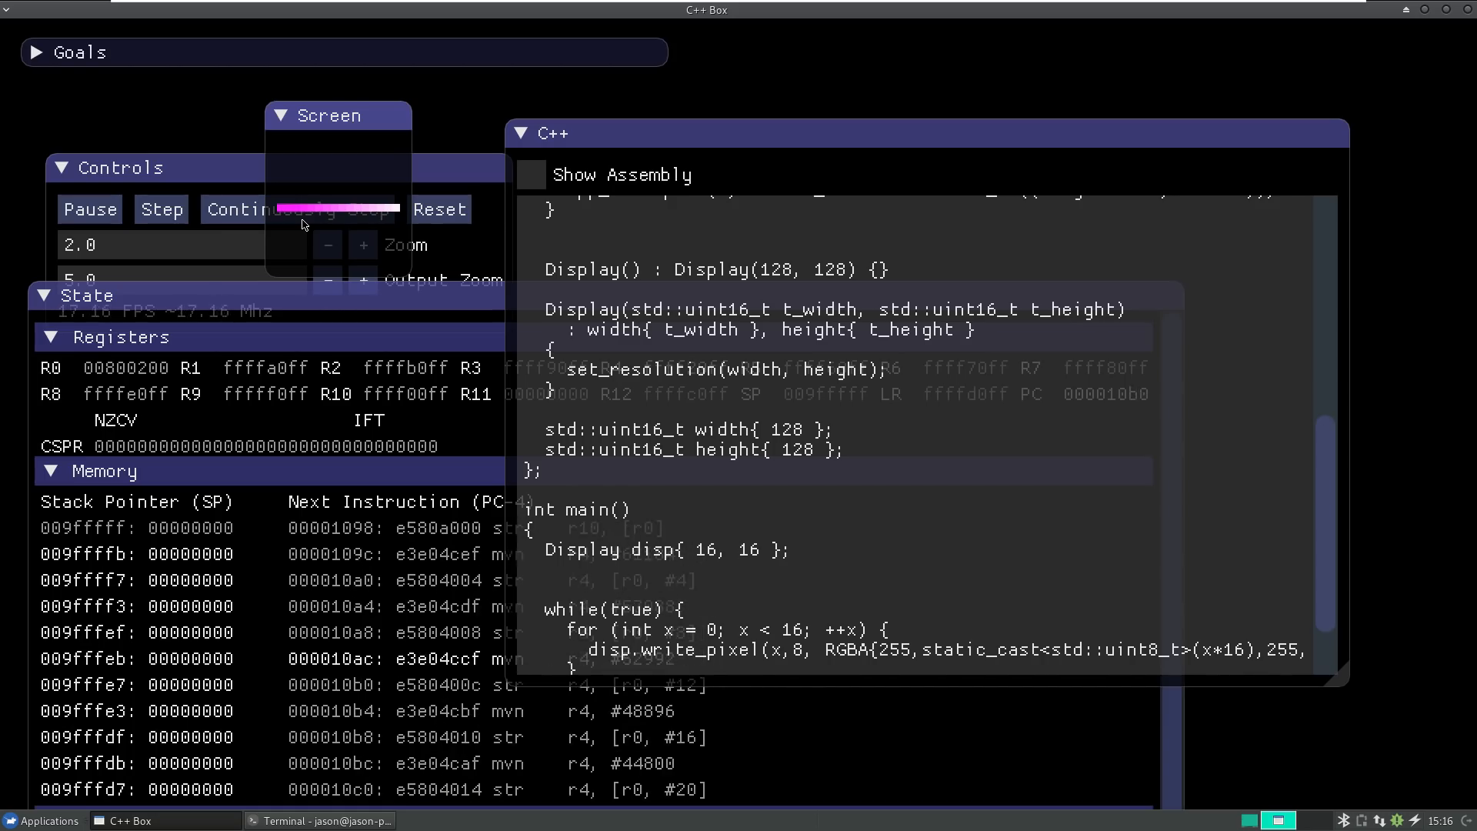
pyautogui.click(160, 208)
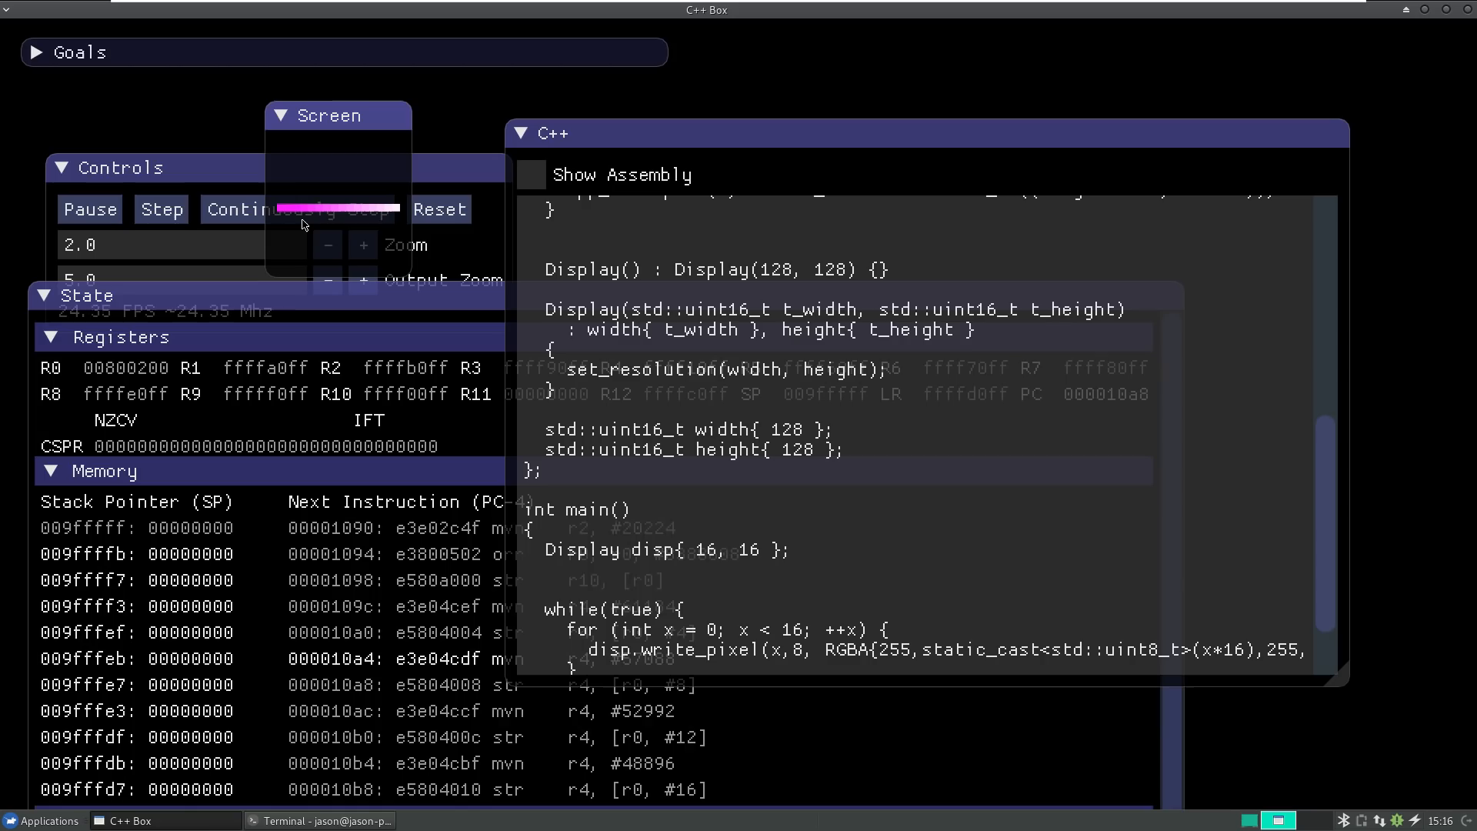
pyautogui.click(160, 207)
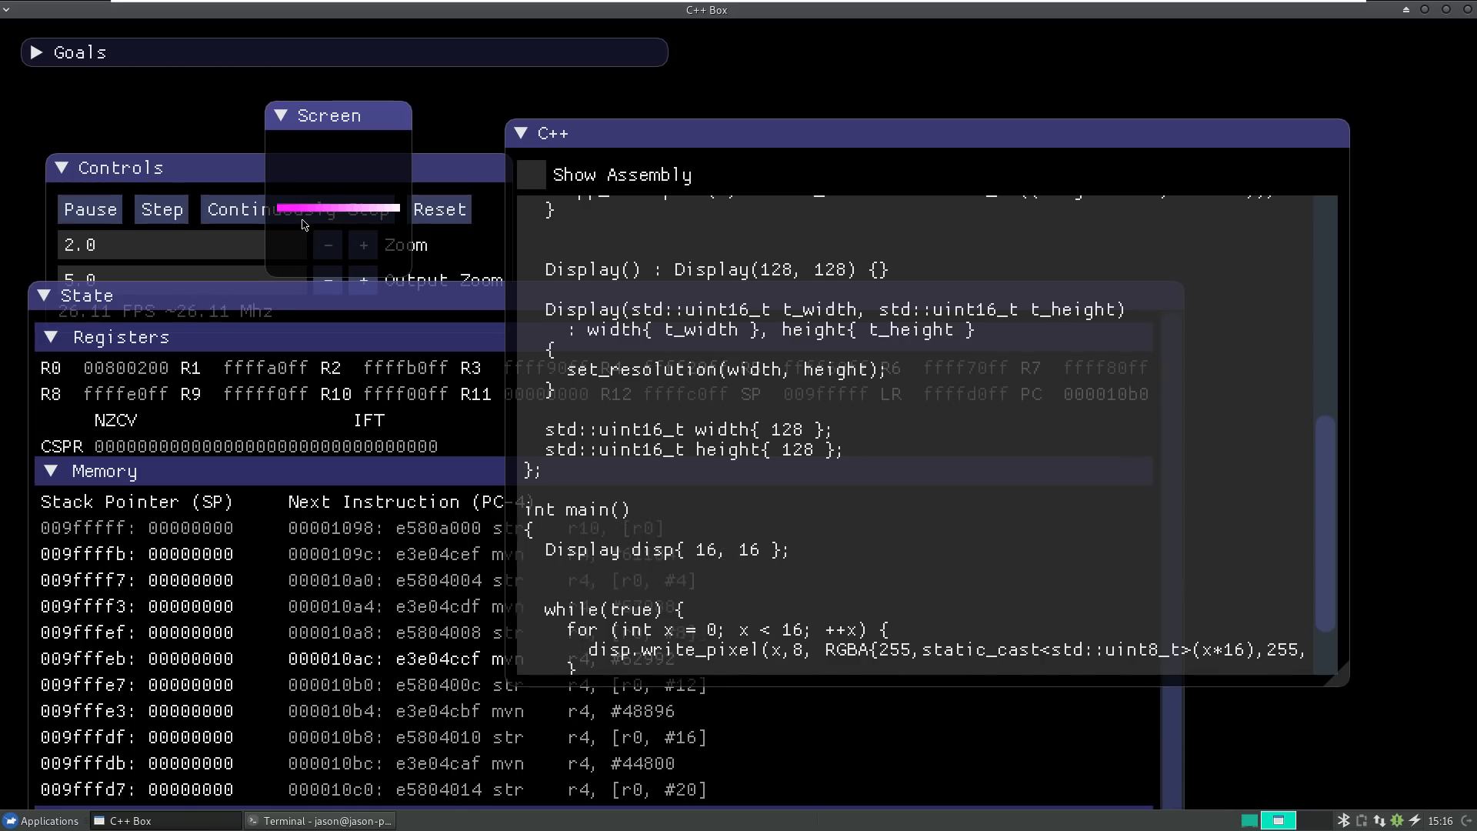
pyautogui.click(160, 207)
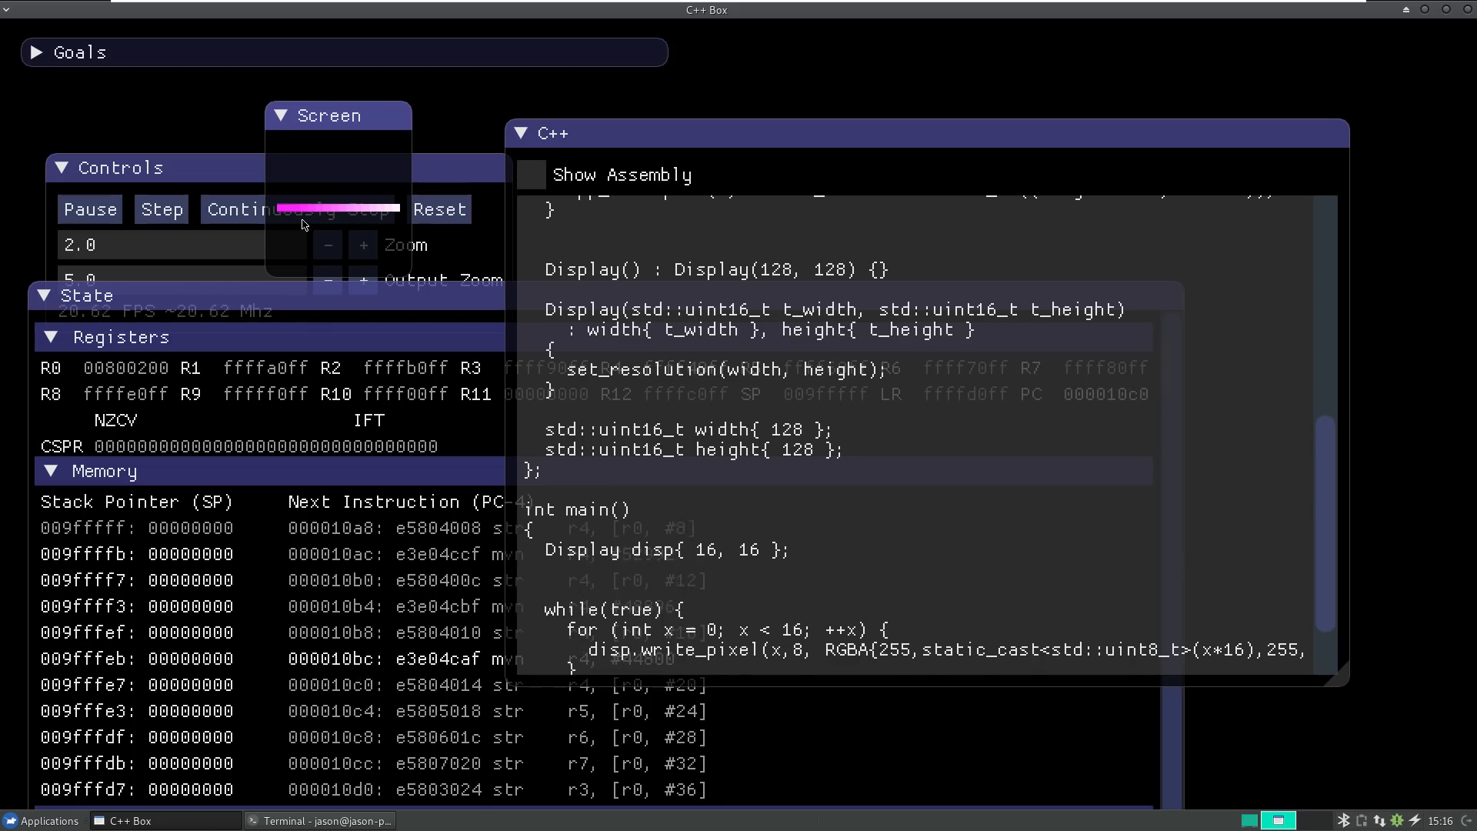
pyautogui.click(160, 208)
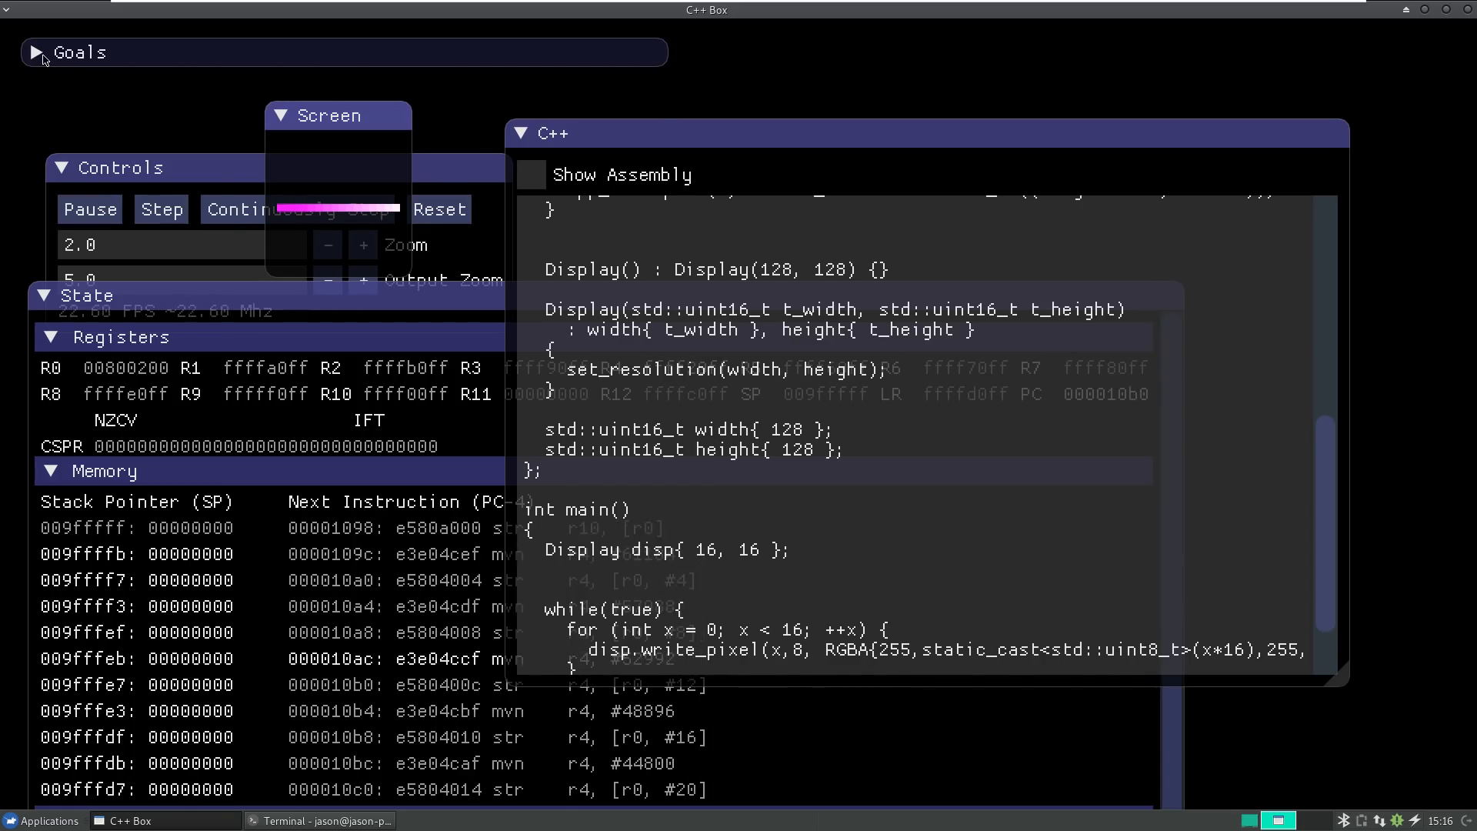
pyautogui.click(35, 53)
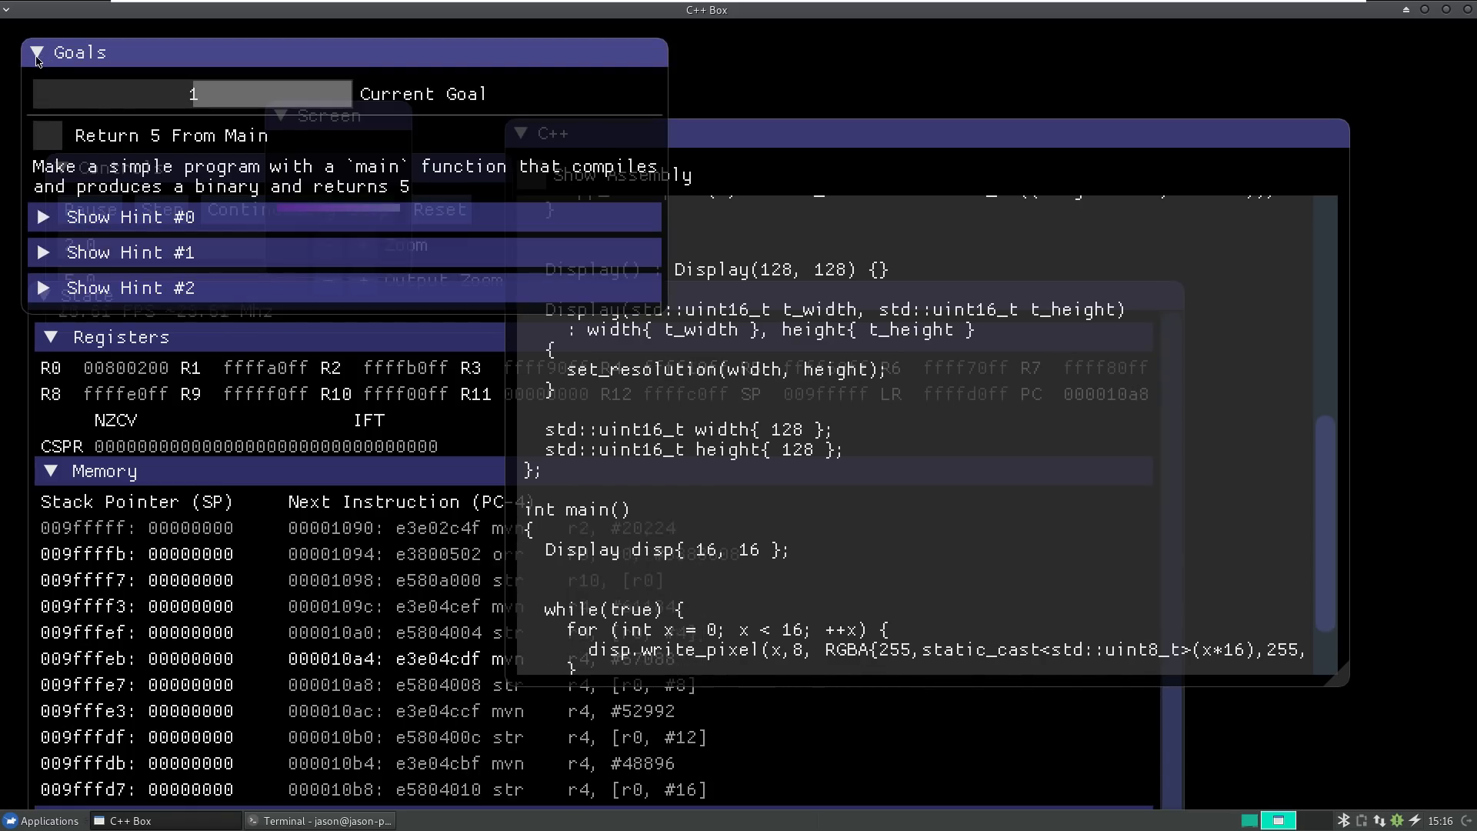
pyautogui.click(36, 53)
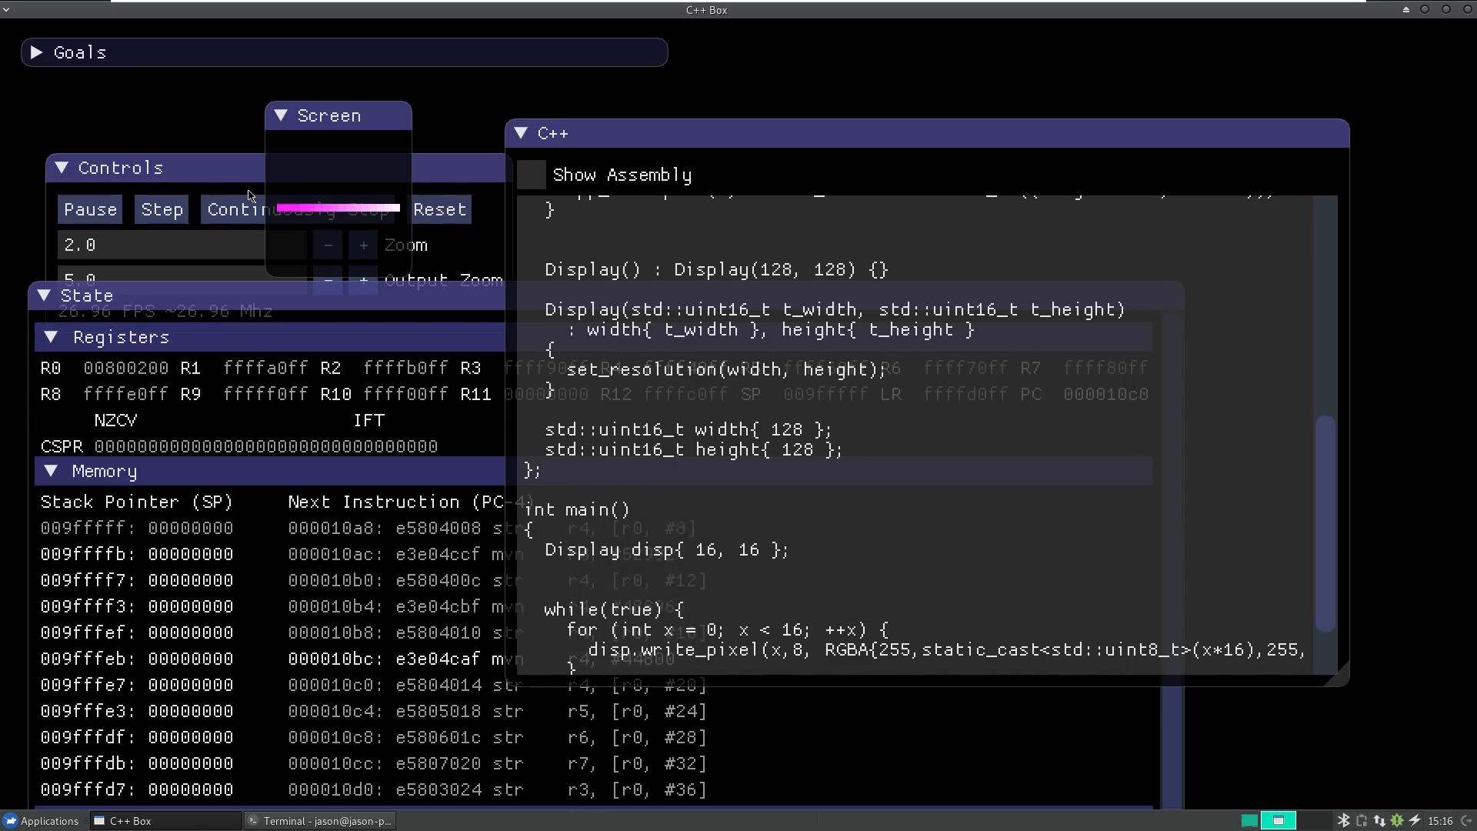
pyautogui.click(160, 207)
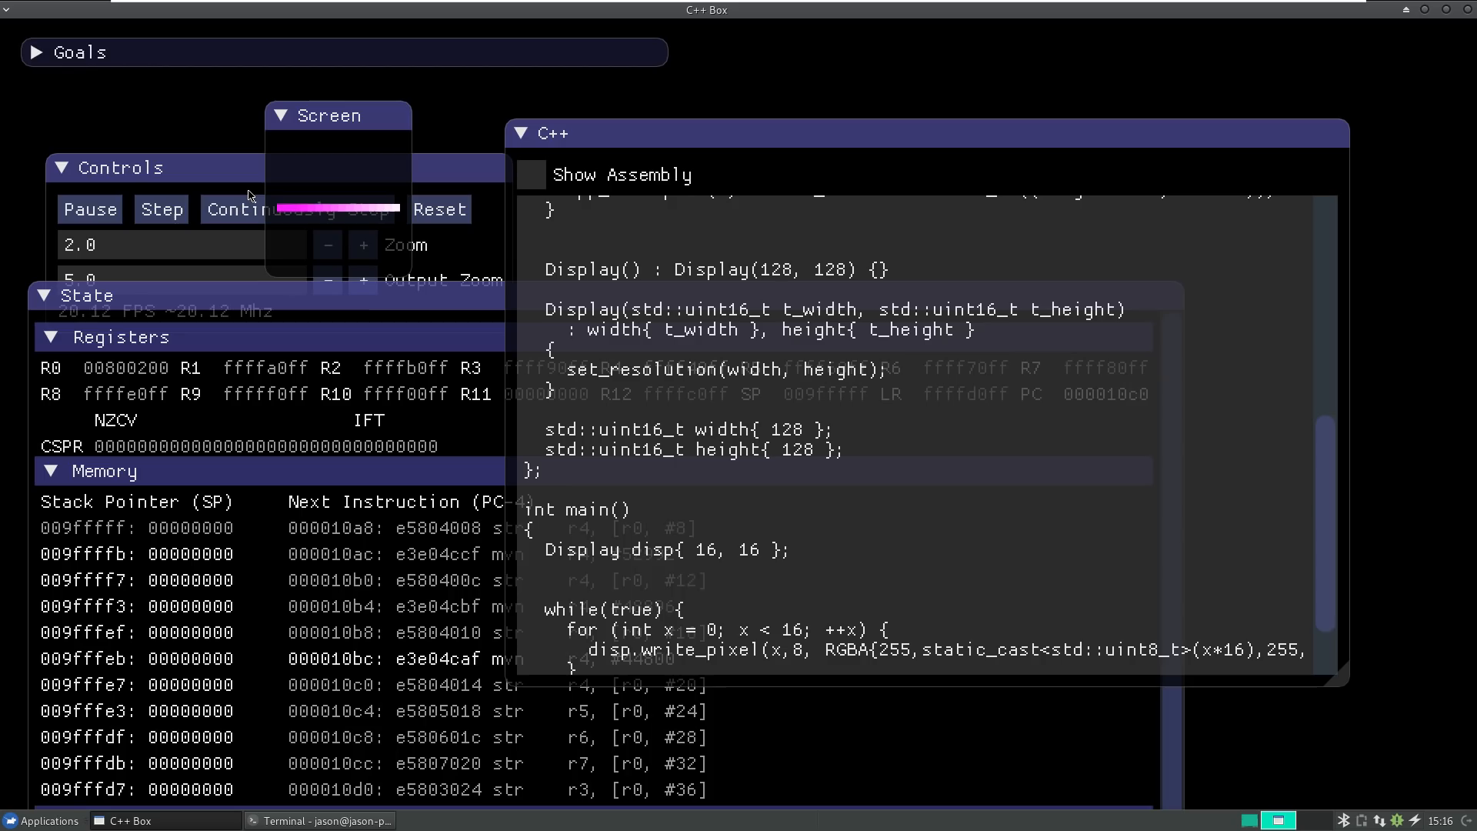
pyautogui.click(160, 208)
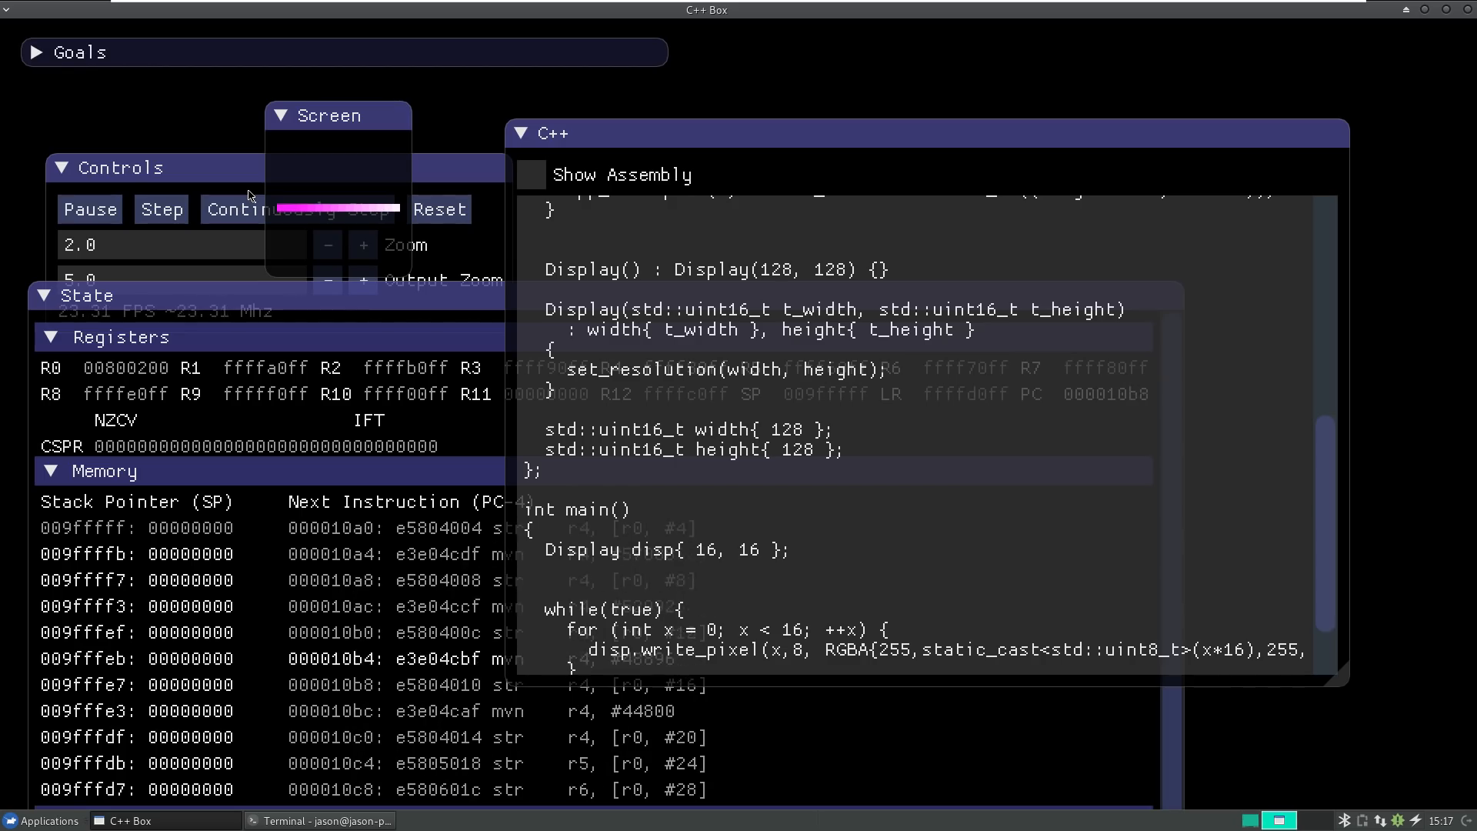
pyautogui.click(161, 209)
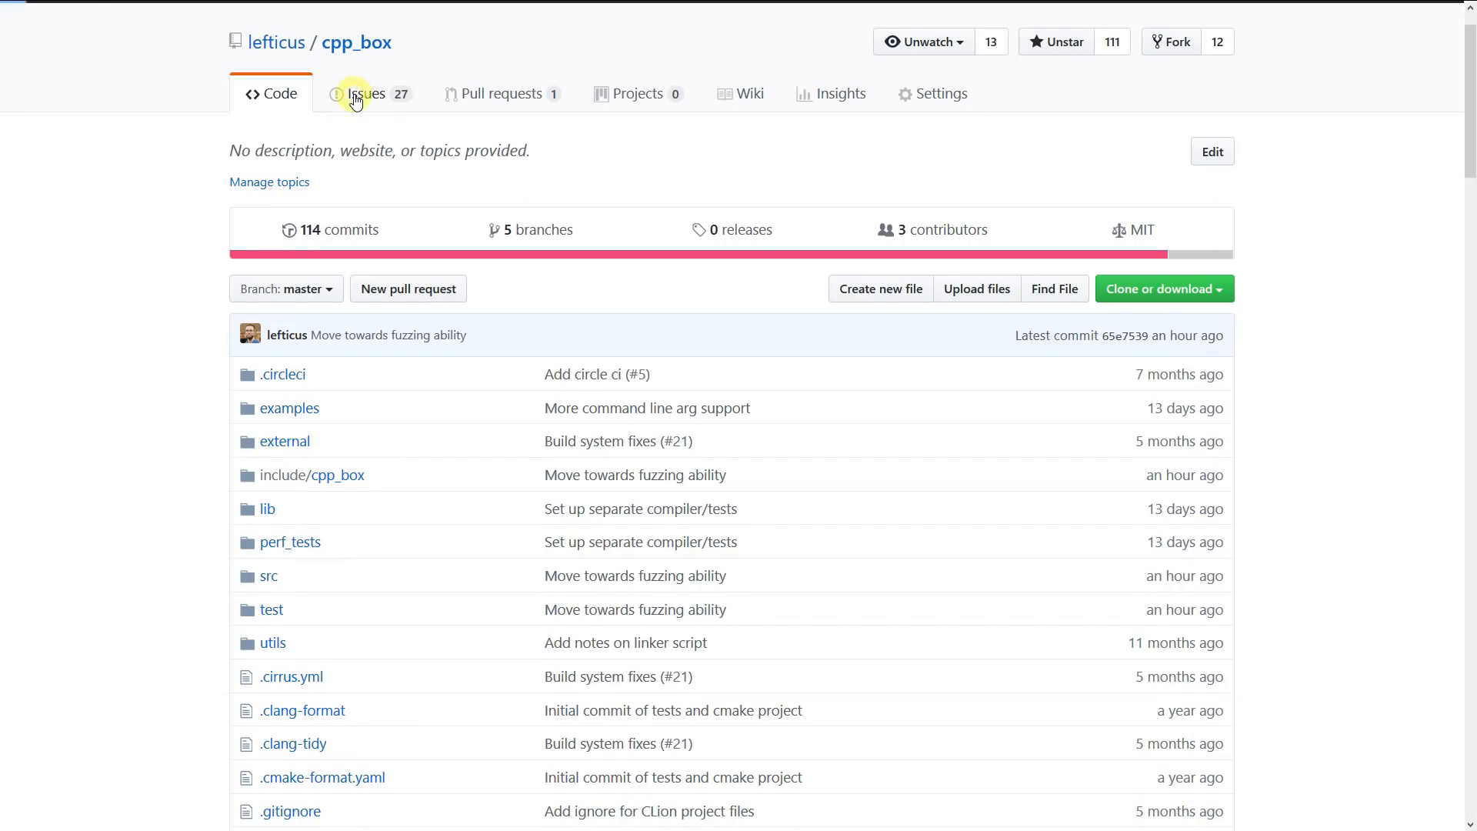
# Step: Show the cpp_box repository's open issues, including those labelled good first issue
pyautogui.click(366, 93)
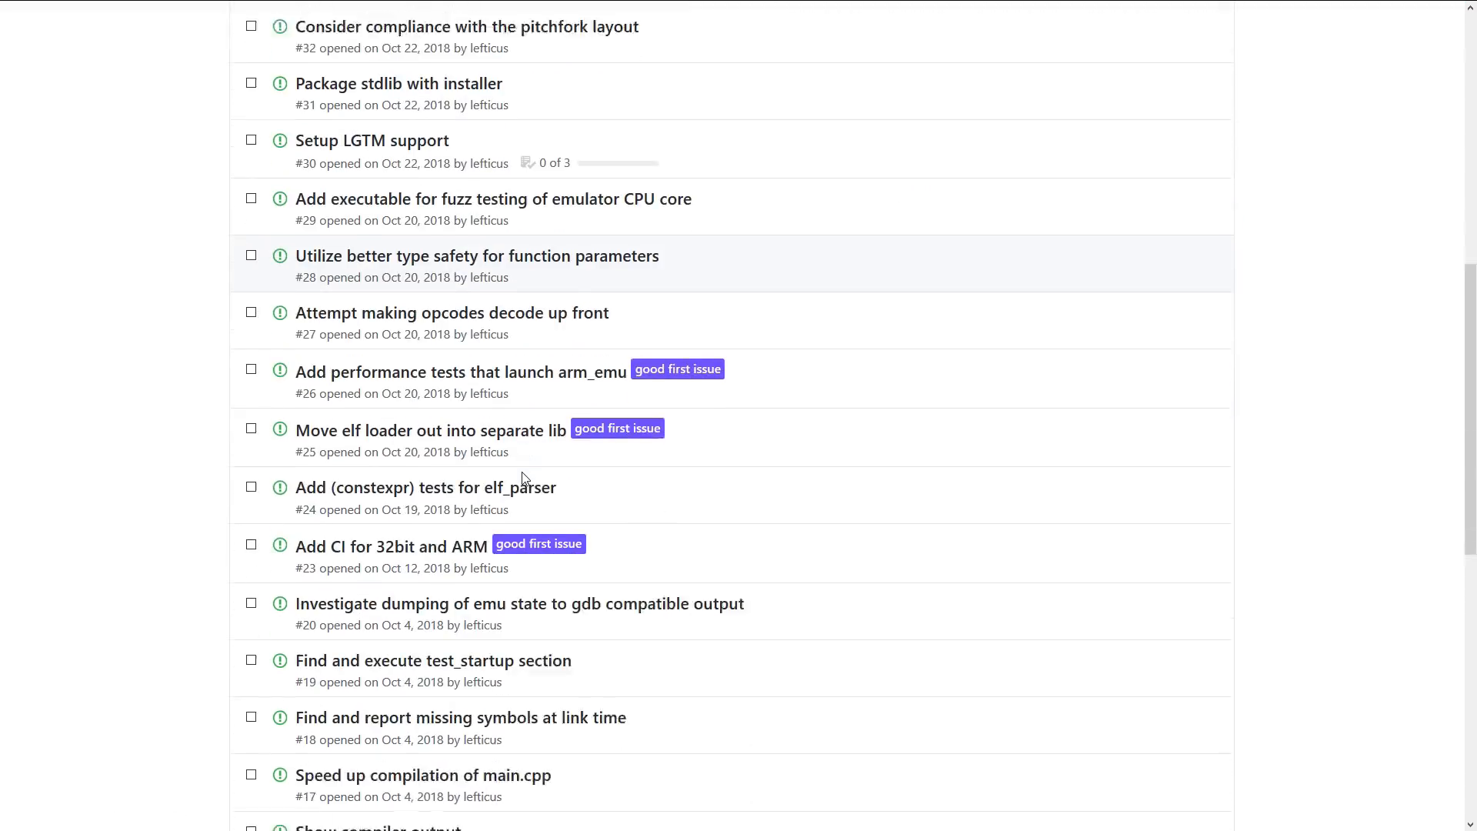
pyautogui.scroll(-3)
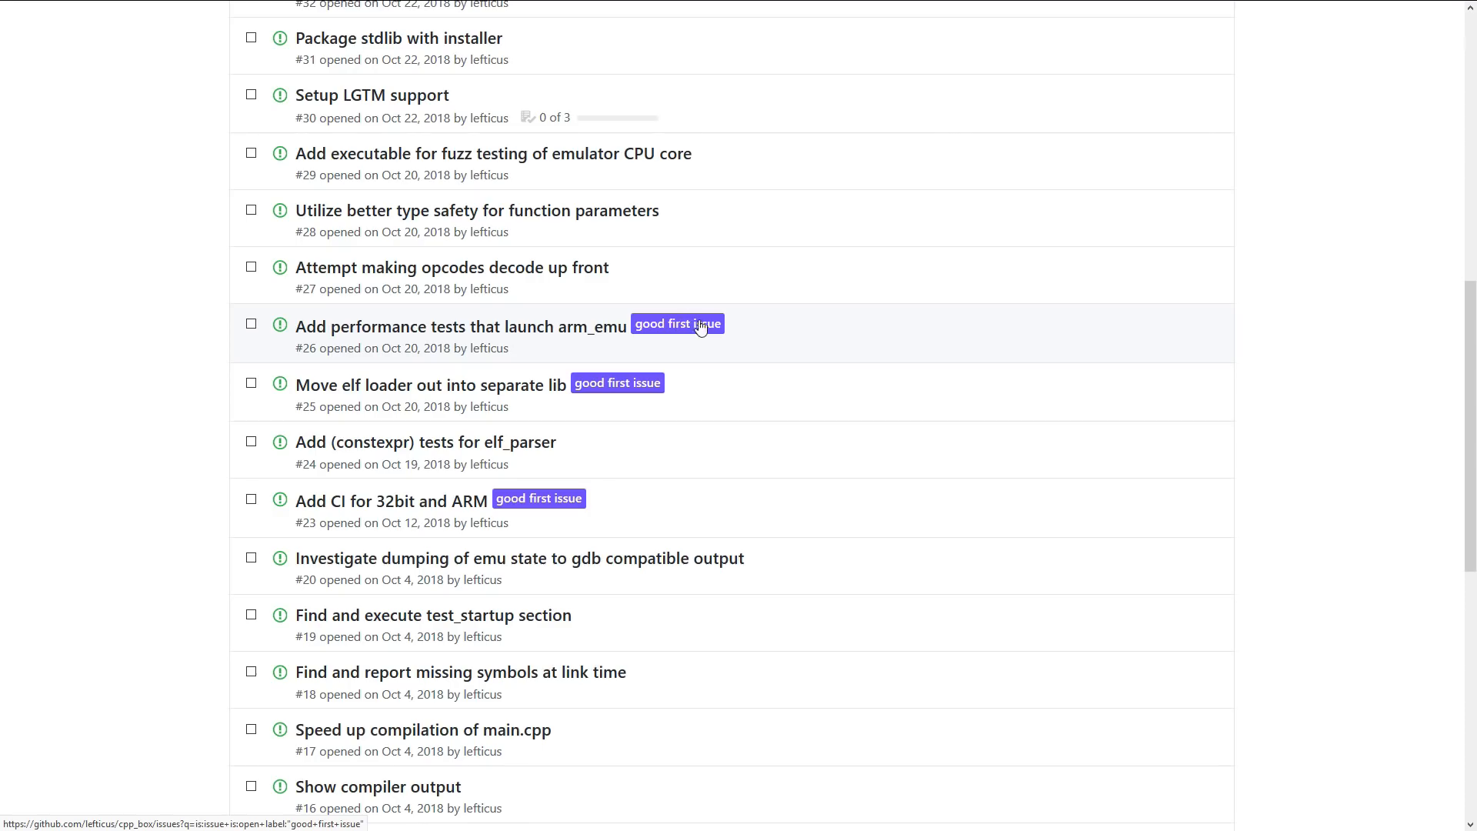
pyautogui.moveTo(942, 480)
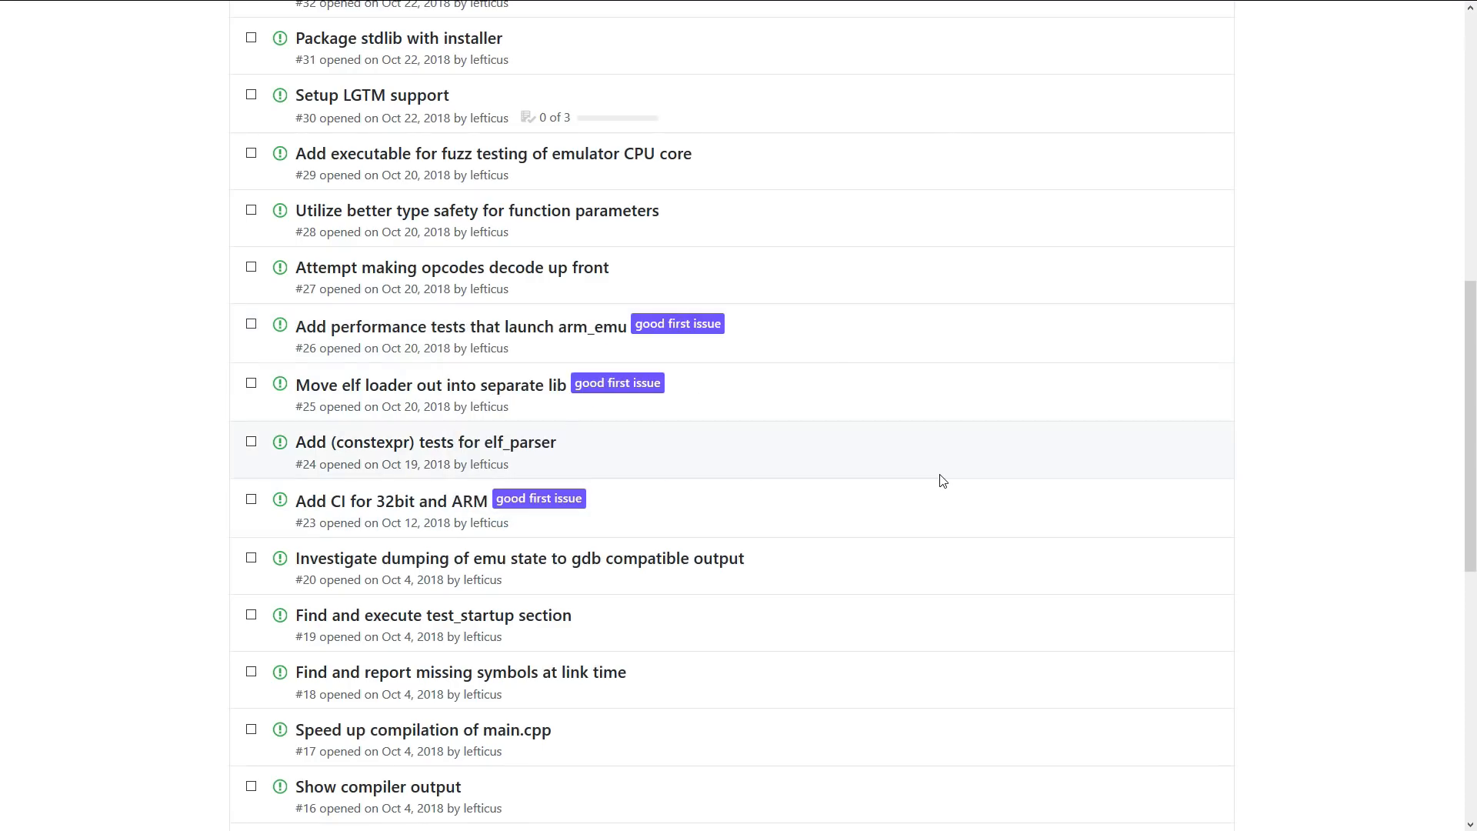